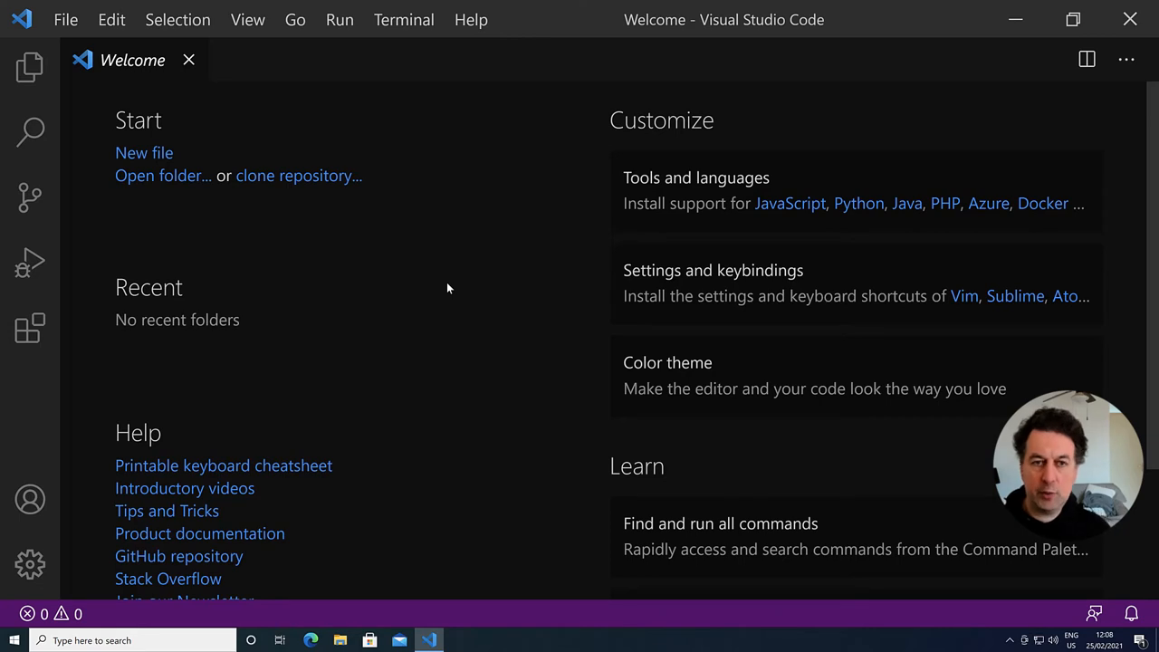
Step: Attempt to start a new terminal from the Terminal menu
left_click(404, 19)
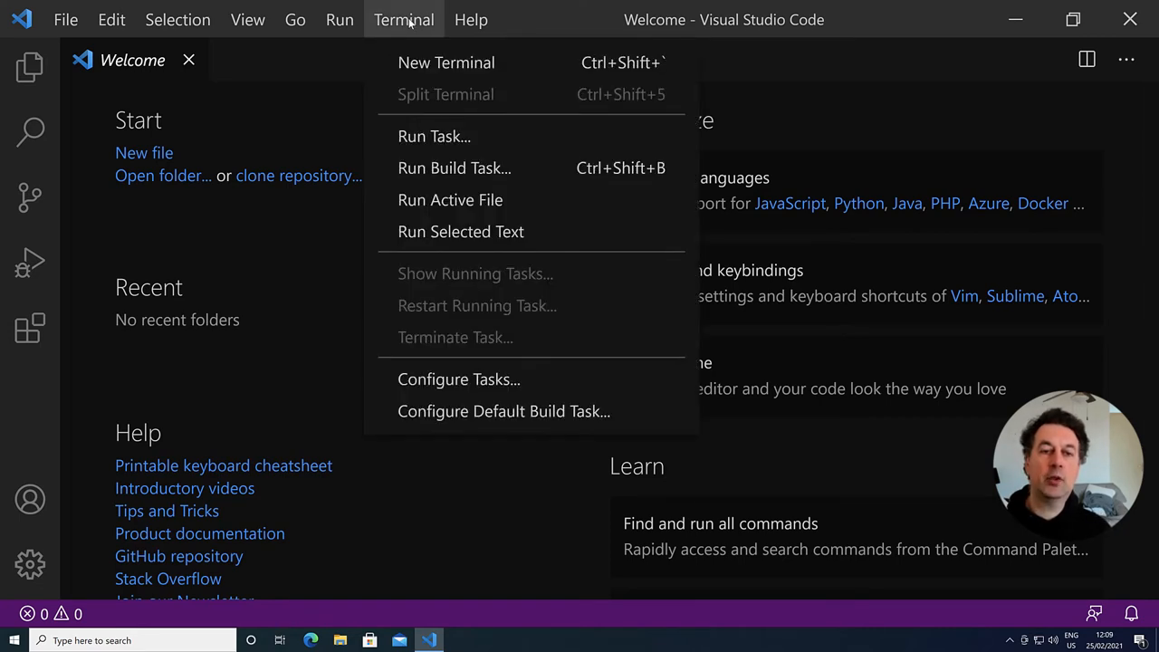
mouse_move(446, 61)
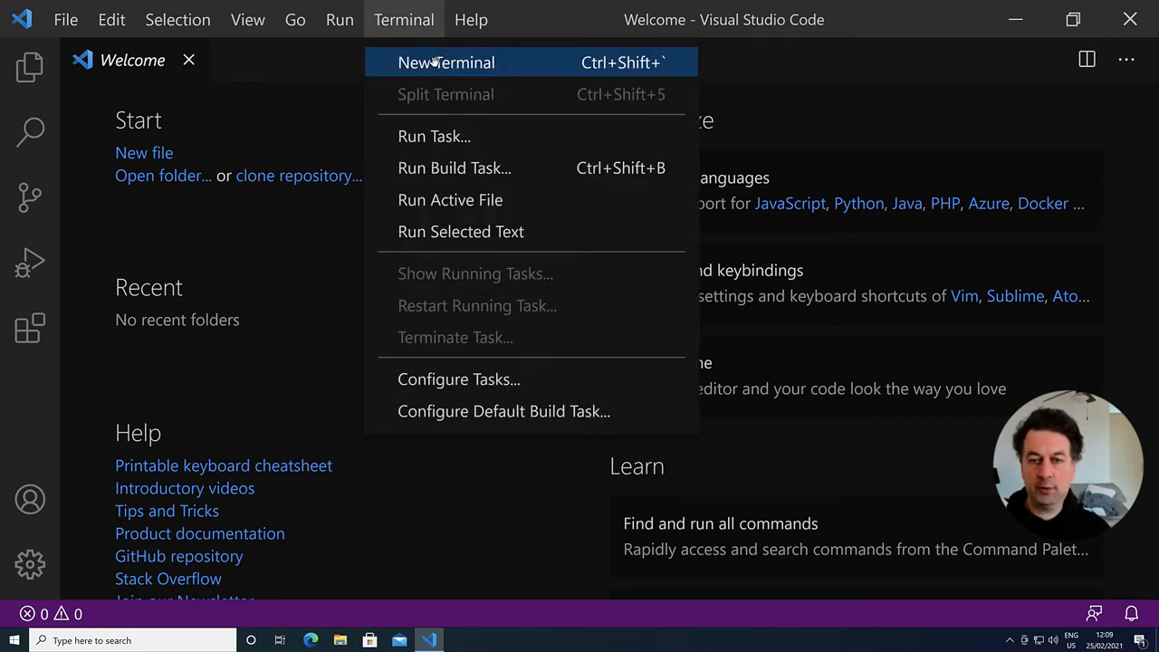
left_click(445, 61)
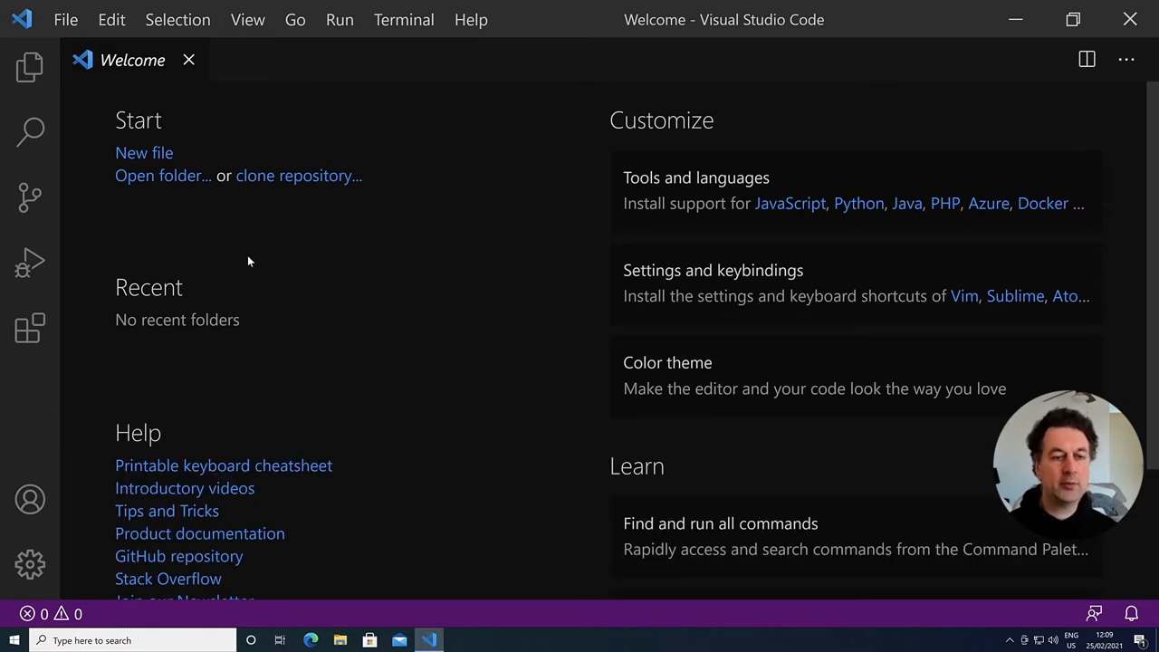
mouse_move(150, 220)
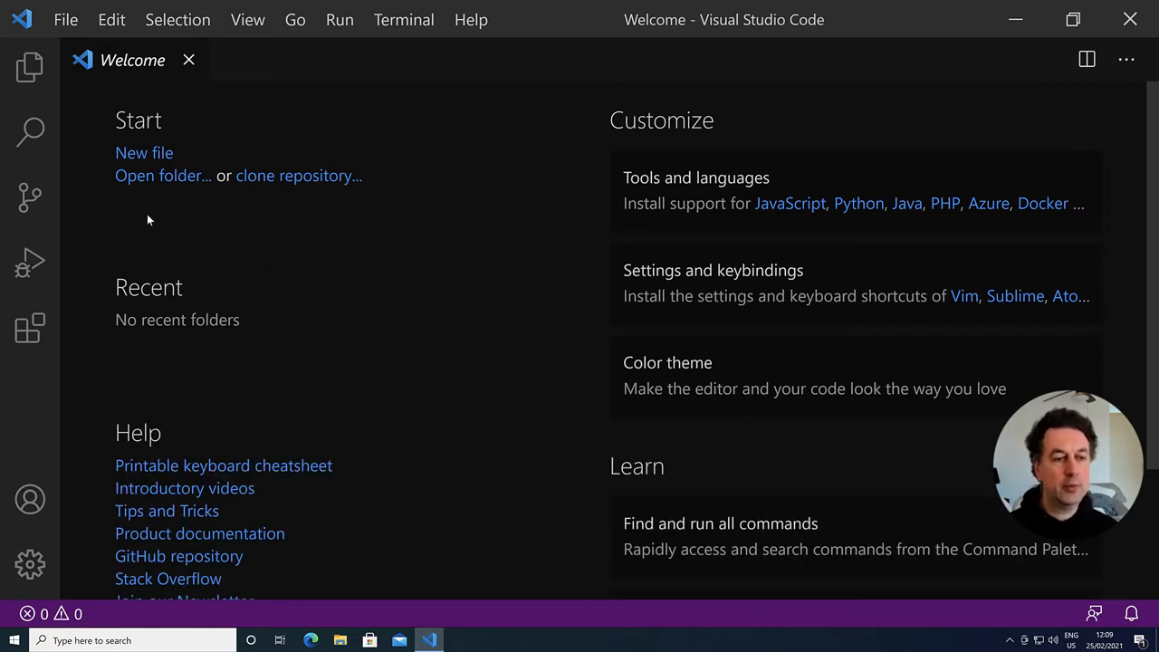
mouse_move(163, 174)
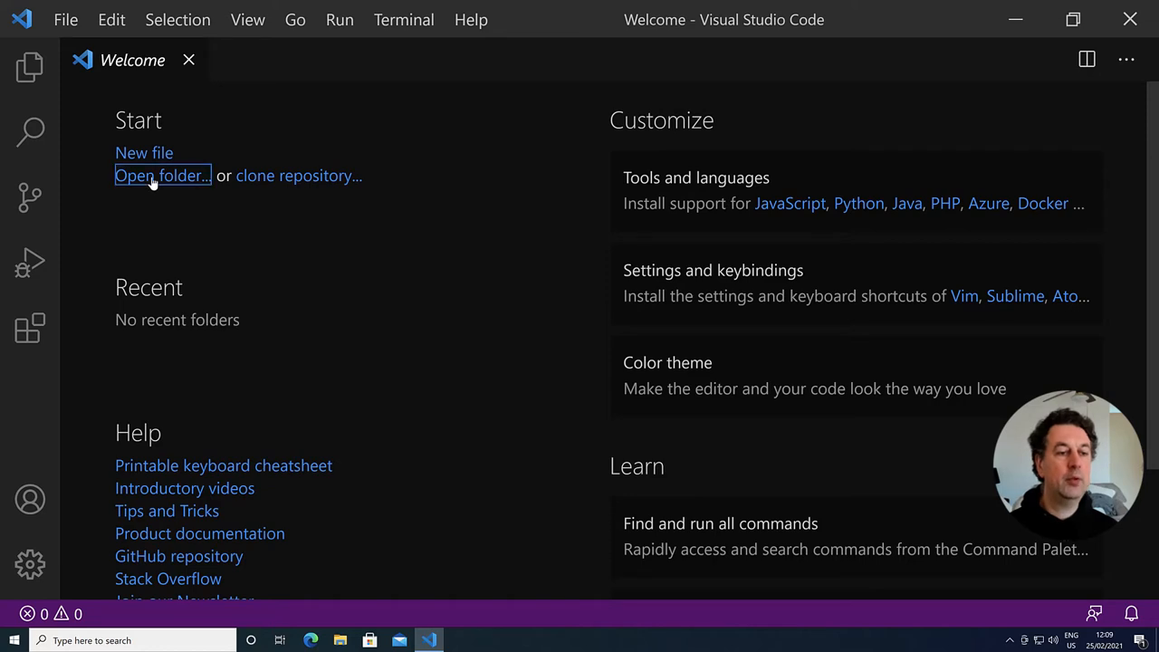
Step: Create a new folder named Project in the home directory and open it as the workspace
left_click(162, 175)
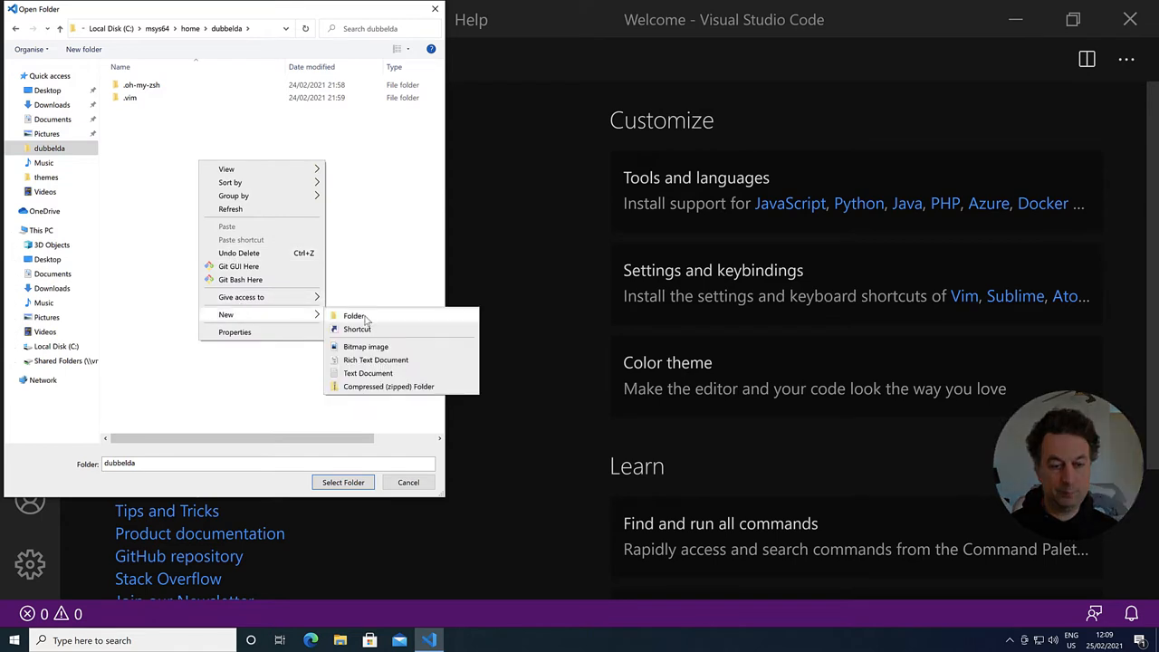
left_click(354, 316)
type("Project")
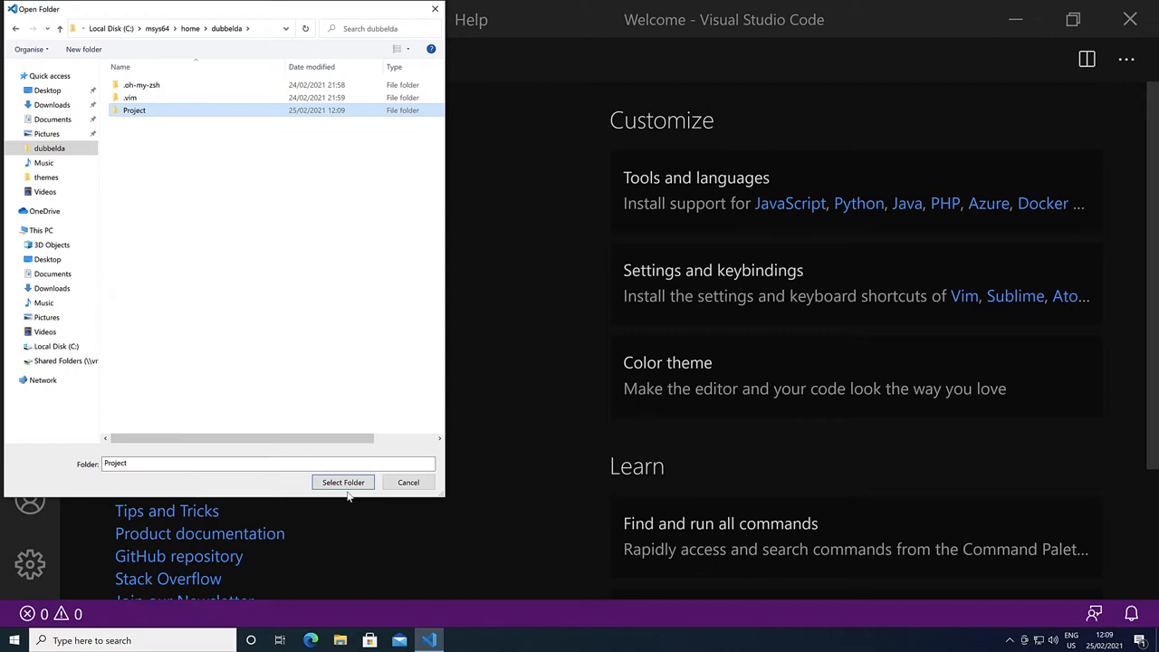
left_click(342, 482)
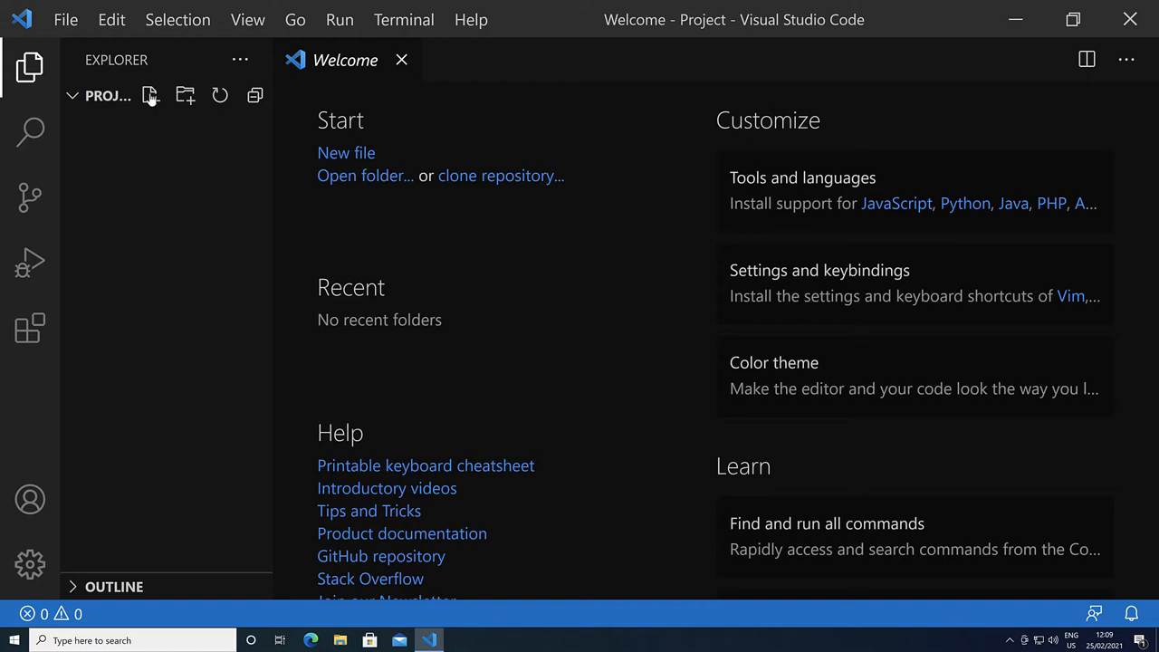
mouse_move(186, 95)
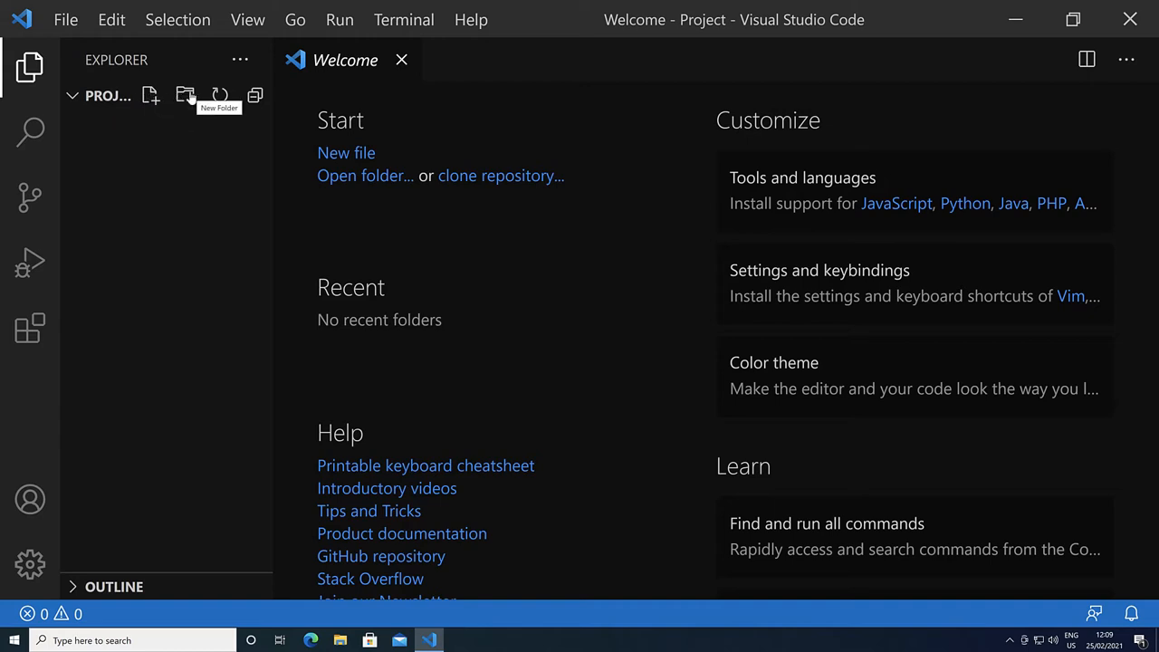
mouse_move(151, 96)
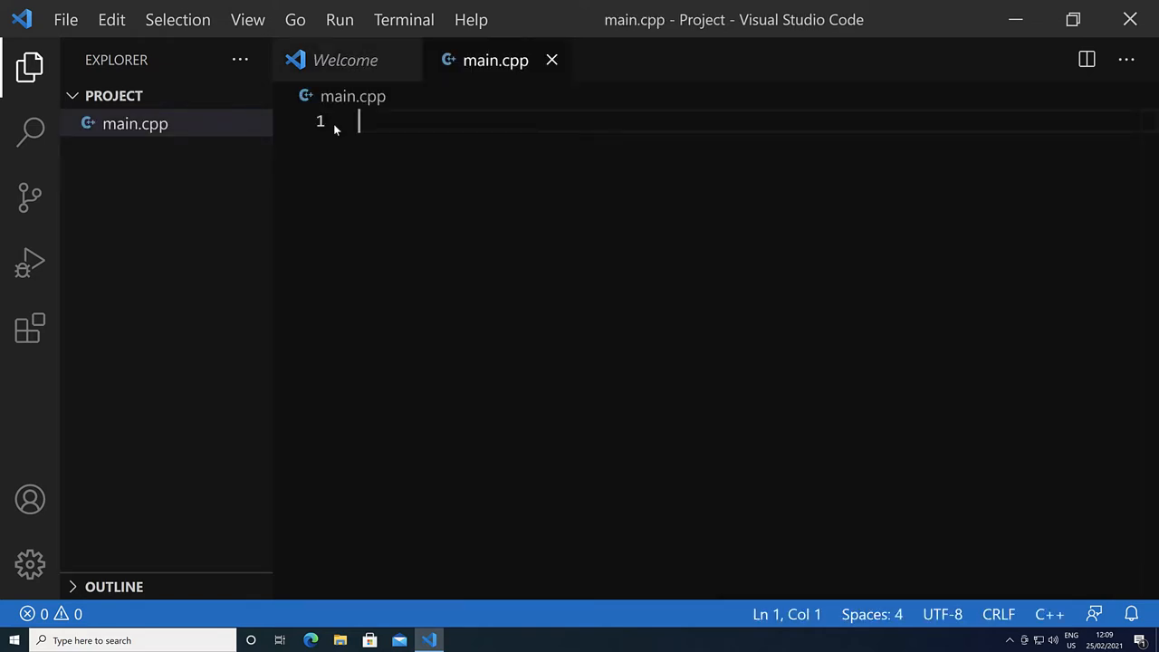
Step: Write a Hello world program in main.cpp with #include, int main() and cout, and save it
type("#include <iostream>")
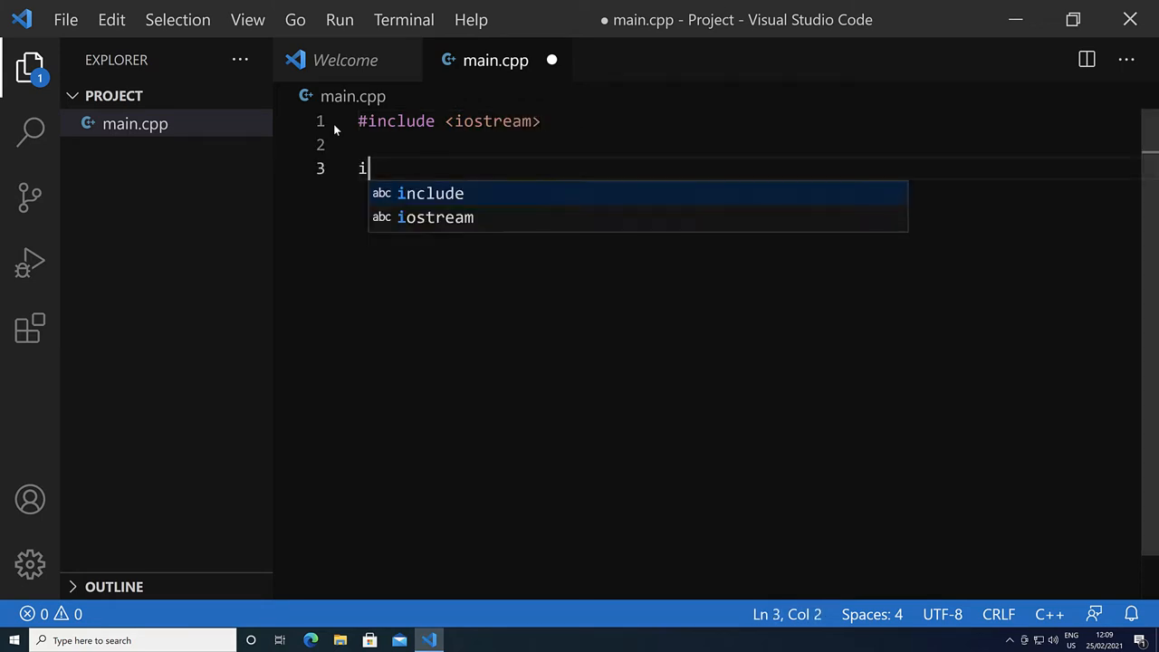
type("nt main()")
type("std::cout ")
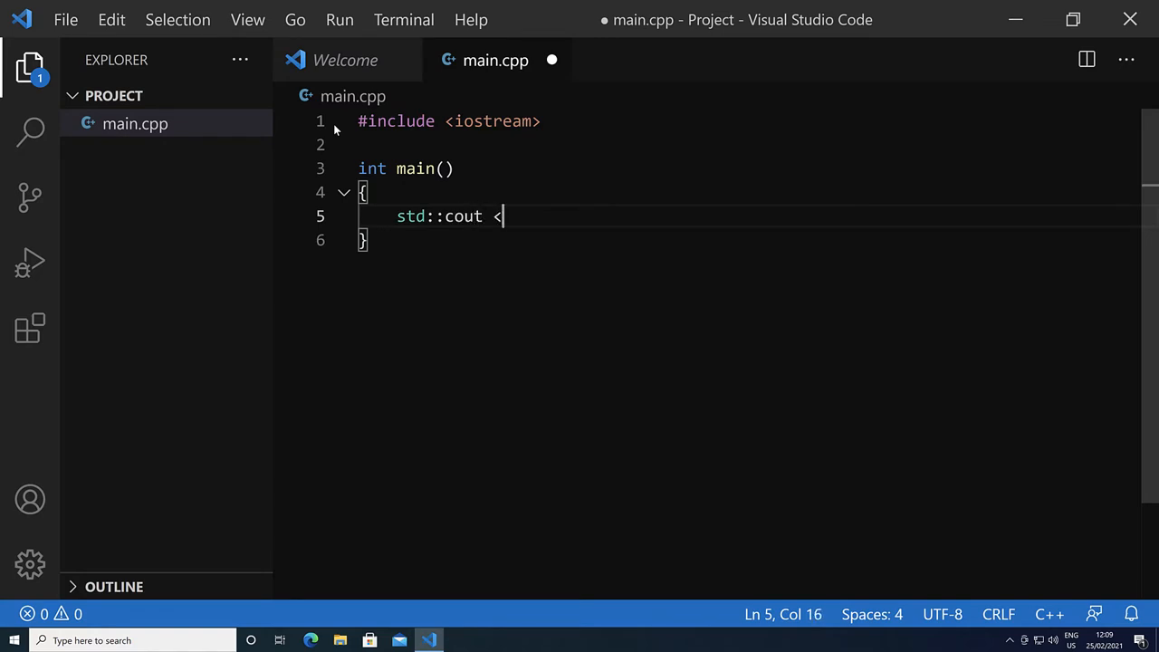
type("< \"Hello world\"")
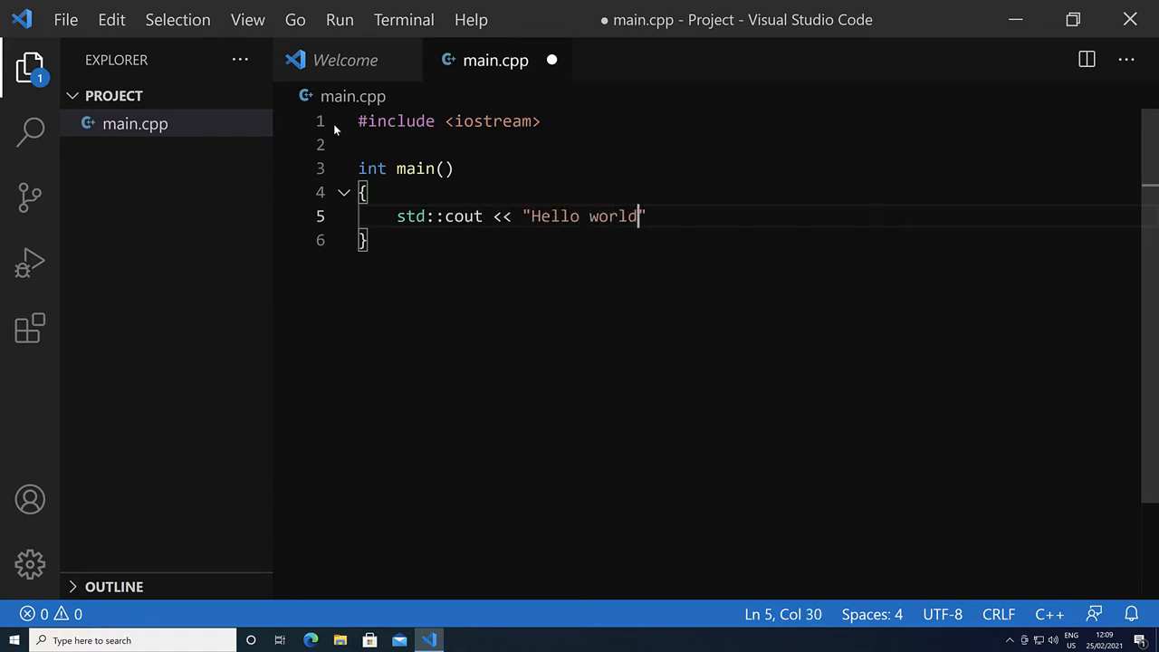
type("\\n\";")
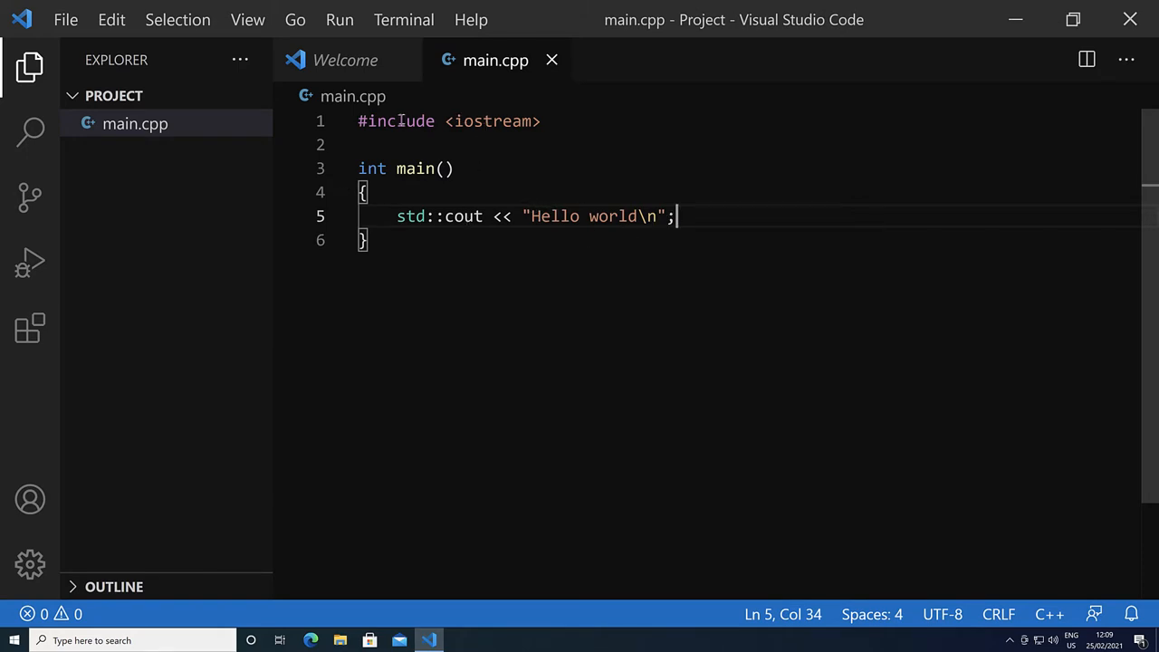
mouse_move(494, 221)
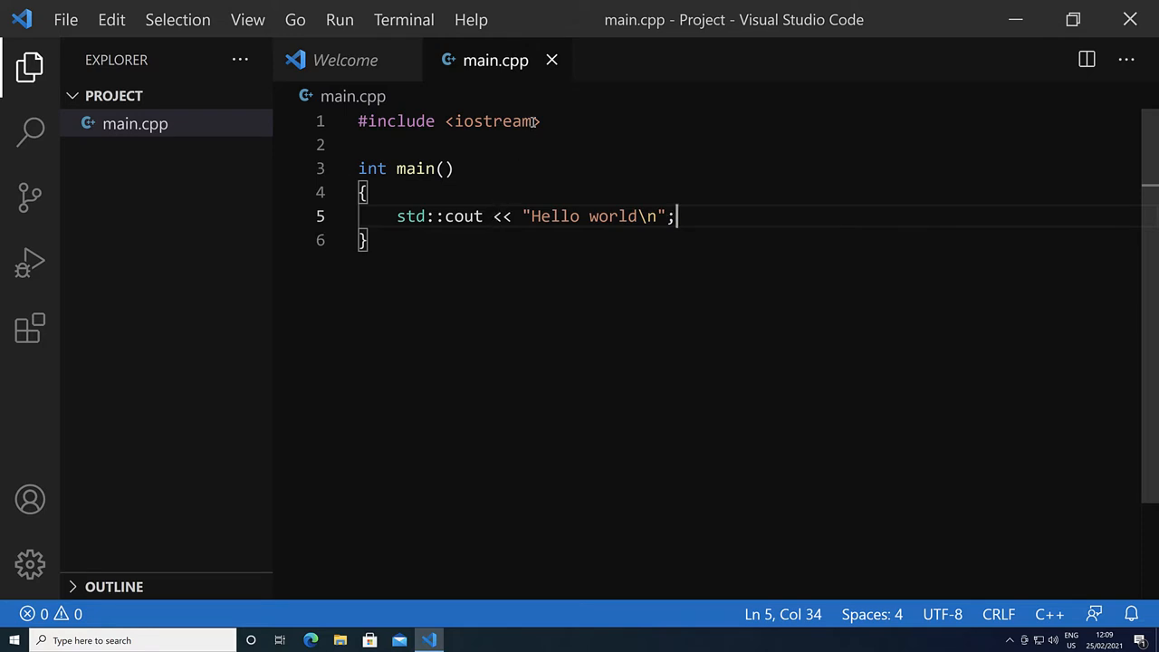
type("ffh")
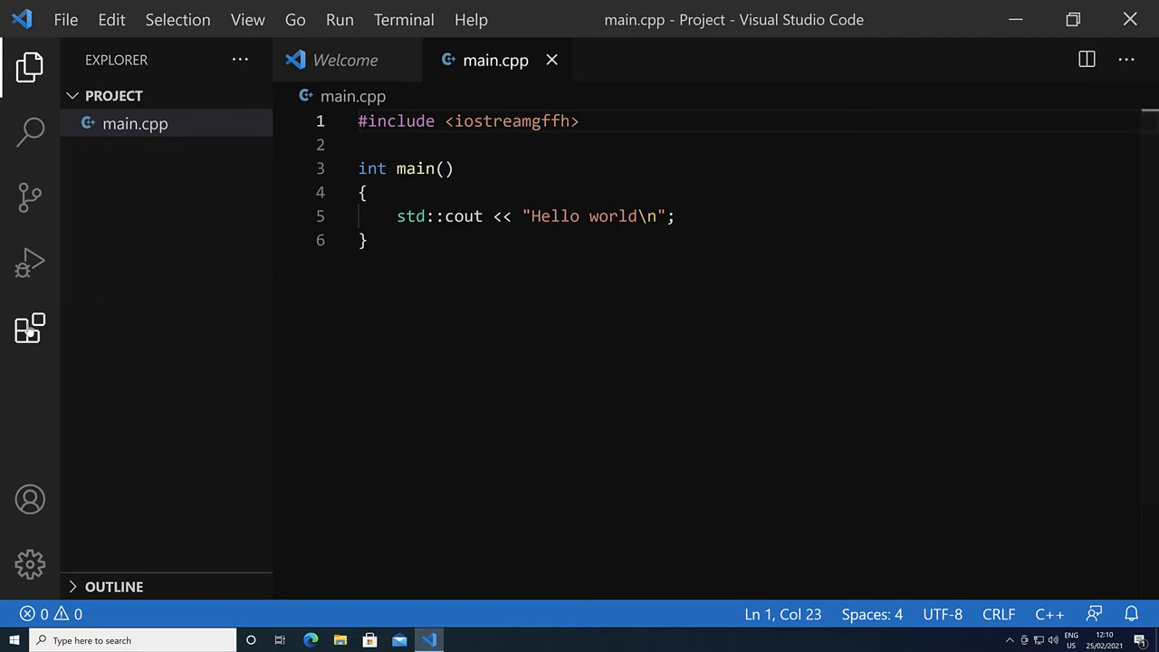
Step: Install Microsoft's C/C++ extension from the Extensions view and return to the Explorer
left_click(30, 329)
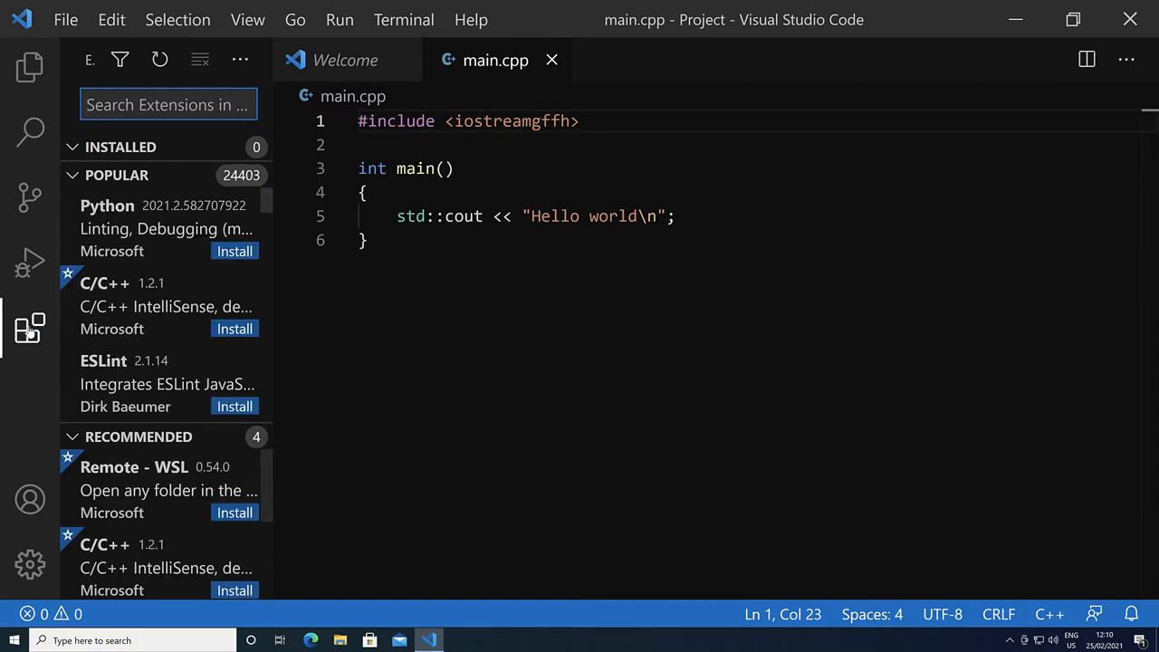
mouse_move(113, 313)
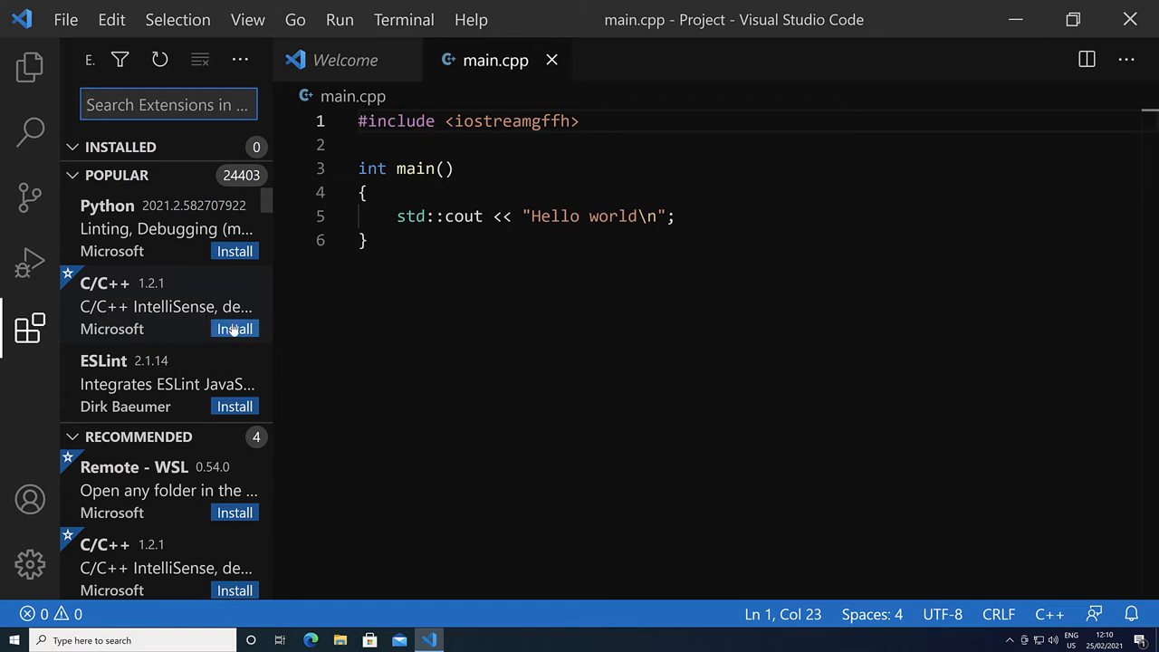
left_click(234, 329)
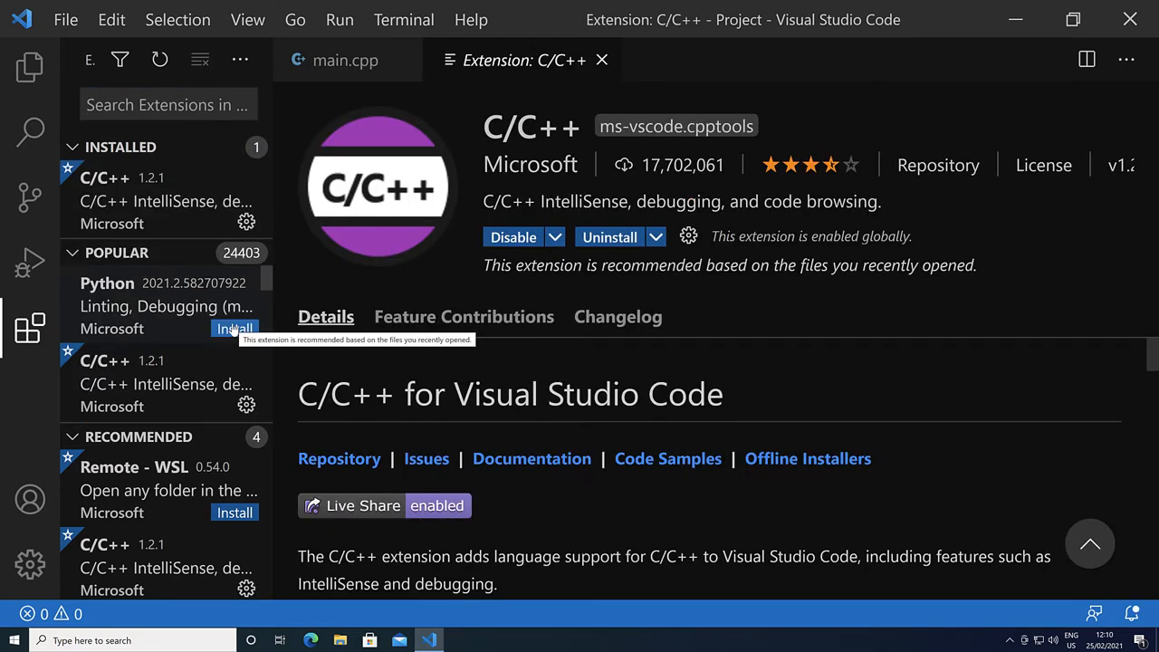
left_click(234, 329)
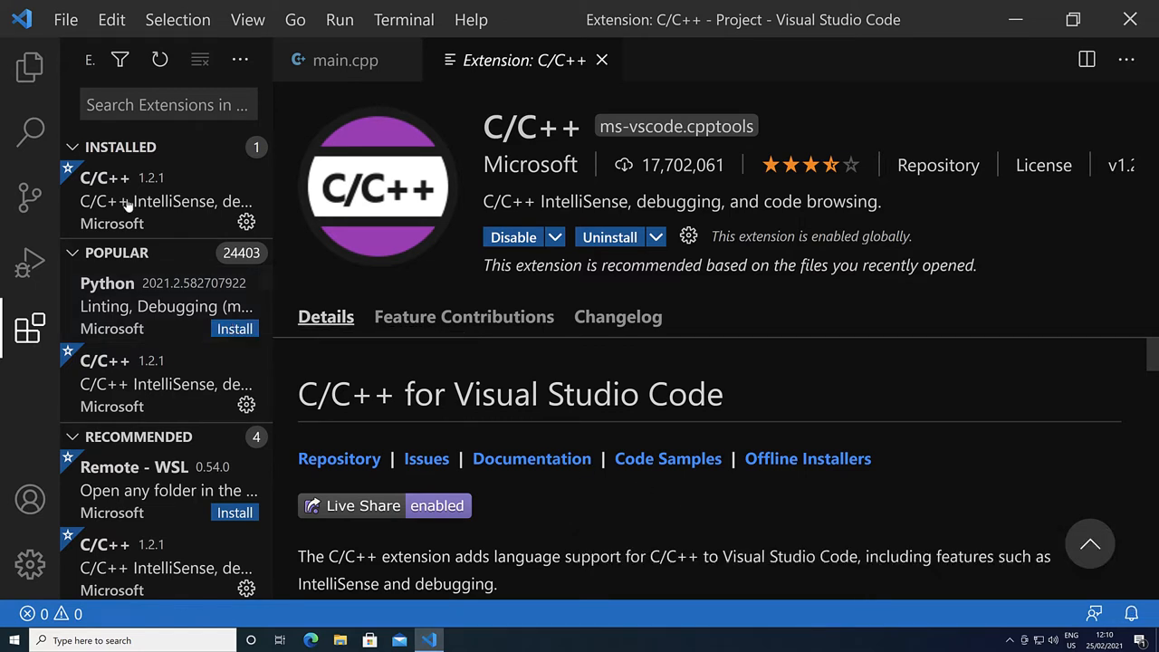
left_click(30, 67)
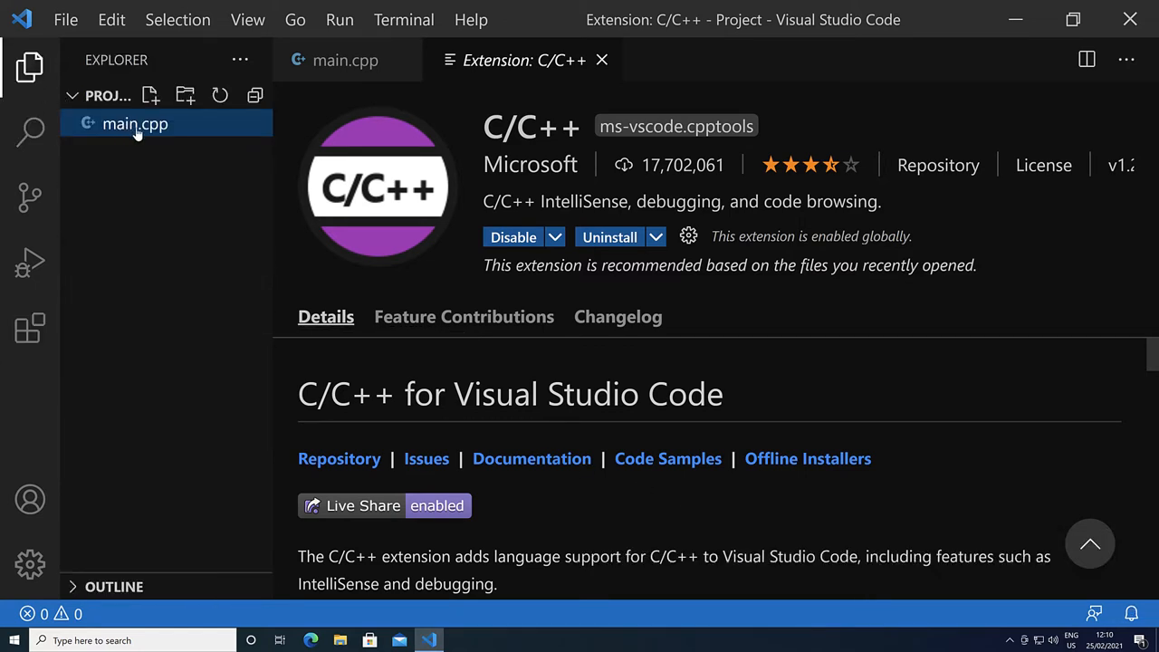
Step: Correct the include line in main.cpp to <iostream> and save the file
left_click(135, 124)
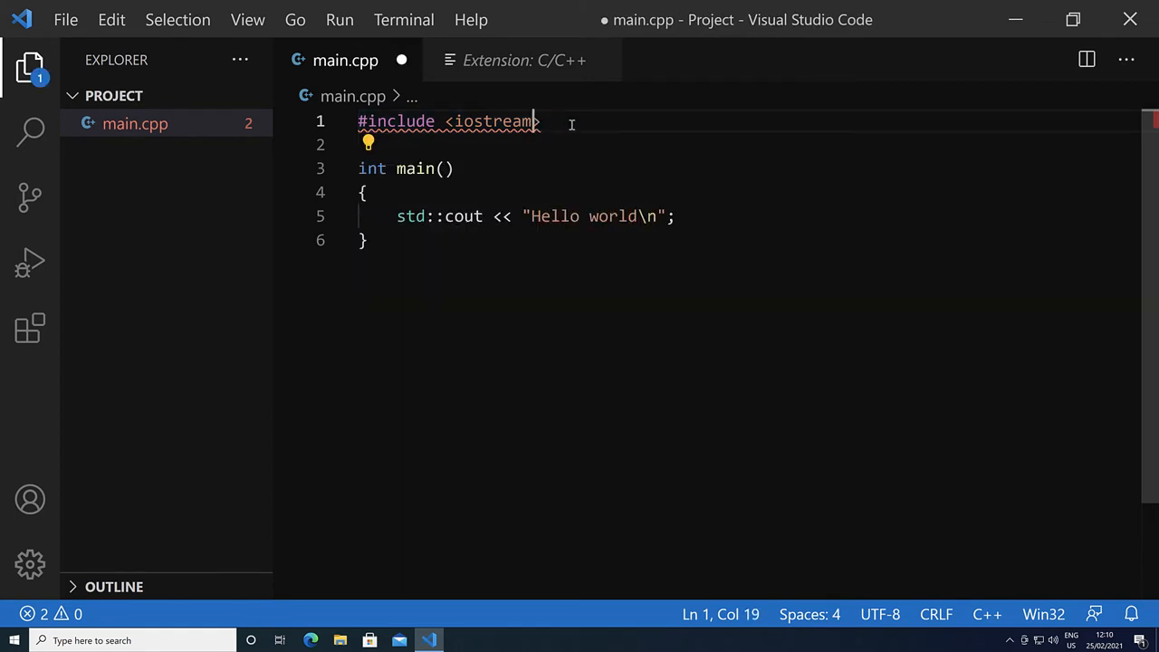
key("ctrl+s")
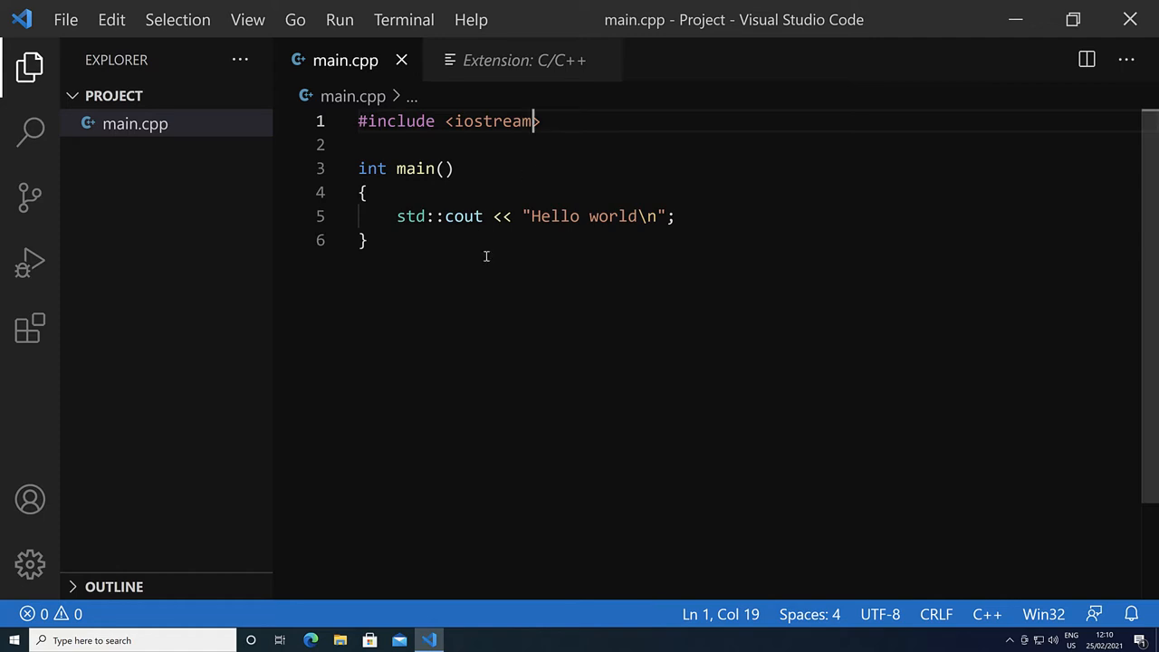
Step: Start a new integrated zsh terminal in the Project folder via Terminal > New Terminal
left_click(403, 19)
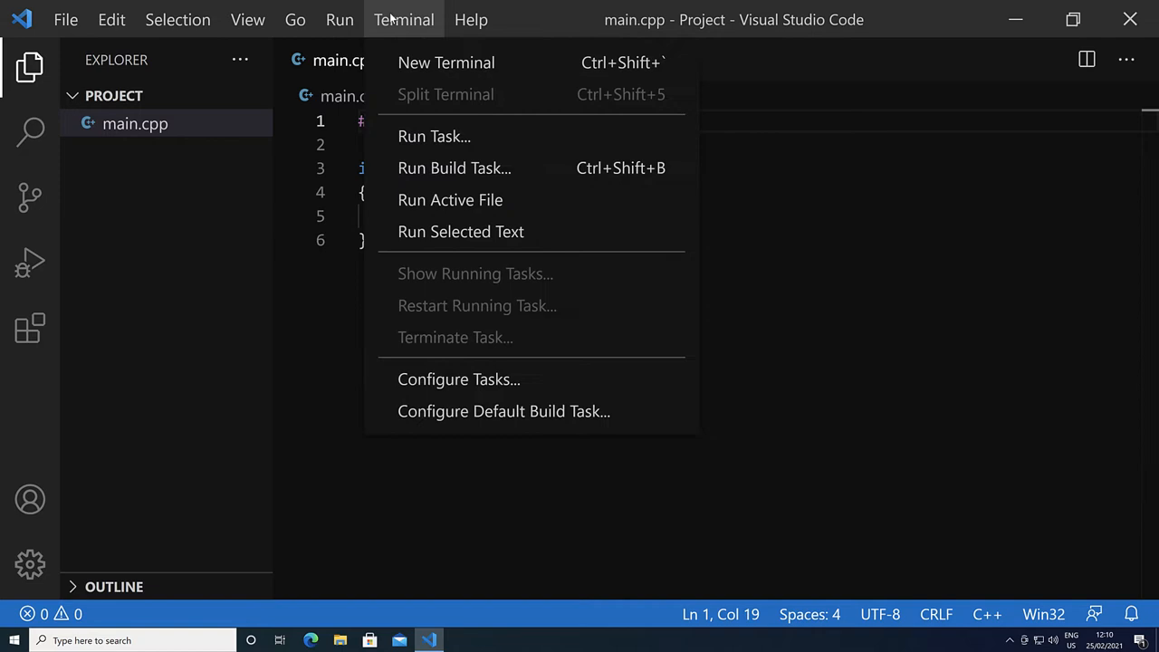
left_click(445, 62)
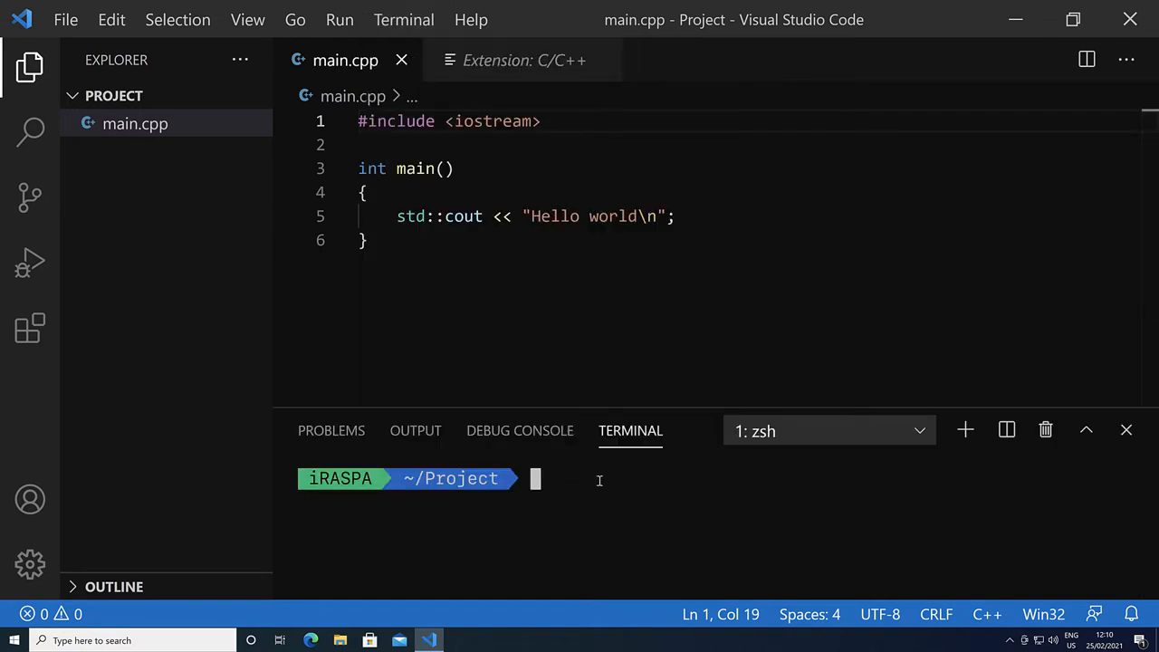
mouse_move(96, 154)
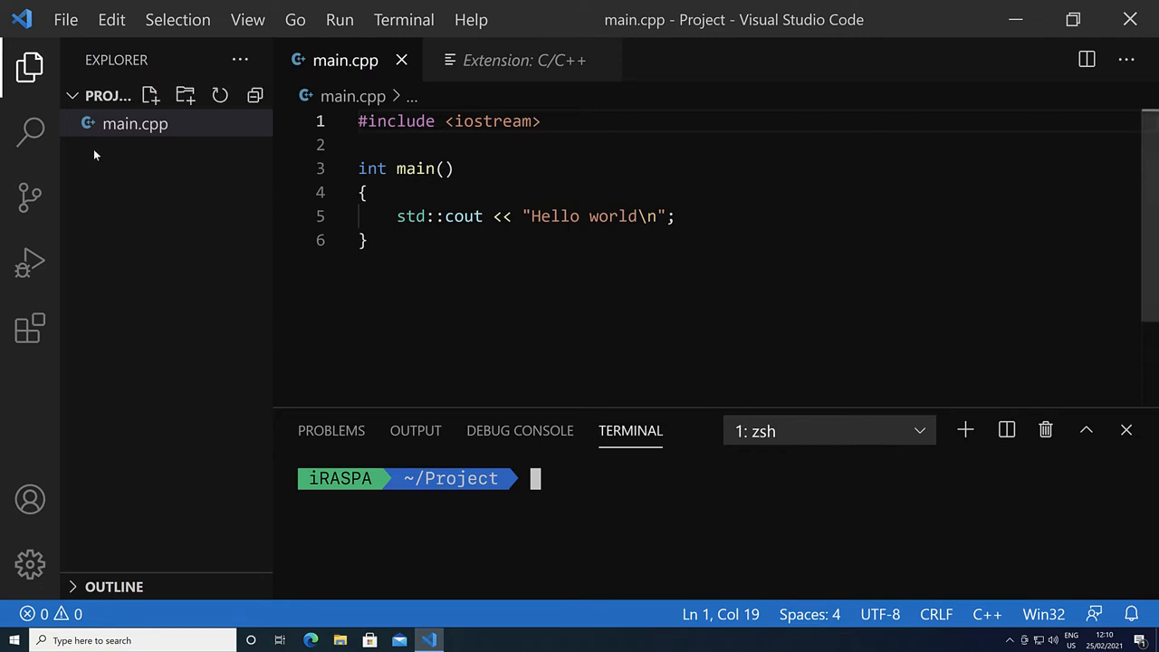
mouse_move(173, 172)
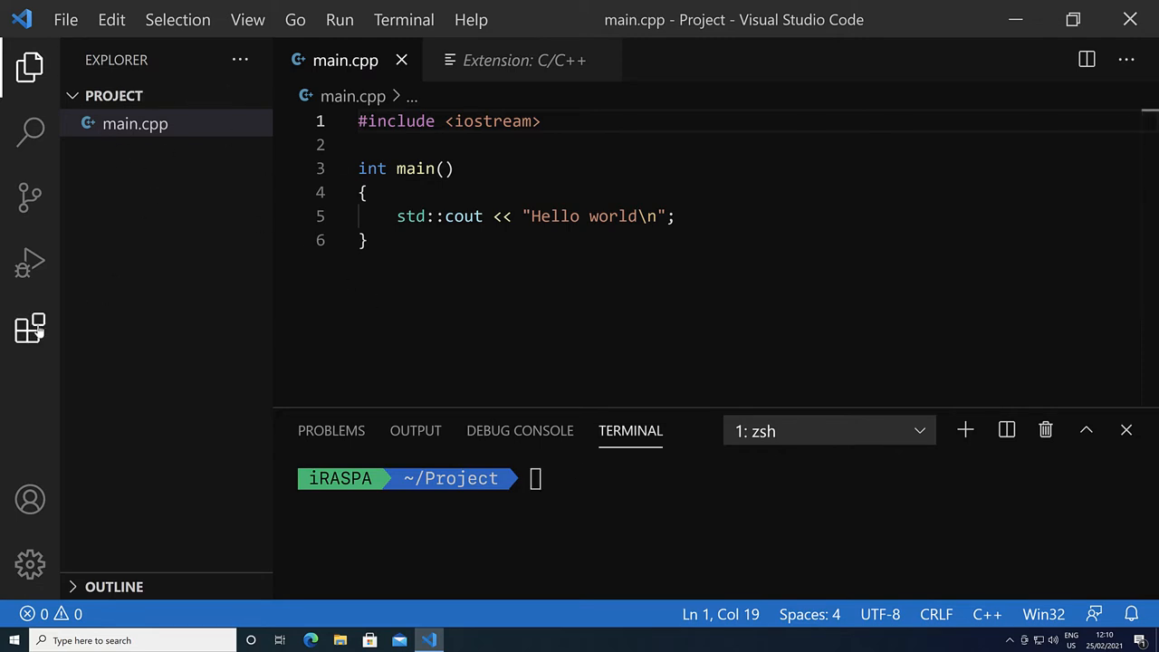
Step: Search extensions for 'makefile', install C/C++ Makefile Project, and return to the Explorer
left_click(30, 328)
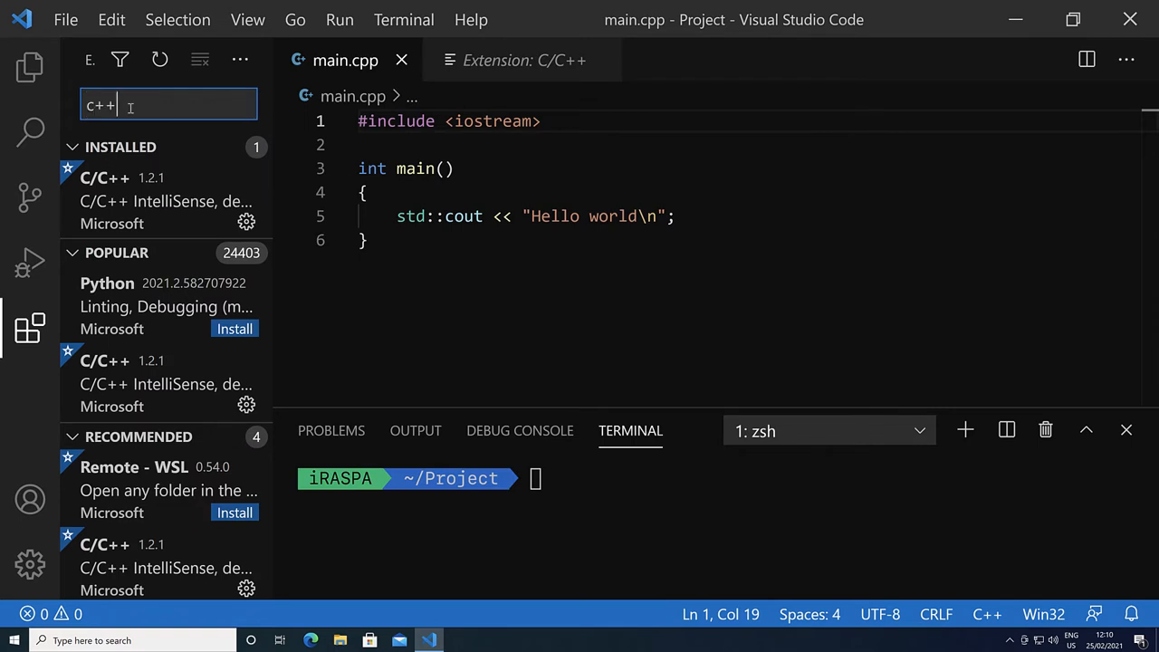
type("makefile")
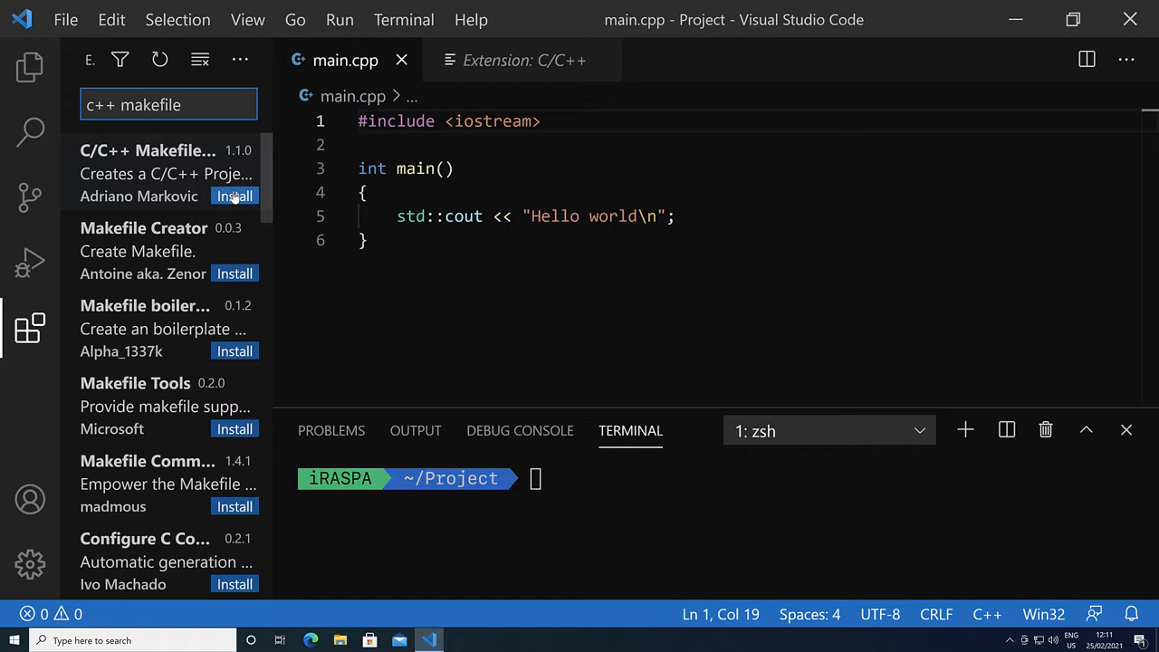
left_click(148, 172)
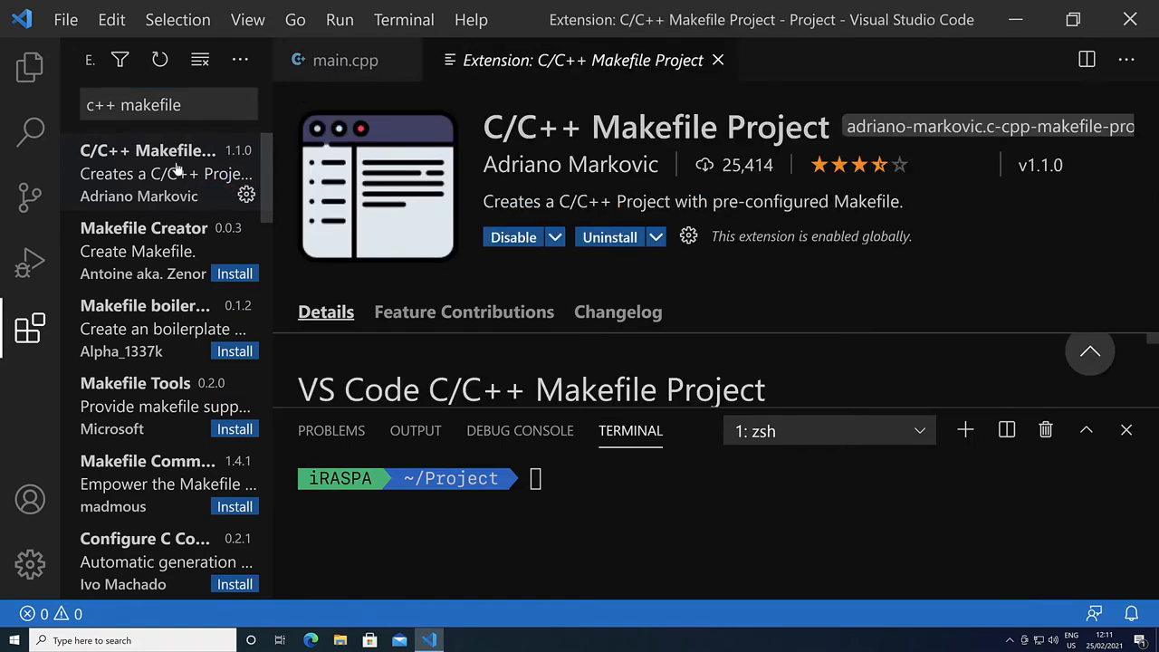
left_click(30, 67)
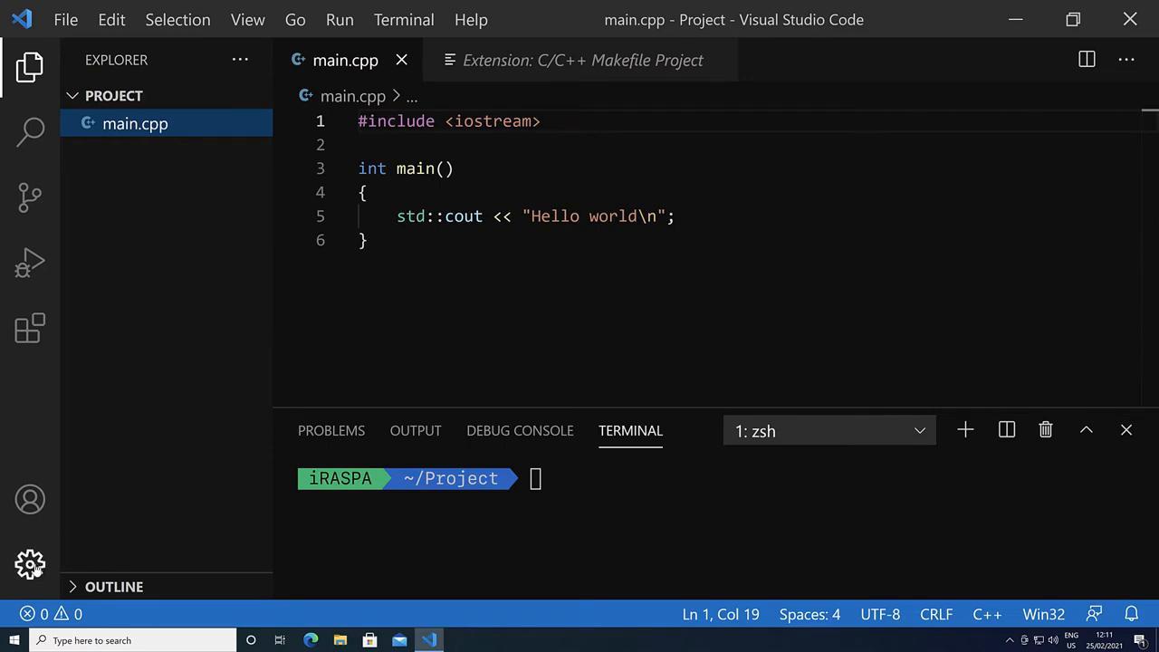
Step: Run C/C++ Make: INIT Project as a C++ Project from the Command Palette, then hide the terminal
left_click(30, 565)
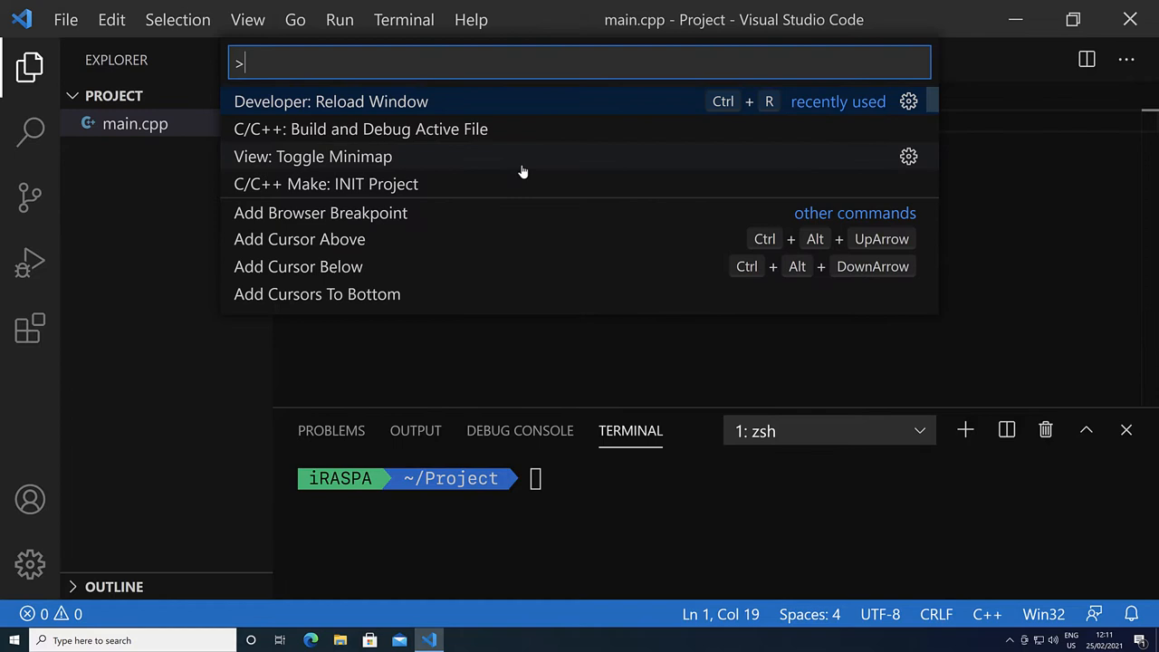
mouse_move(504, 170)
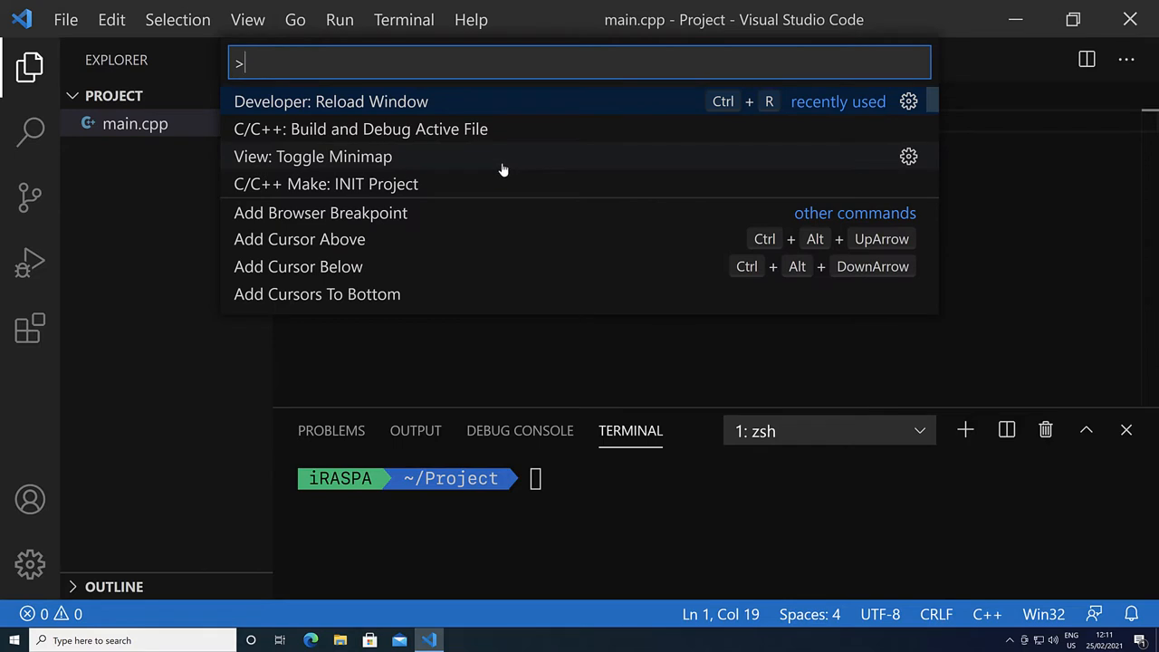
mouse_move(308, 184)
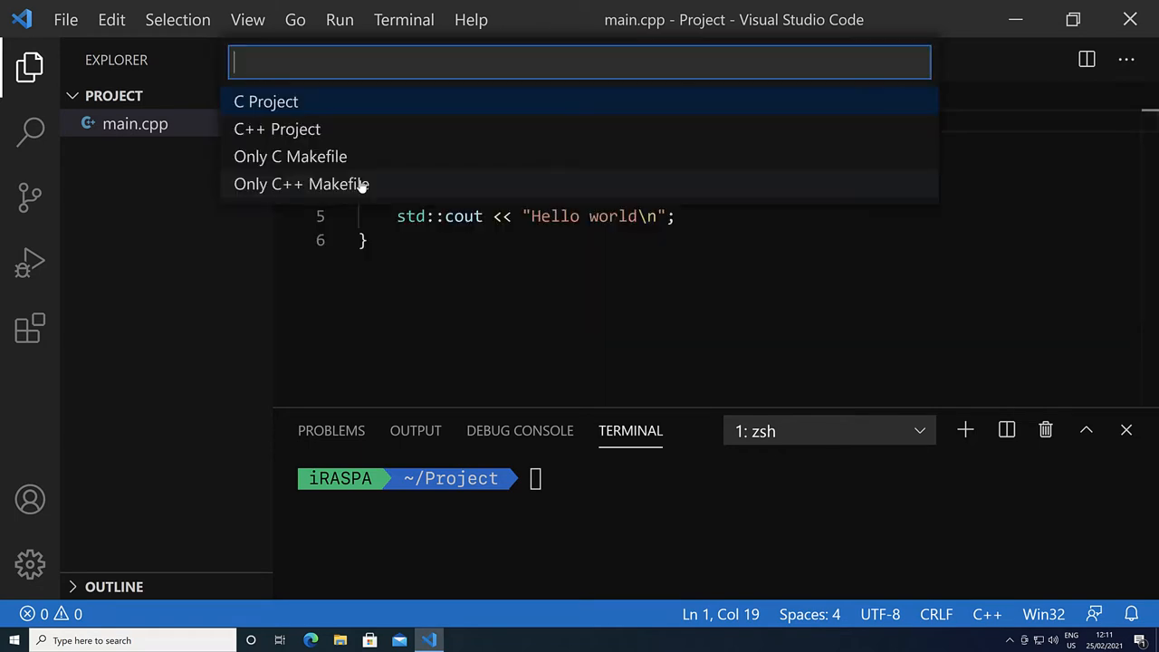
mouse_move(290, 129)
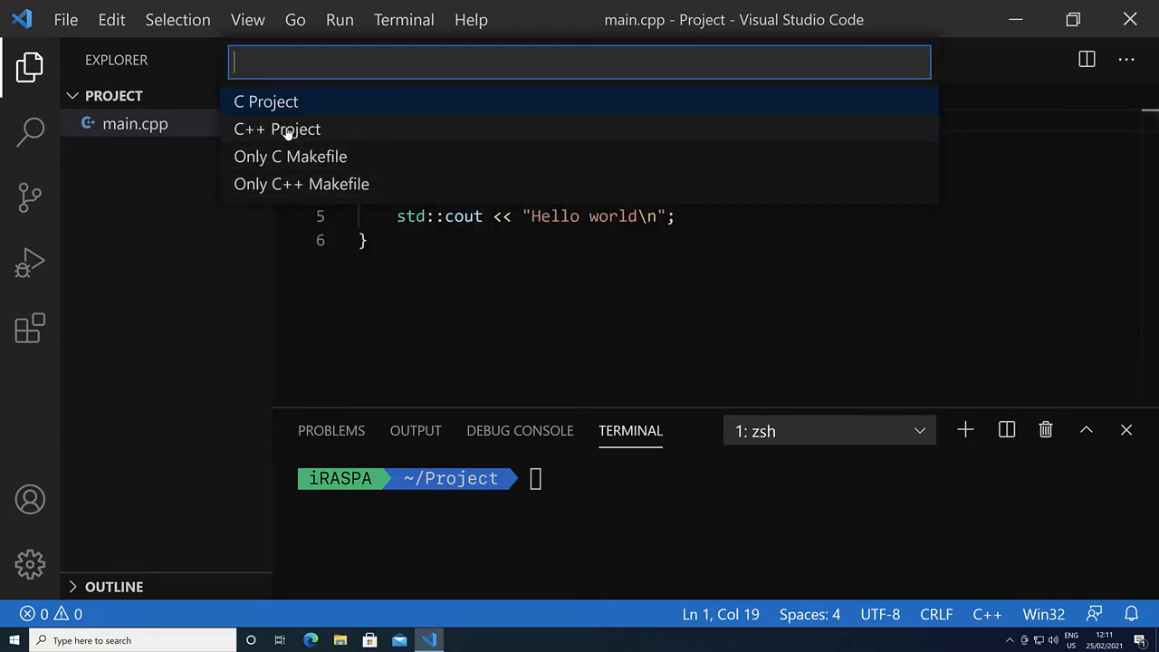
left_click(276, 128)
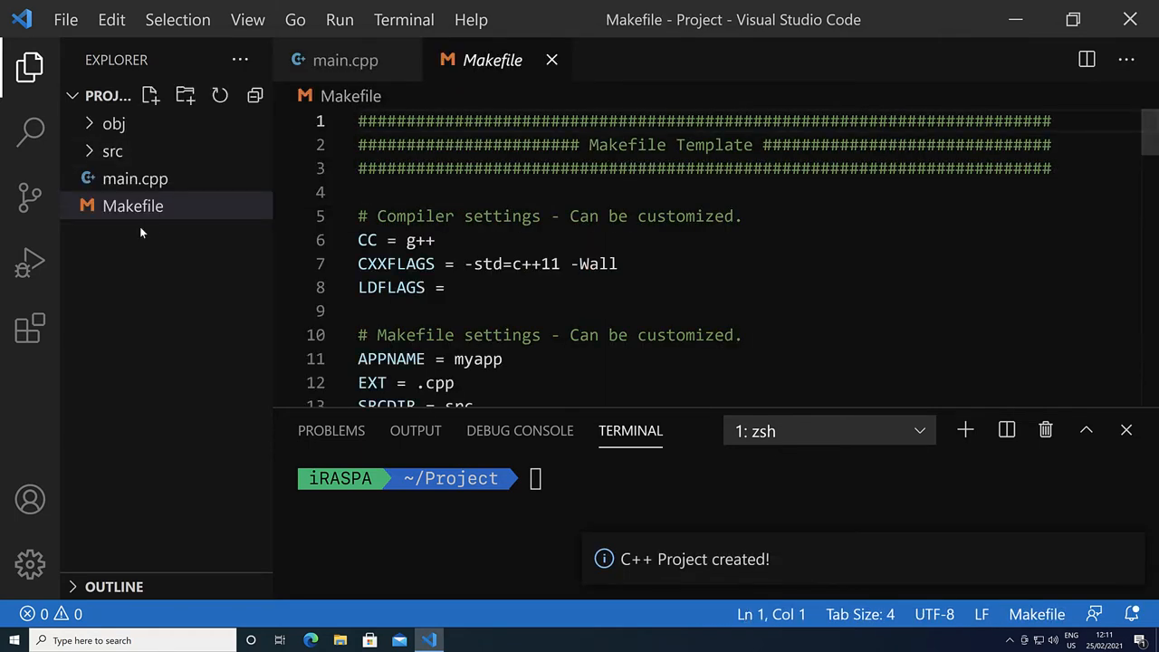
mouse_move(113, 151)
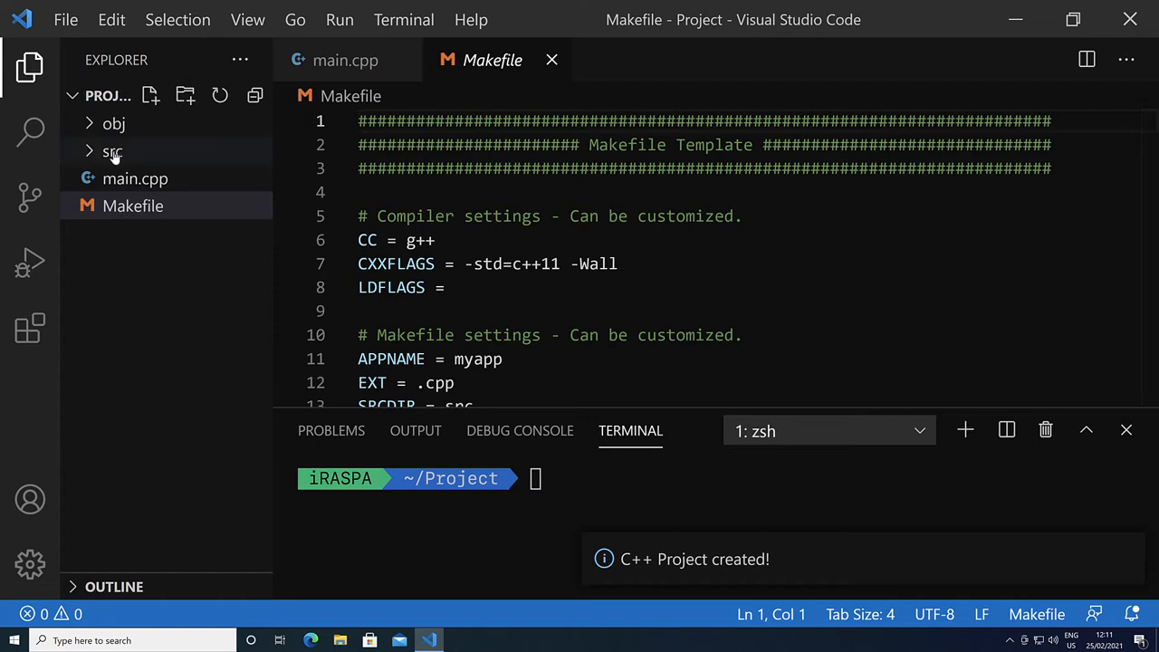
mouse_move(113, 124)
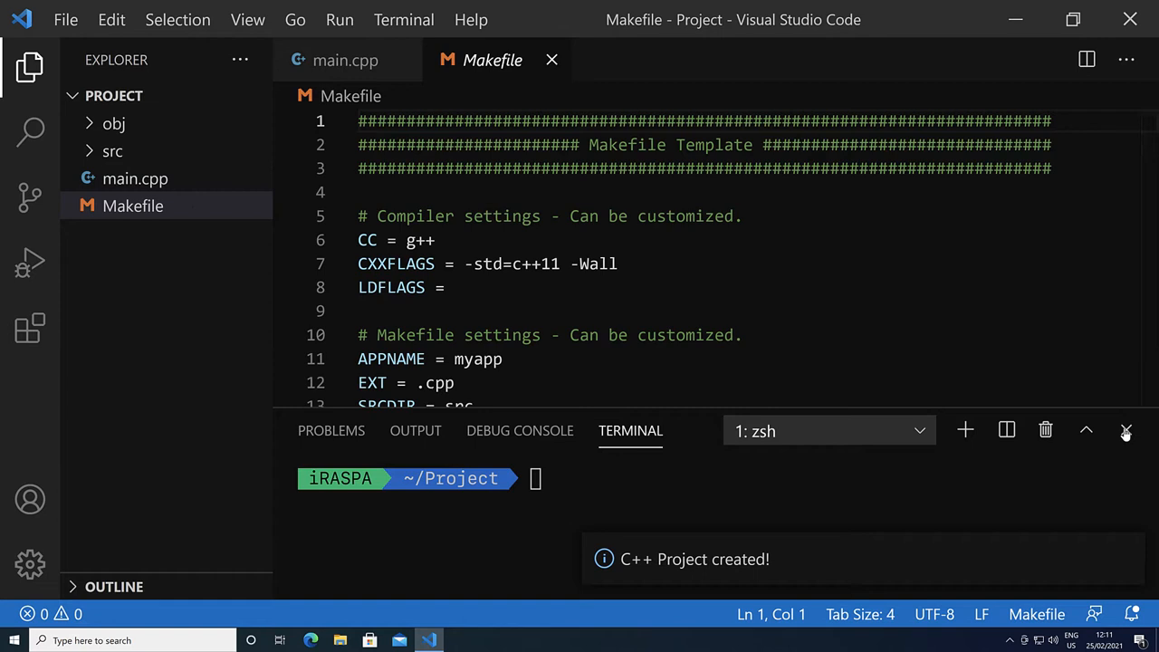
left_click(1126, 431)
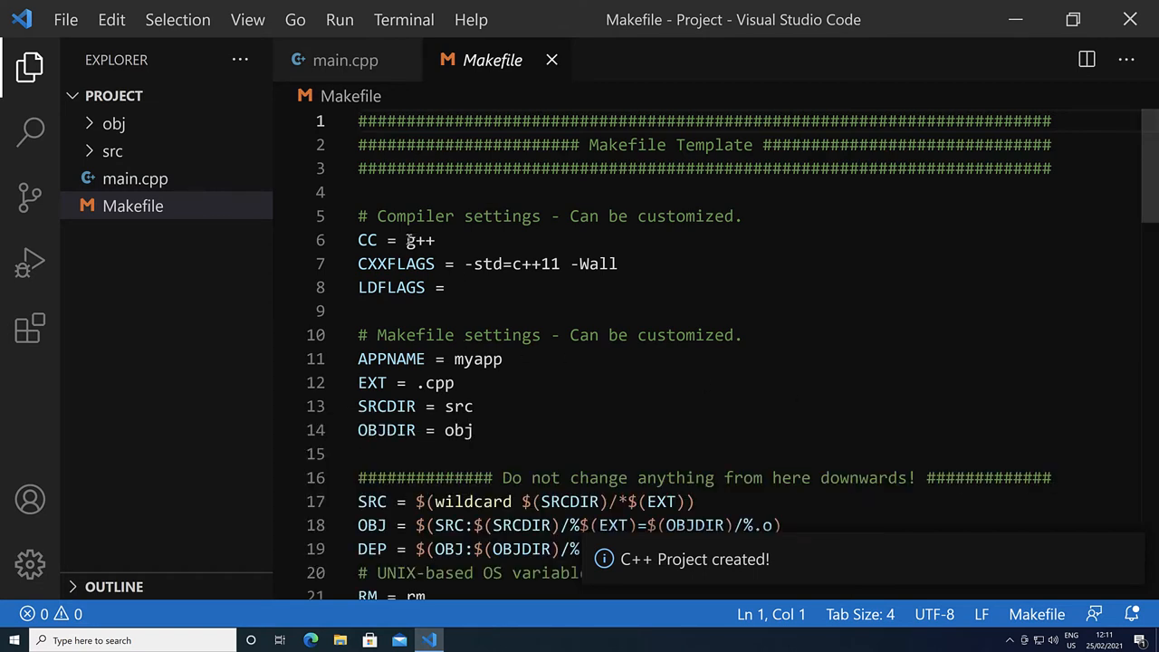
Step: Adjust the Makefile's CXXFLAGS, remove the typed LDFLAGS libraries, and note the source file extension value
double_click(419, 240)
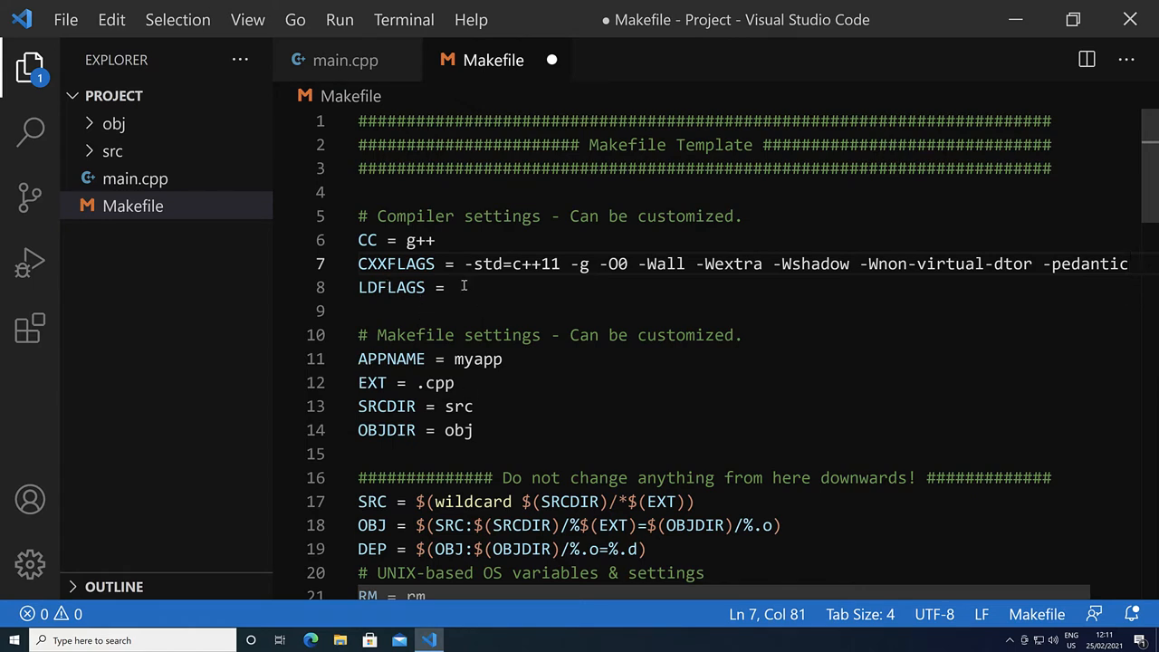
type("-ll")
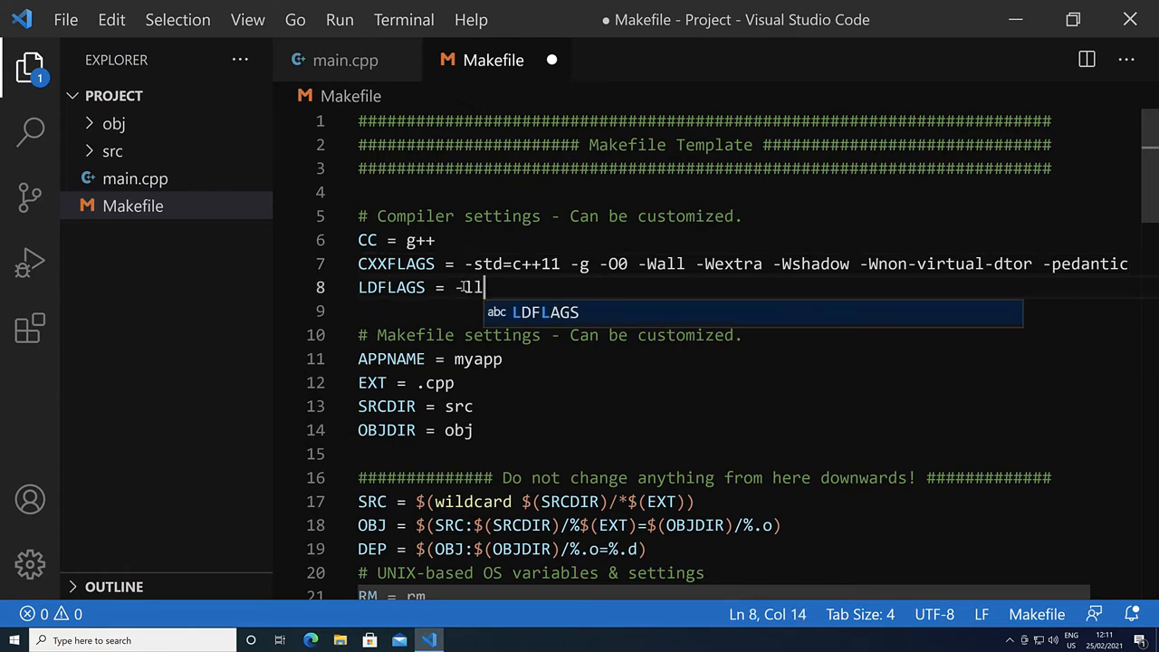
type("acp")
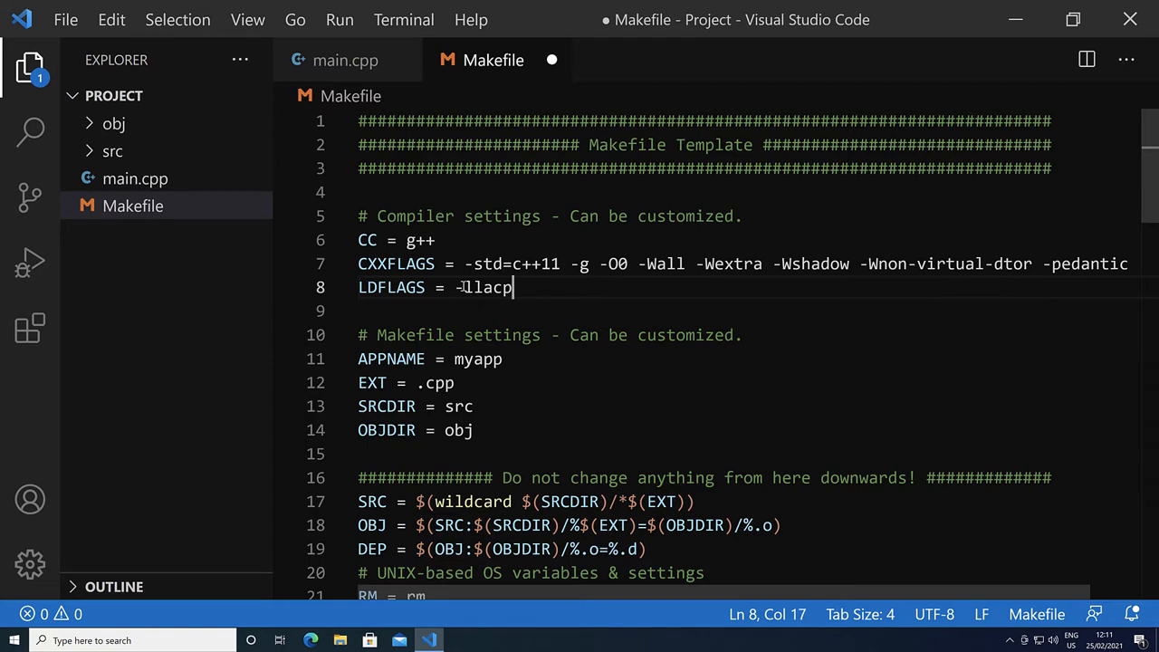
type("ack -l")
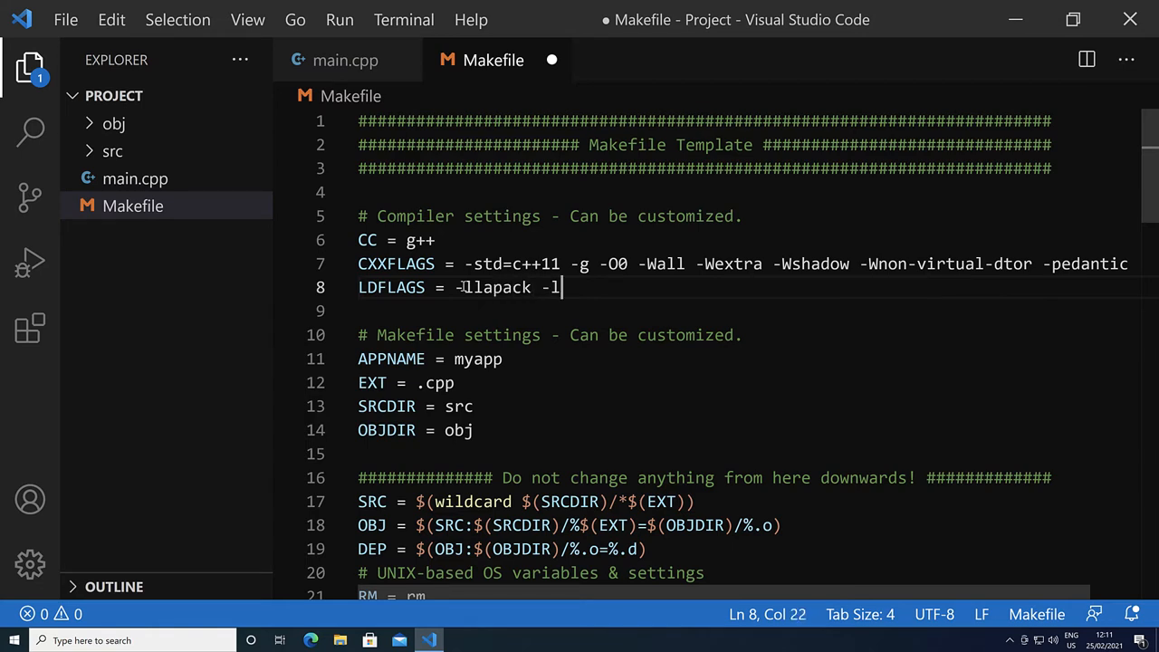
double_click(494, 288)
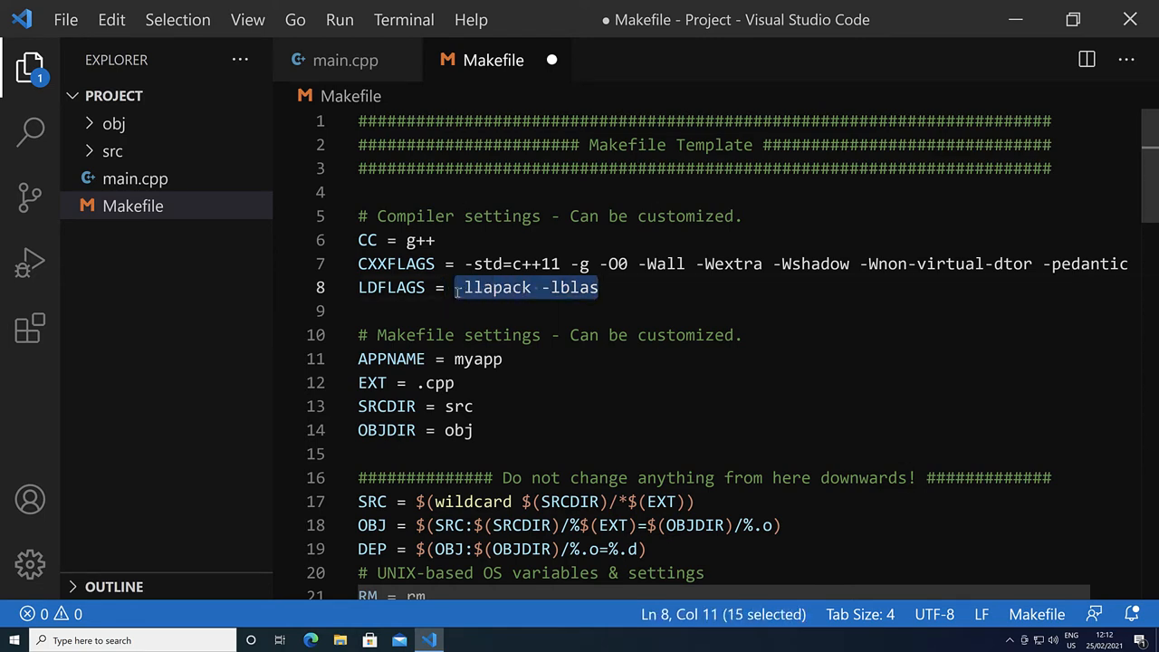
key("Delete")
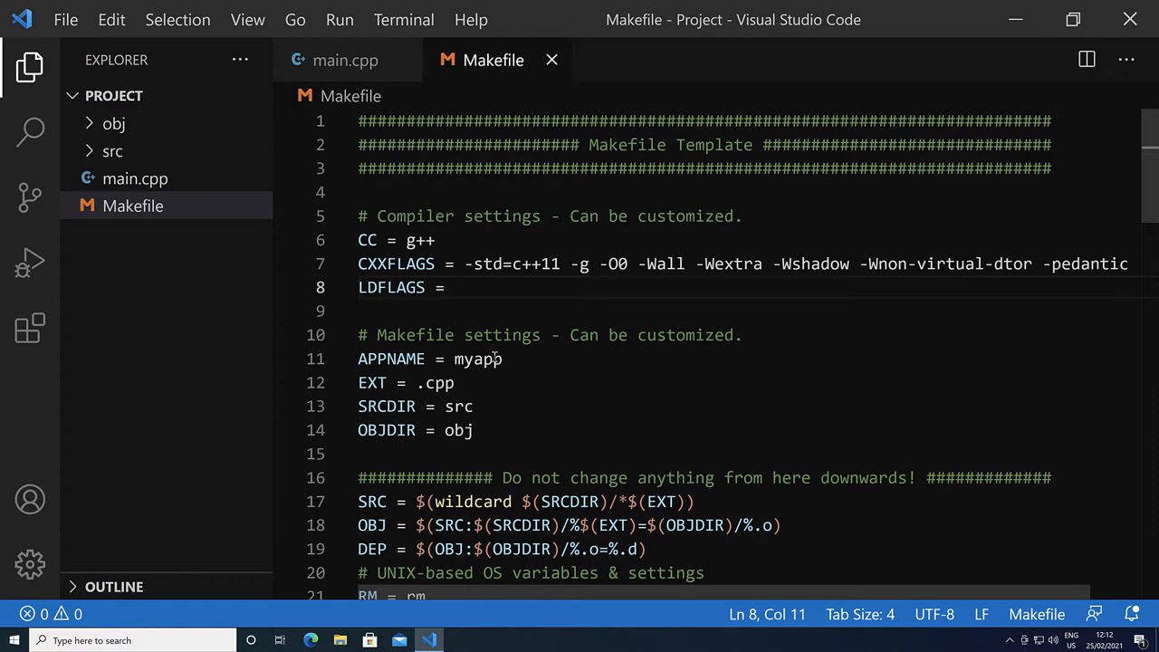
mouse_move(471, 353)
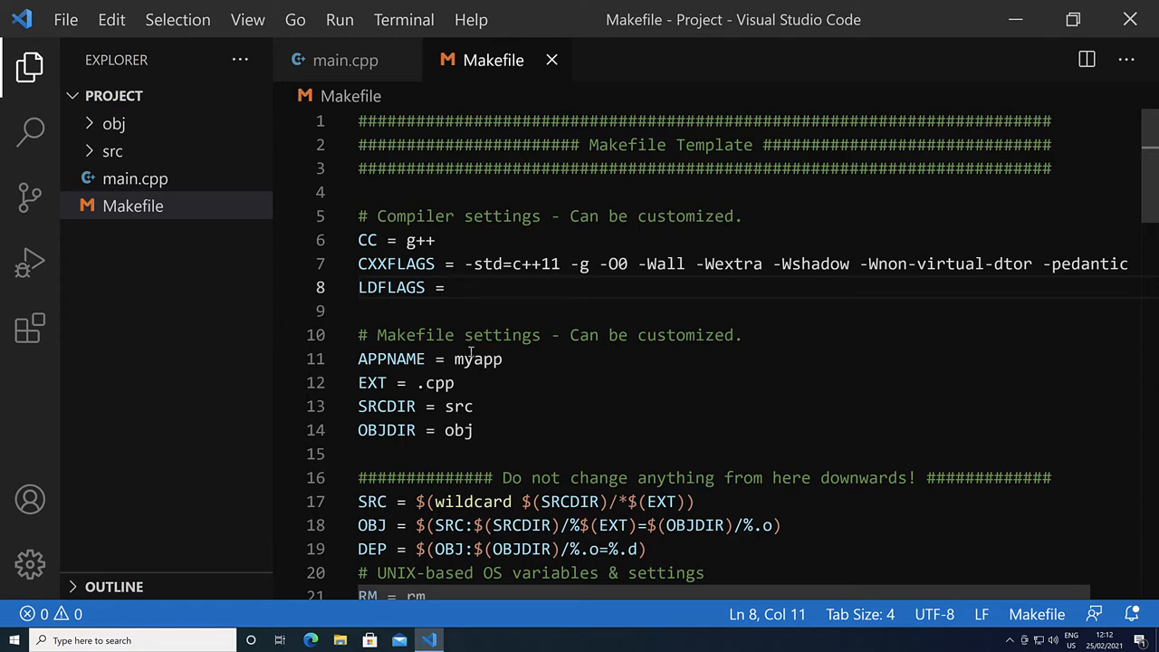
double_click(440, 383)
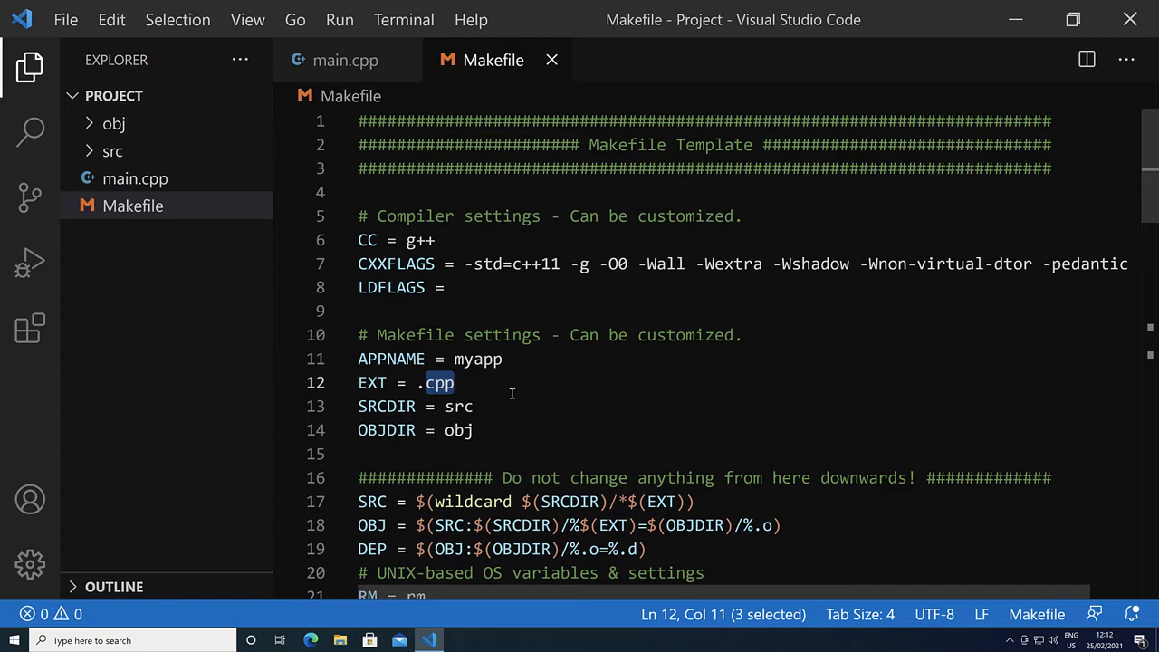
mouse_move(460, 408)
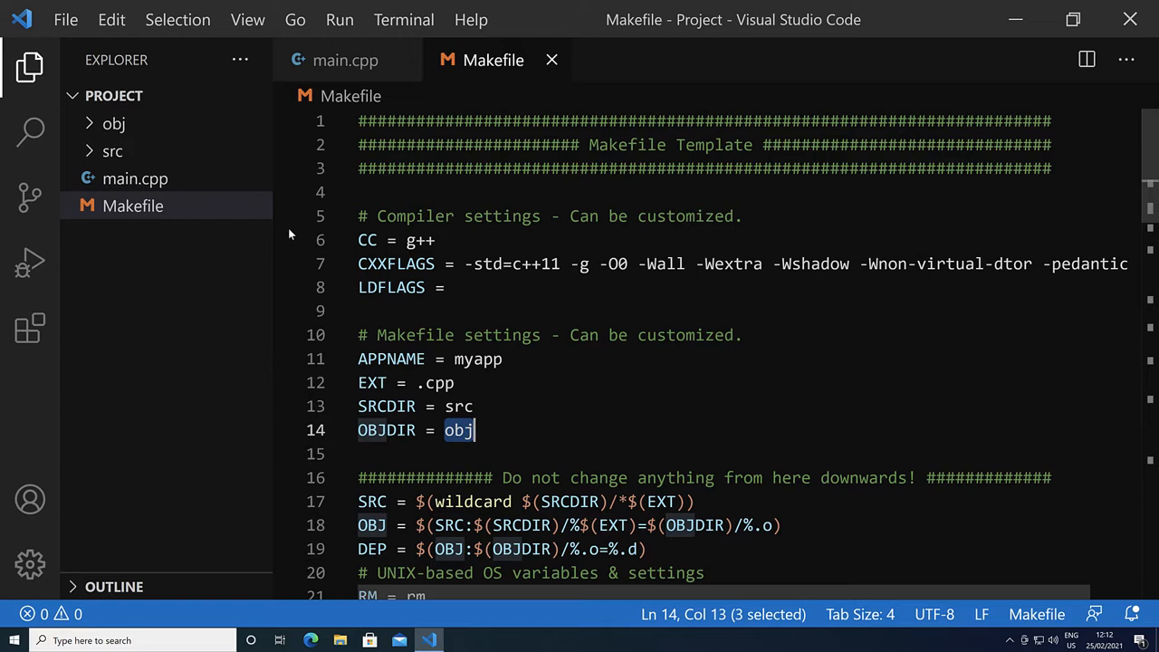
Step: Move main.cpp into the src folder in the Explorer and confirm the move
left_click(135, 178)
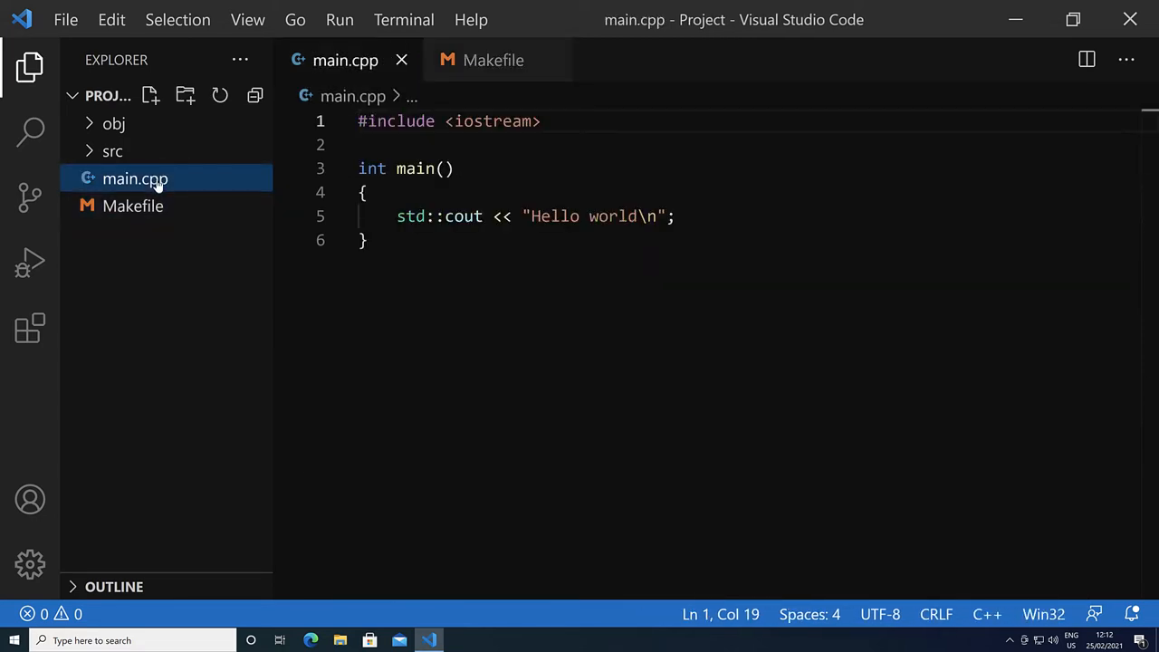
left_click(112, 151)
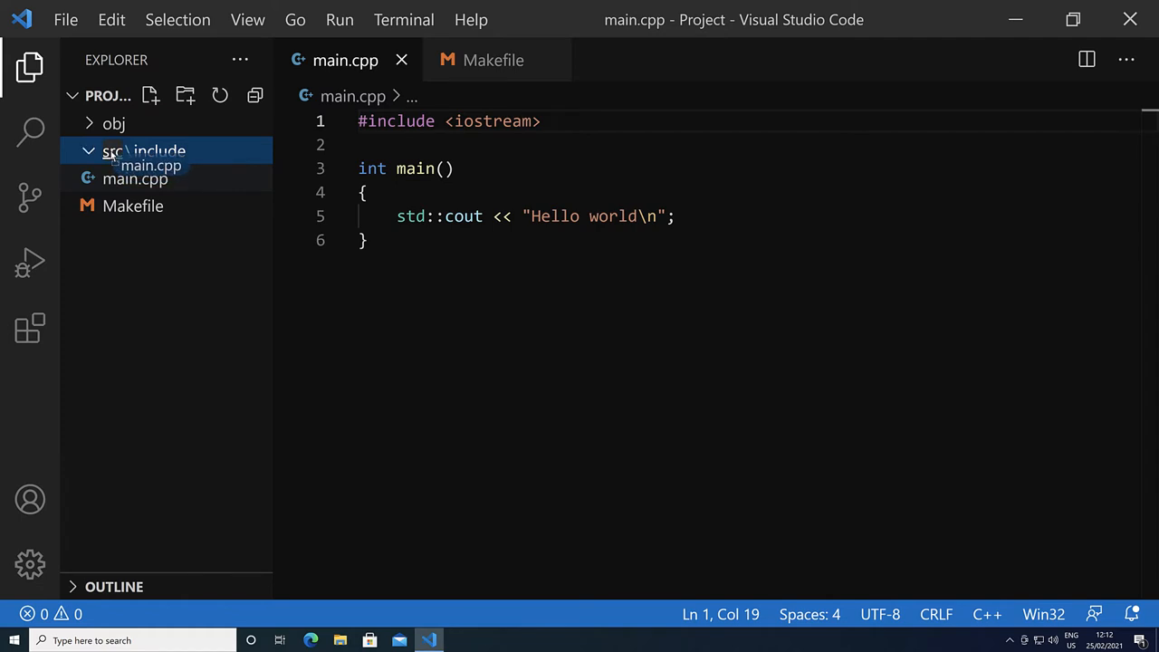
left_click_drag(135, 179, 112, 151)
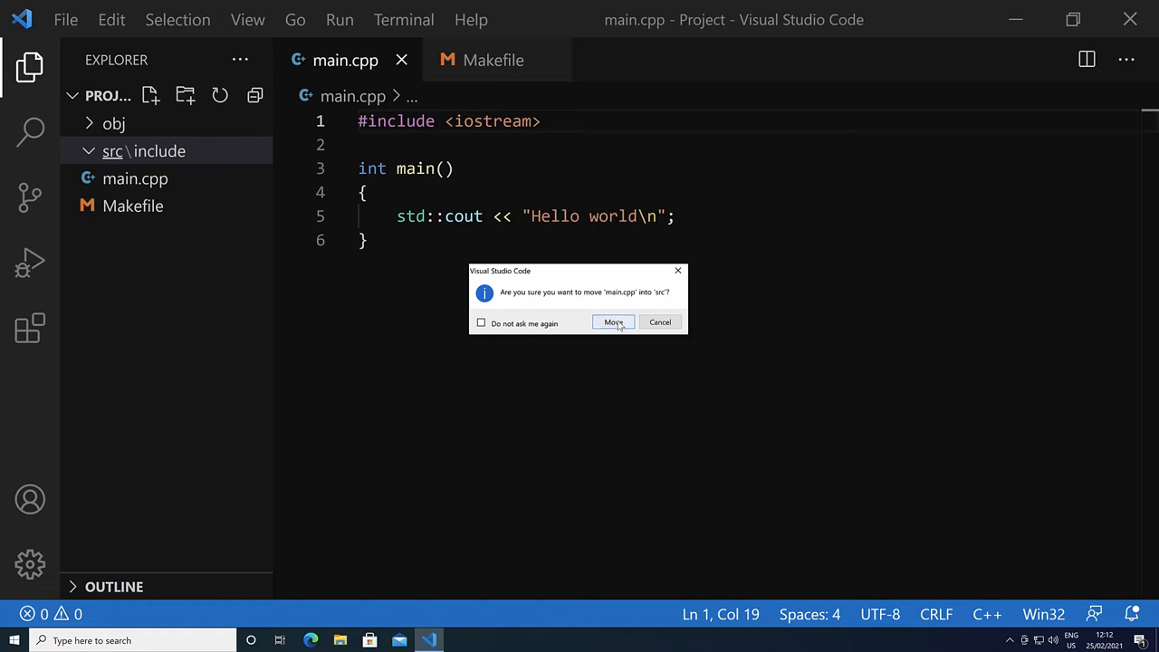
left_click(613, 322)
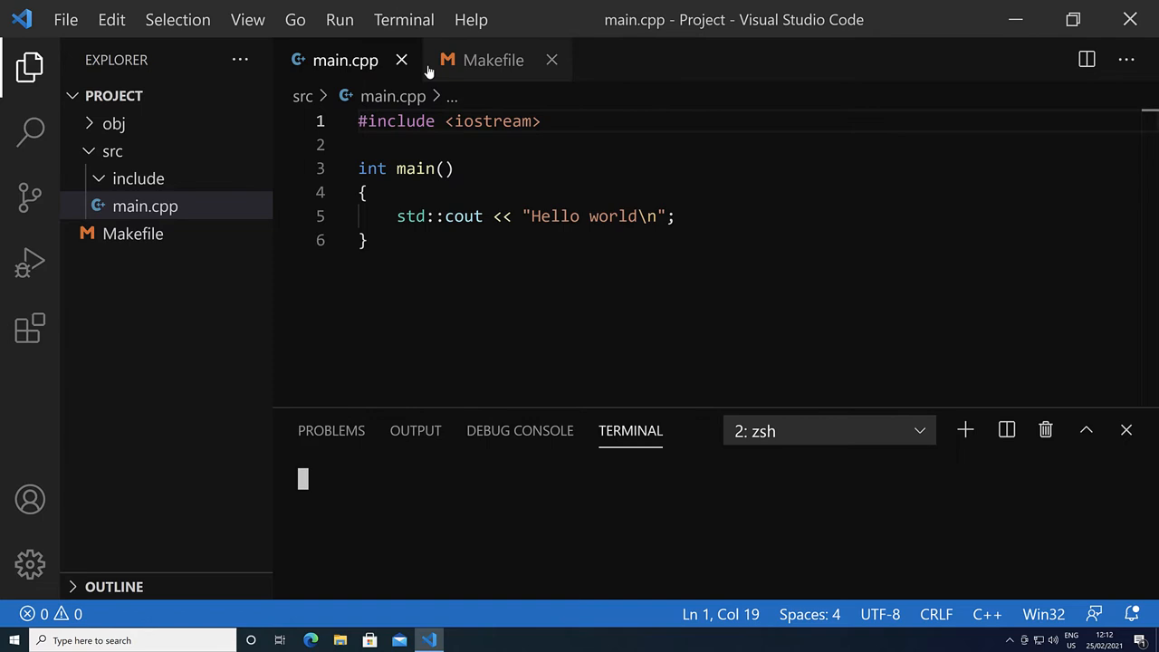
Step: Run make in the terminal to build and print Hello world from myapp, then refocus the main.cpp editor
type("make clean")
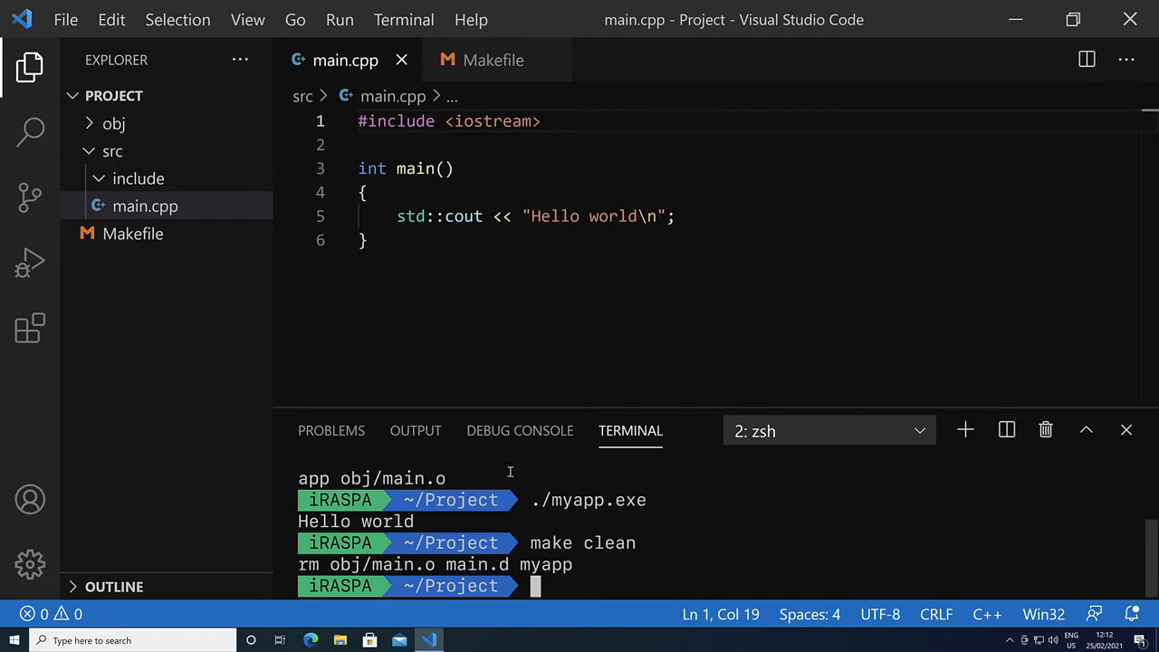
left_click(478, 232)
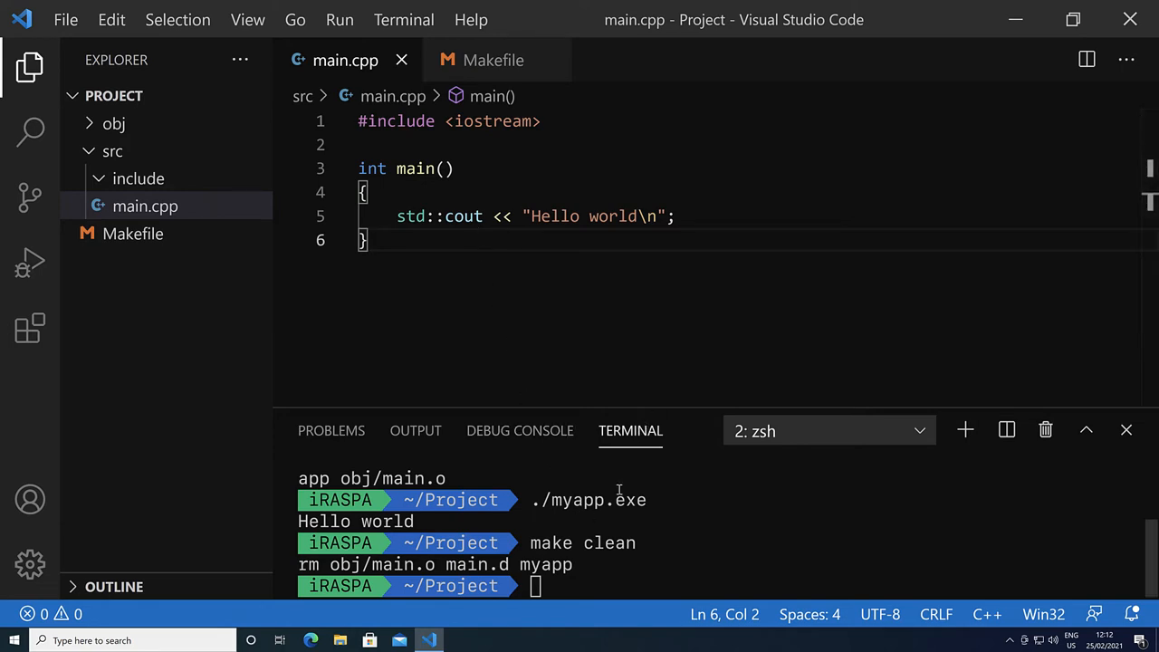
mouse_move(163, 245)
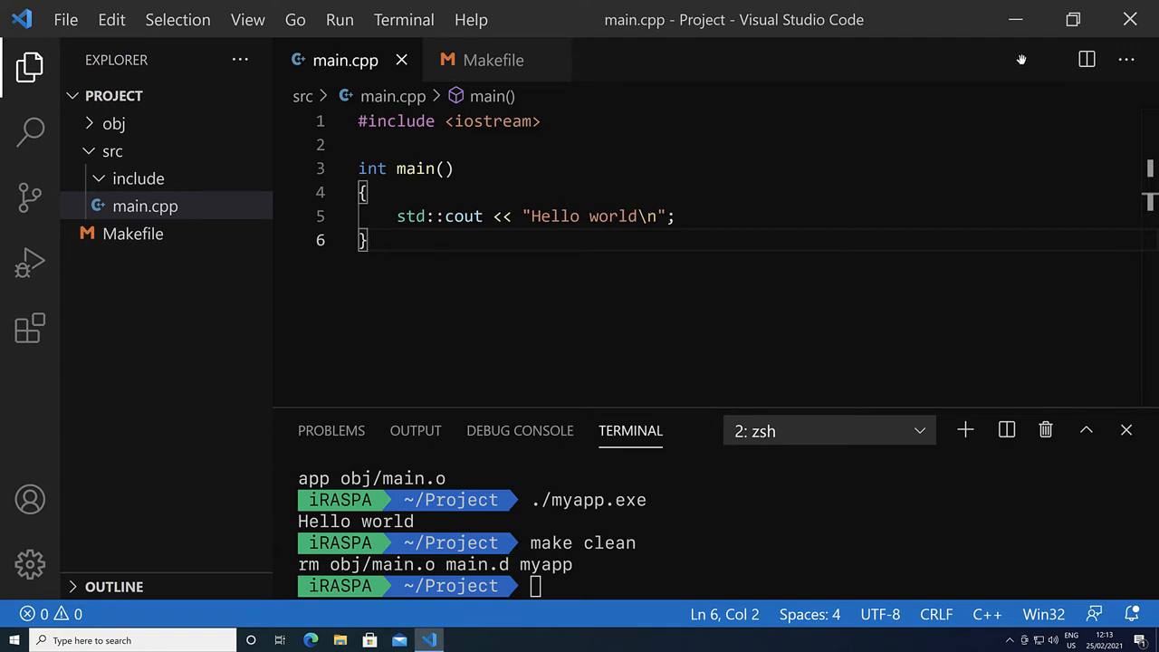
Step: Look up the Code Runner extension in the marketplace, then return to main.cpp in the editor
left_click(30, 327)
type("code ru")
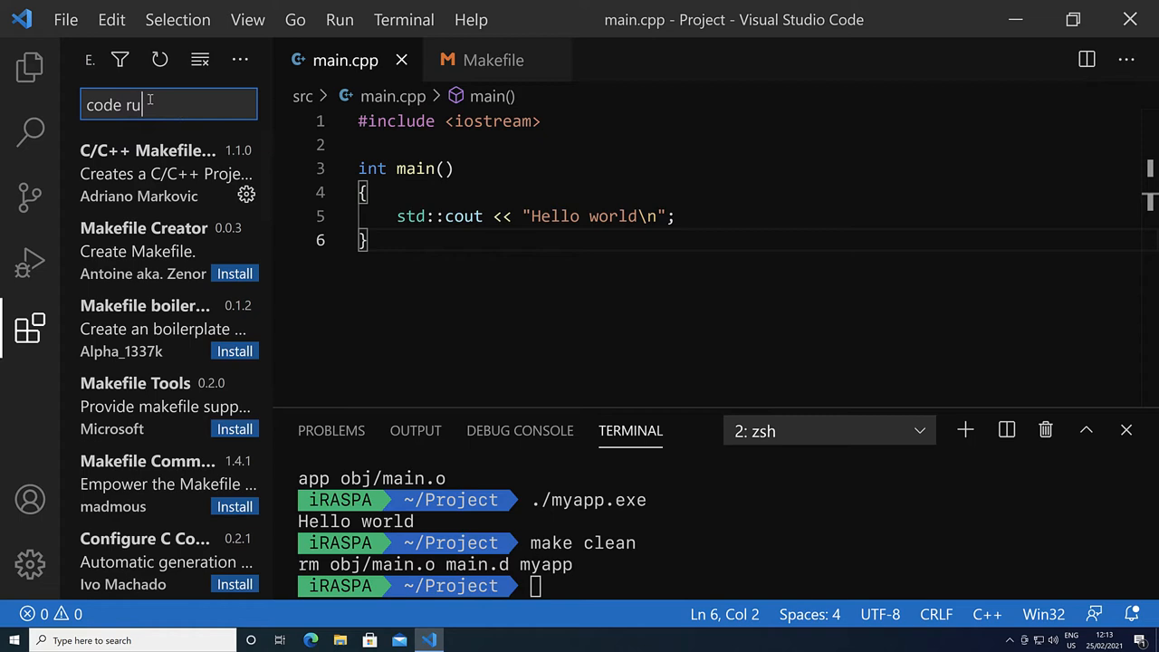
type("nner")
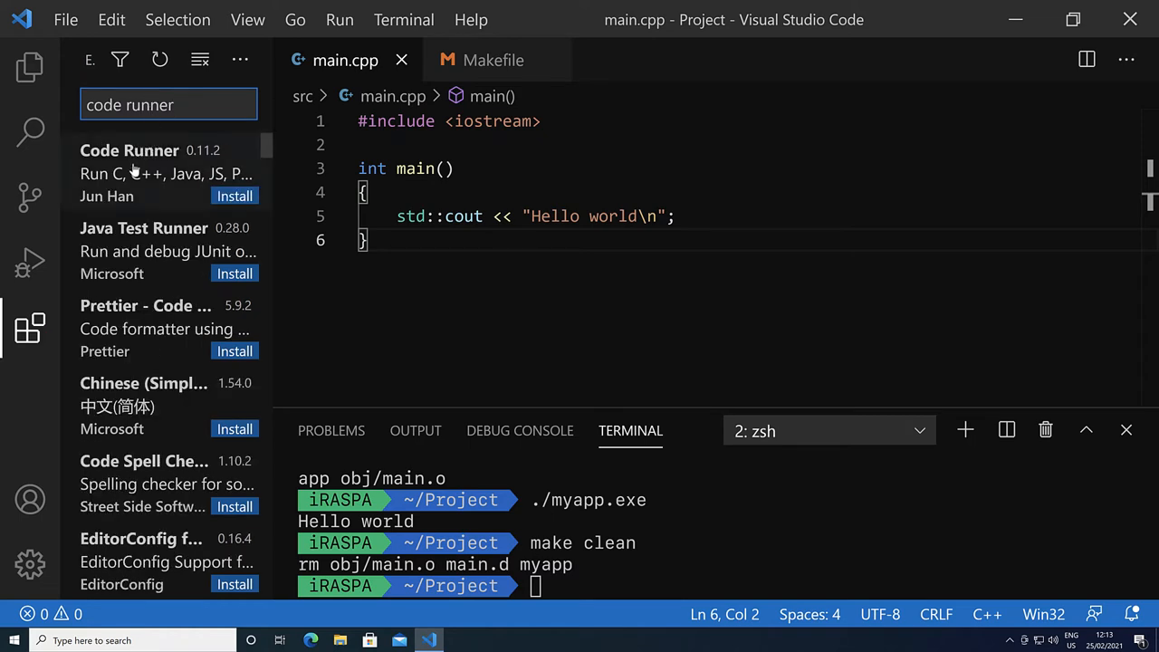
left_click(145, 172)
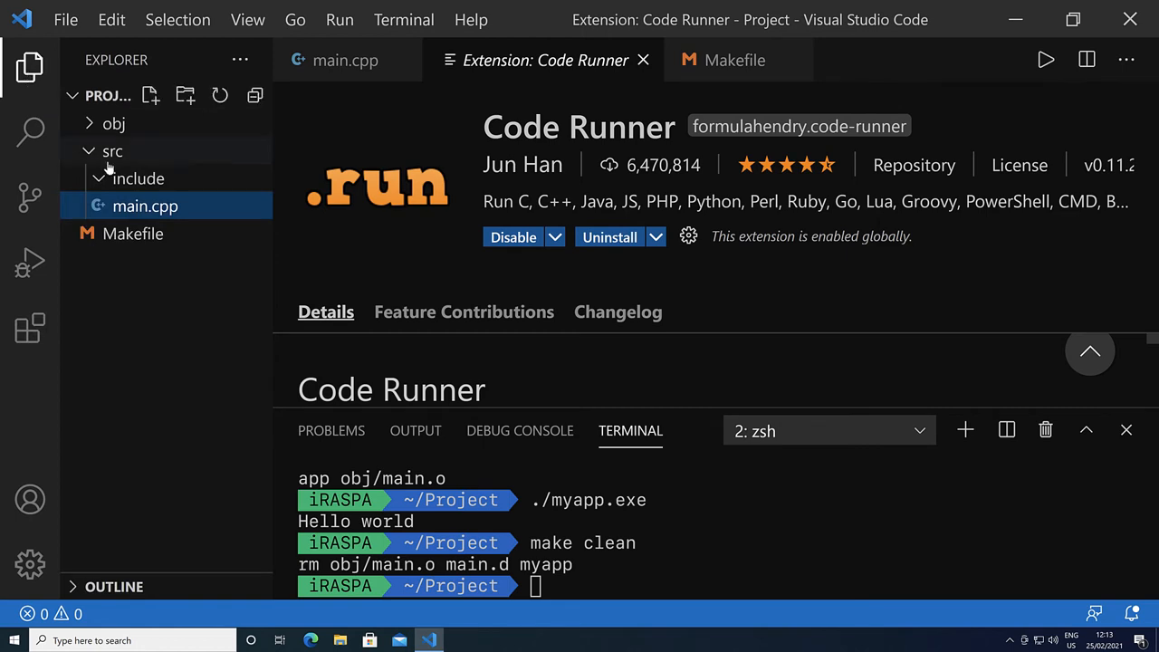
left_click(145, 206)
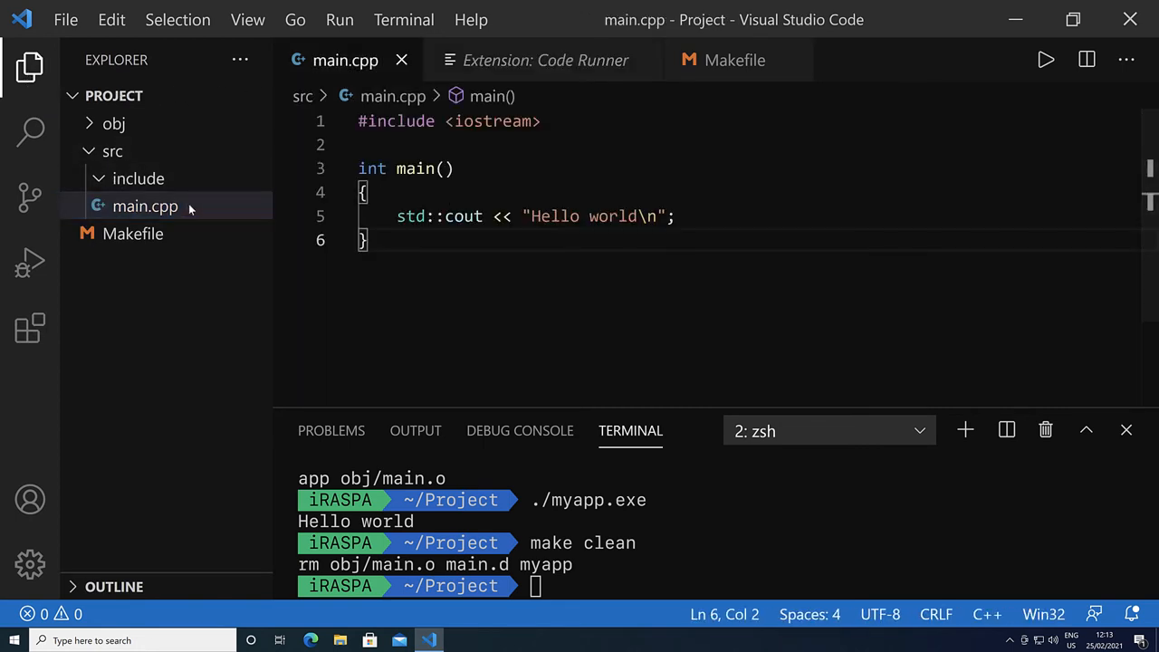
left_click(145, 205)
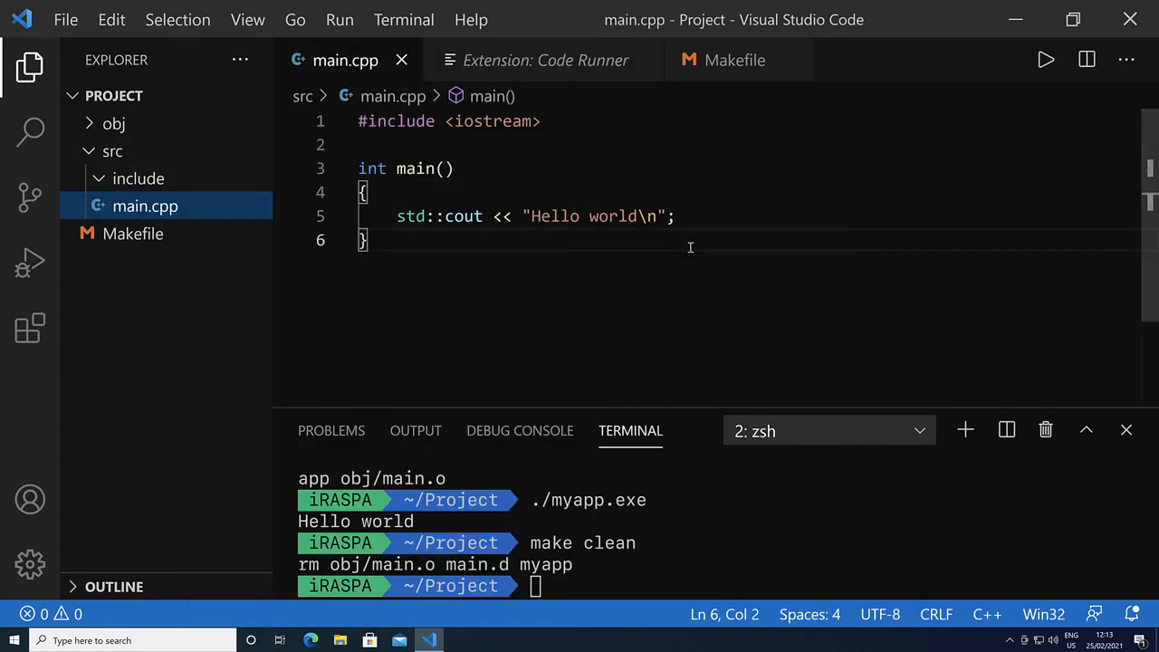
mouse_move(1046, 60)
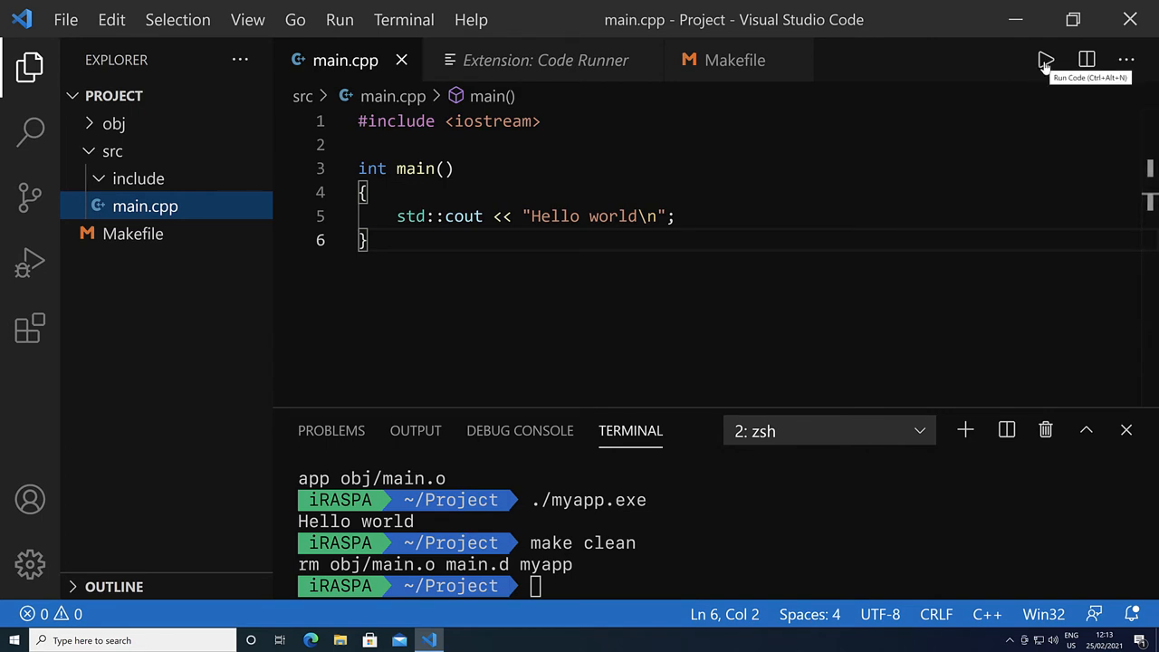
mouse_move(608, 256)
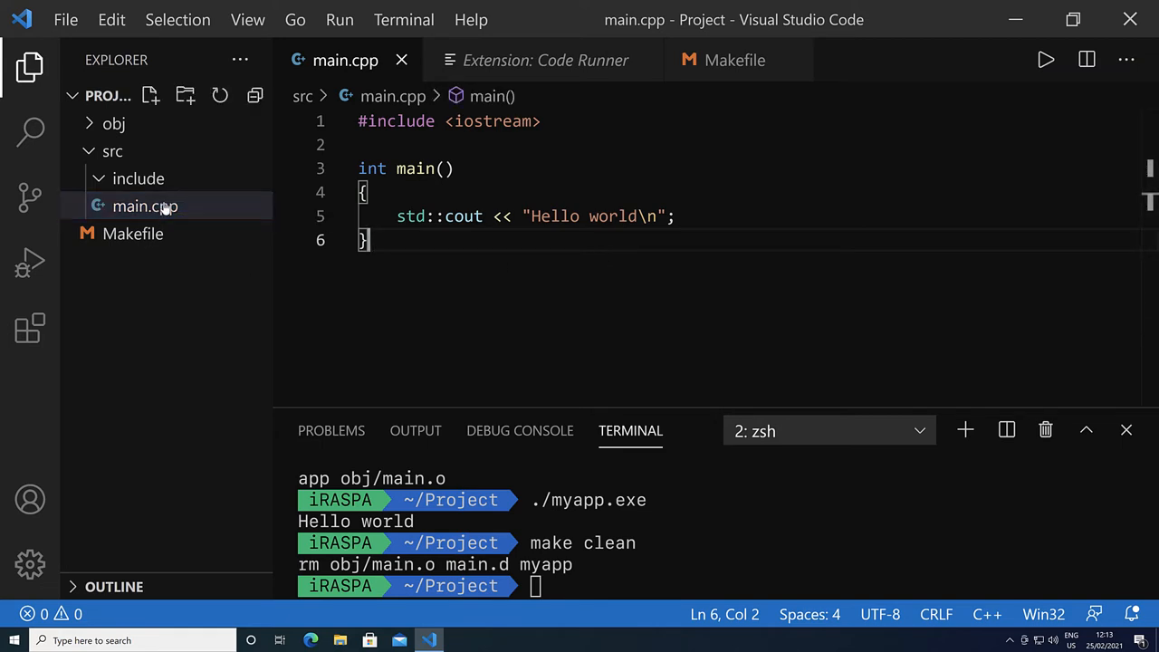
mouse_move(145, 206)
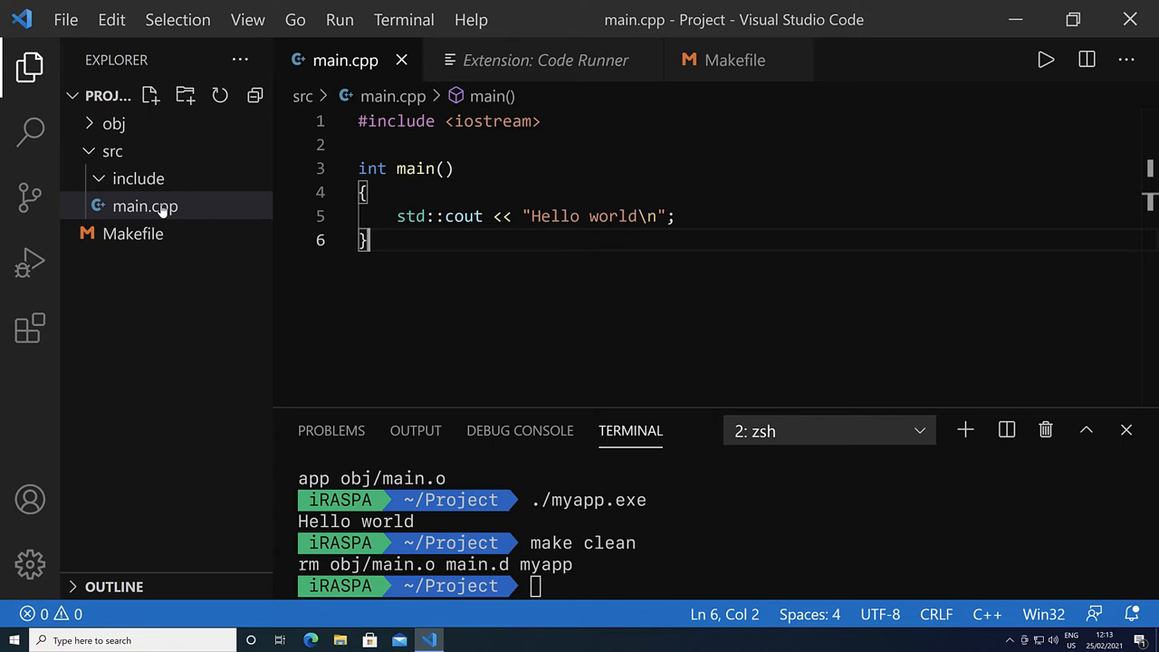
mouse_move(241, 335)
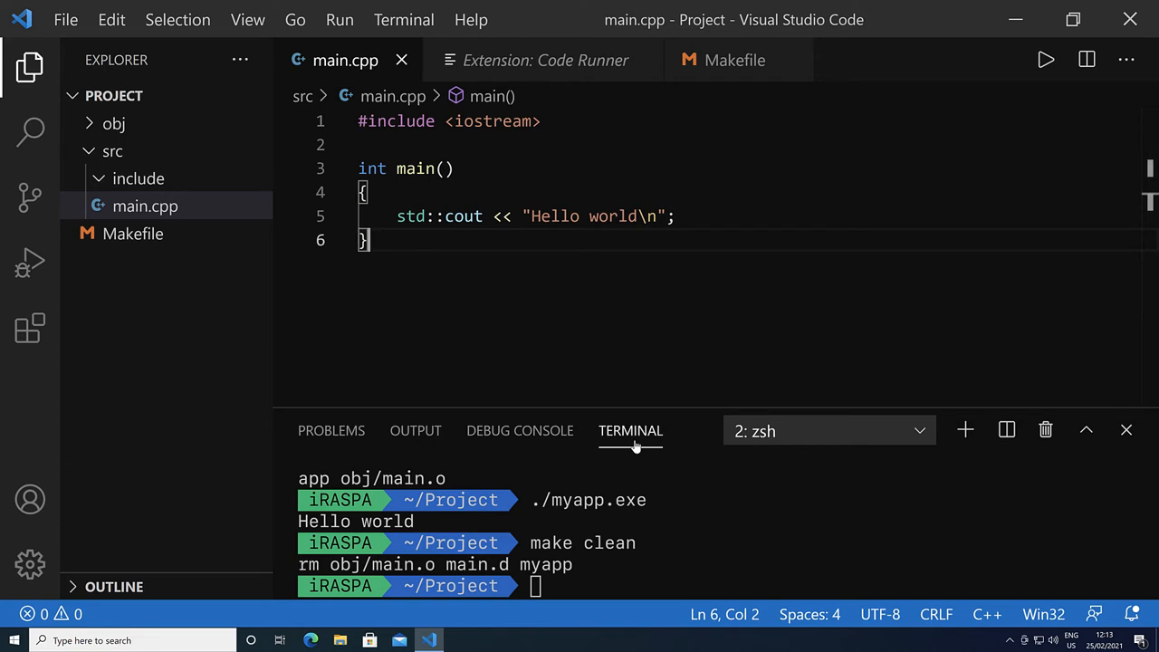
mouse_move(631, 431)
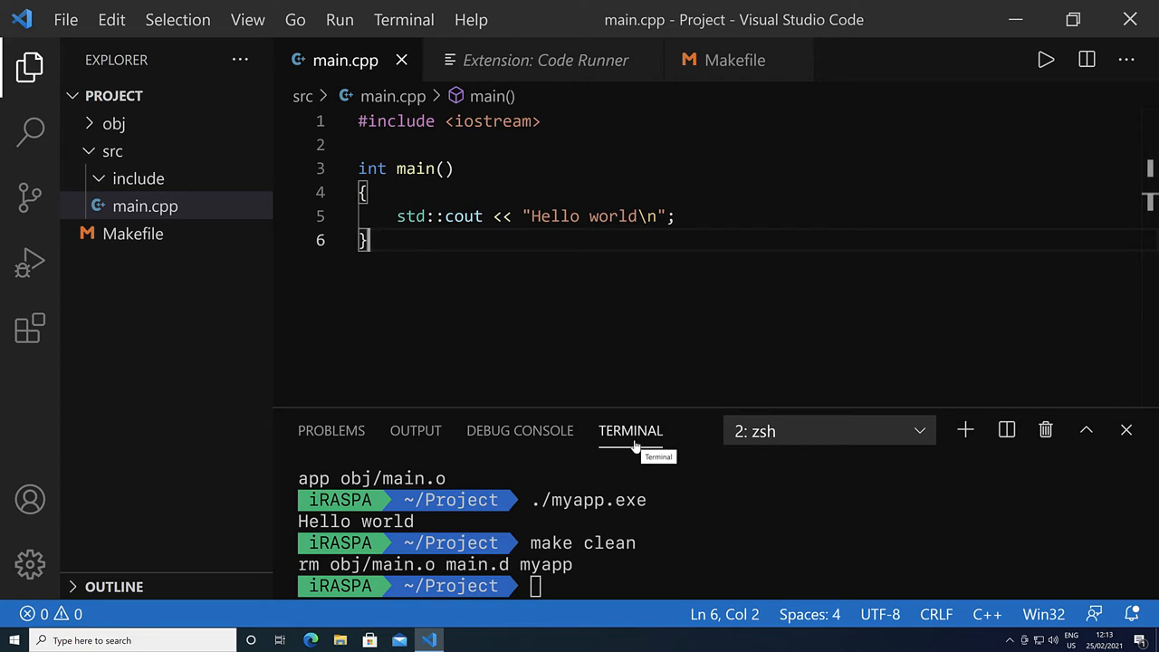
mouse_move(416, 430)
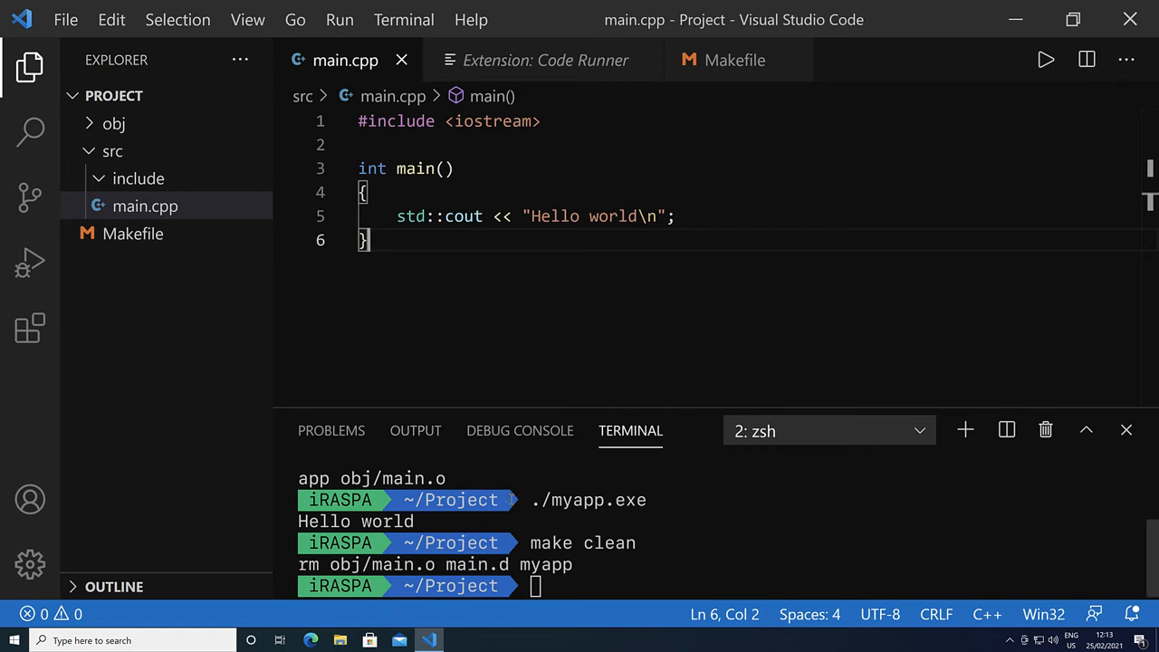
mouse_move(510, 457)
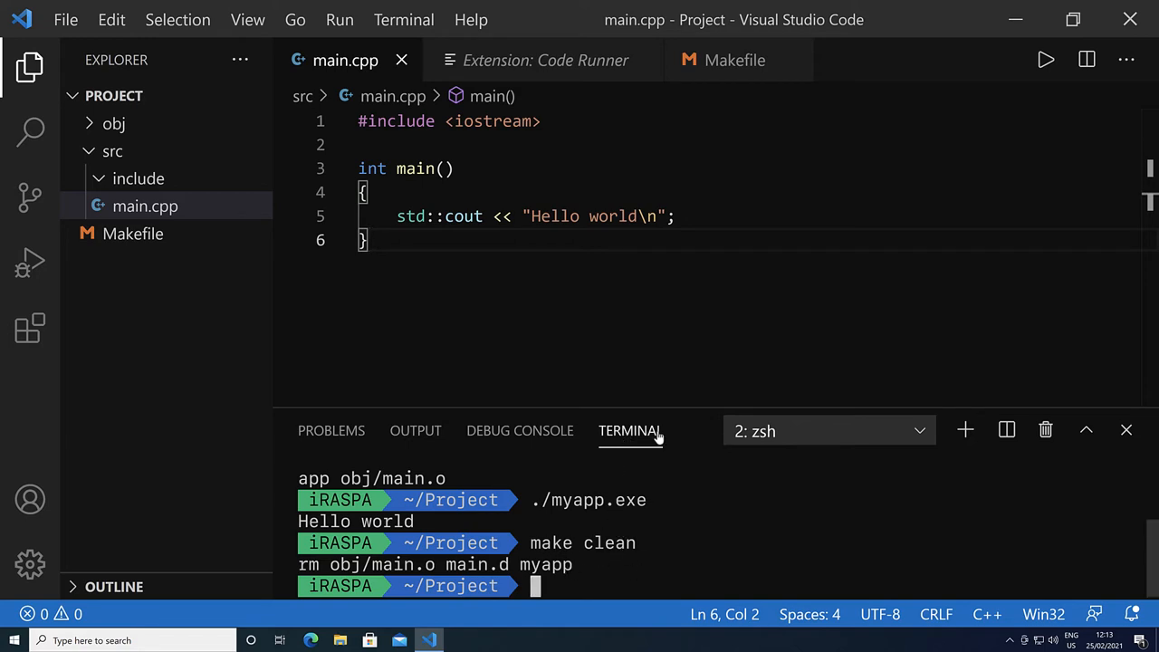
mouse_move(630, 431)
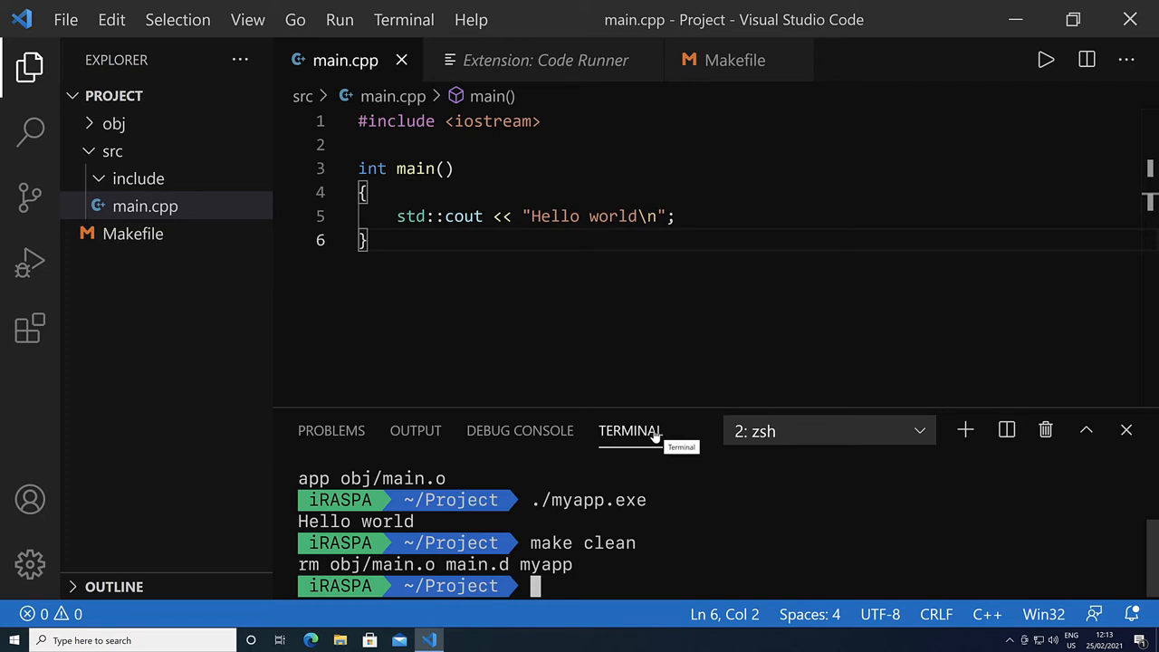
Step: In user settings for 'code runner', enable Run In Terminal, Save All Files Before Run, Save File Before Run and Ignore Selection
left_click(30, 564)
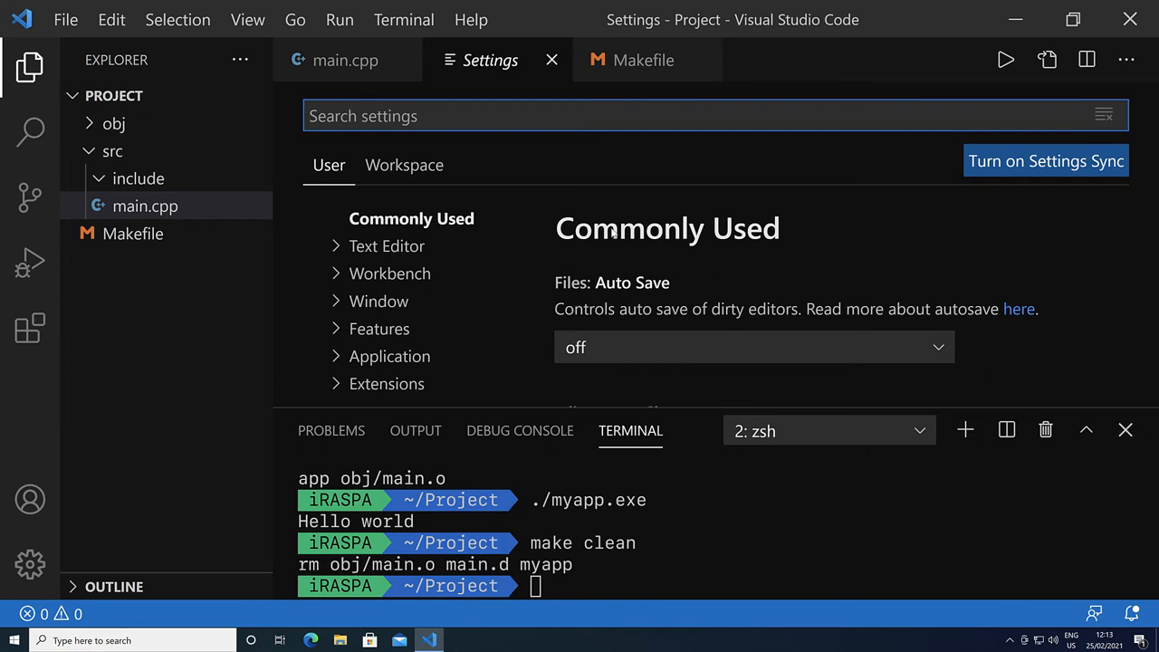
type("code ru")
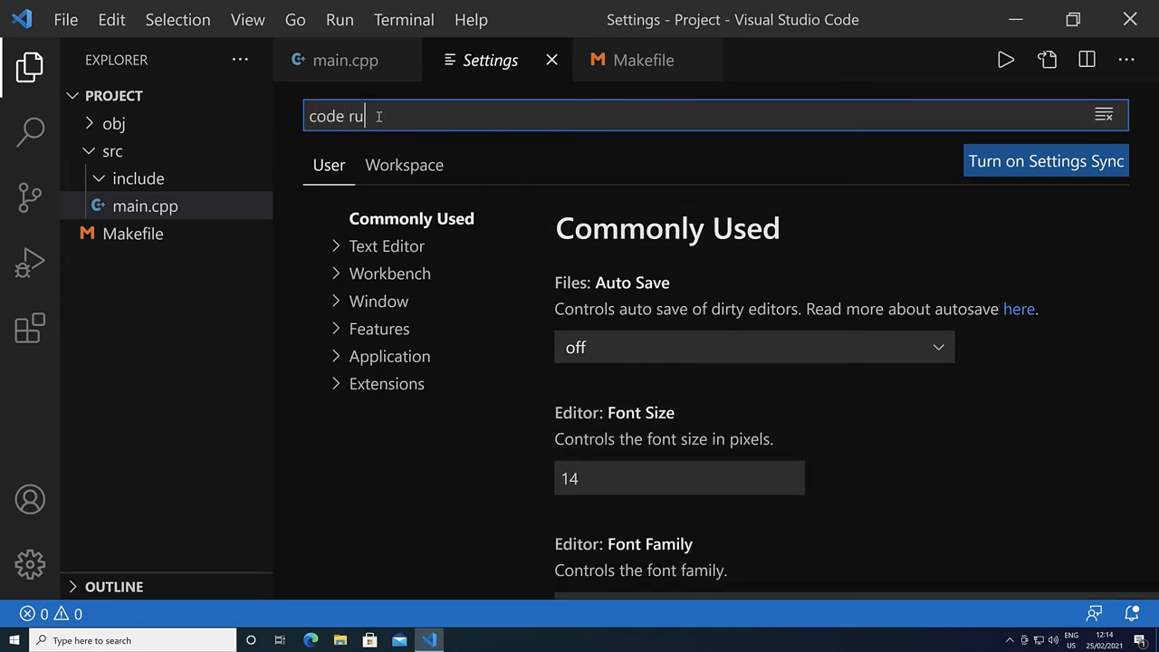
type("nner")
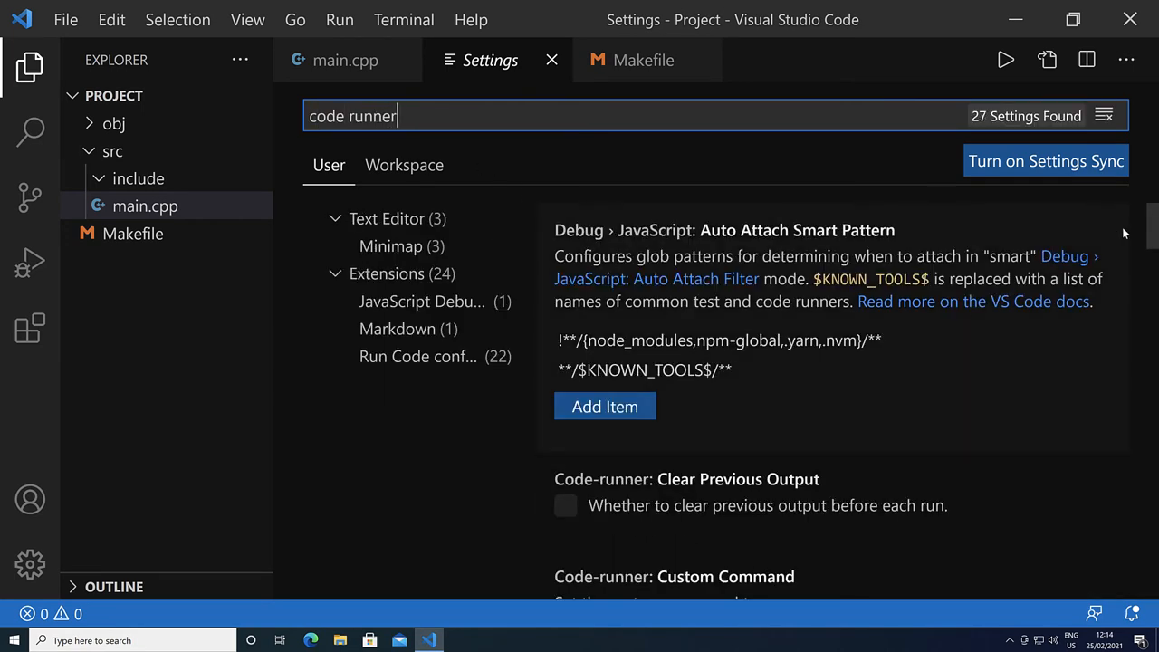
scroll("down", 3)
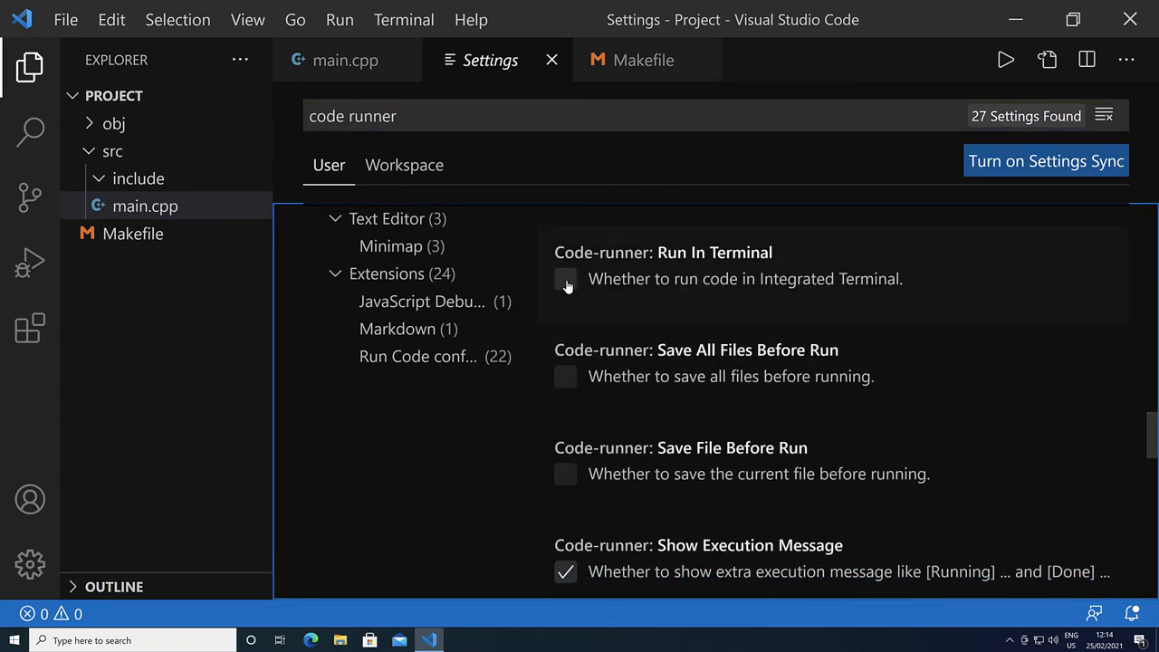
left_click(566, 279)
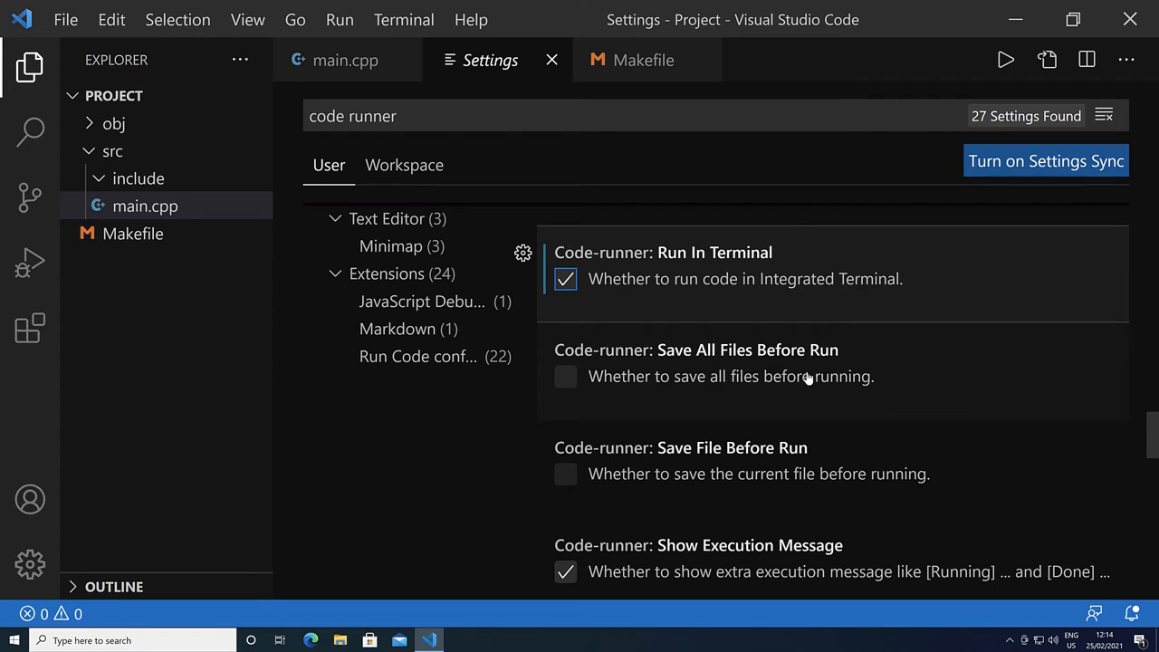
mouse_move(833, 366)
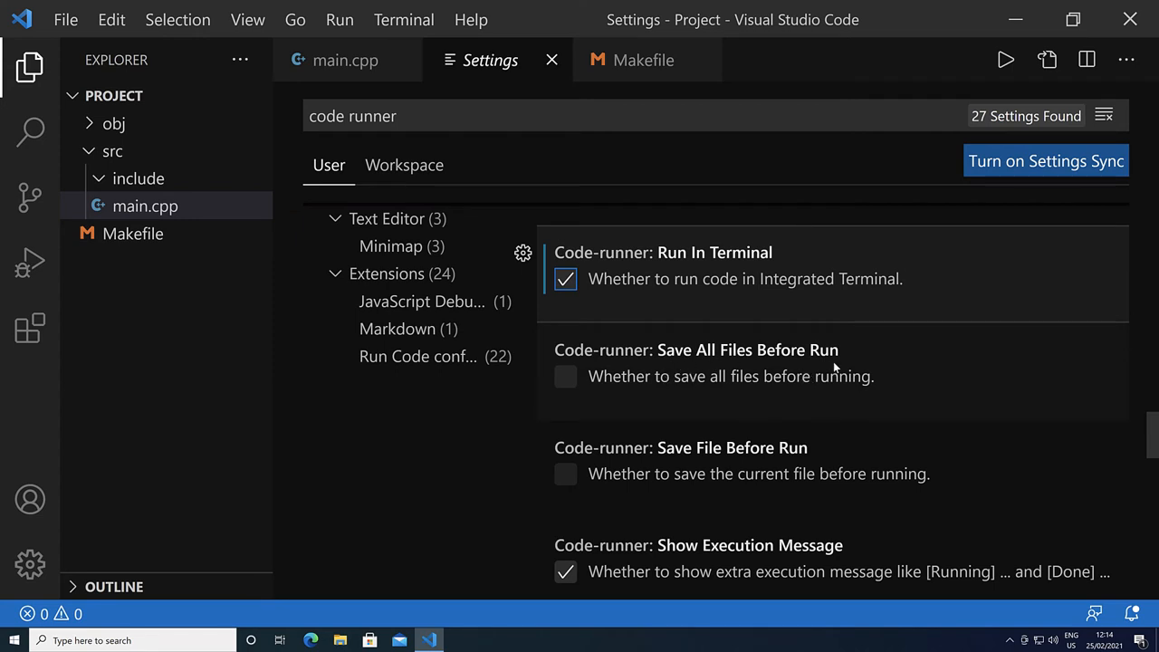
left_click(566, 377)
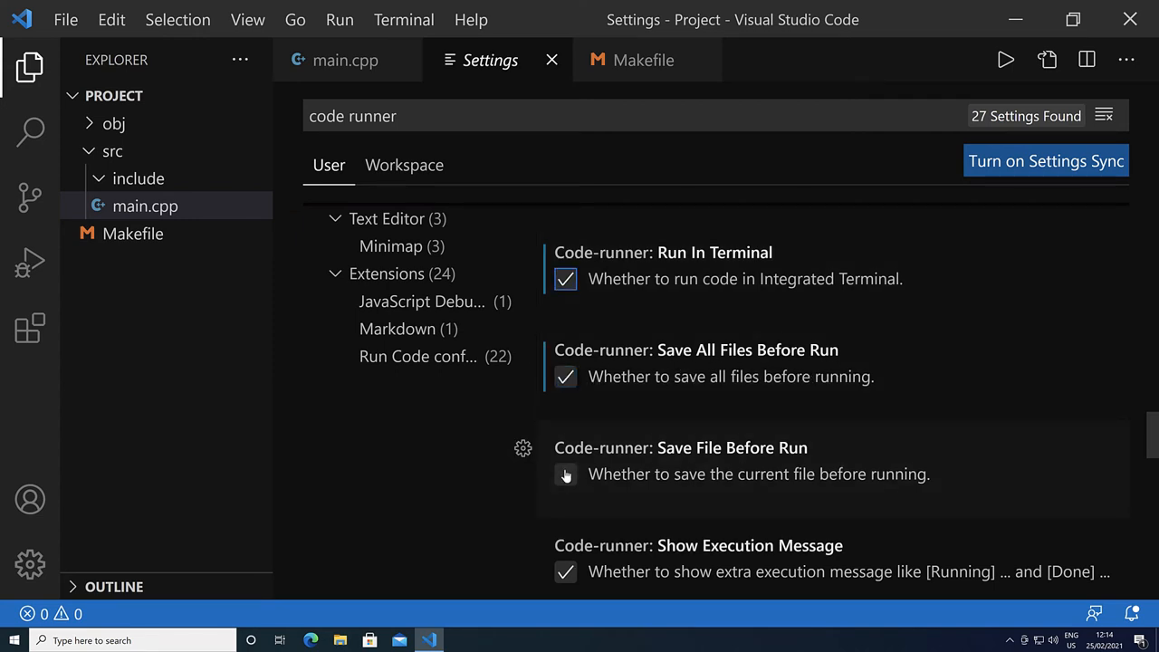
left_click(565, 473)
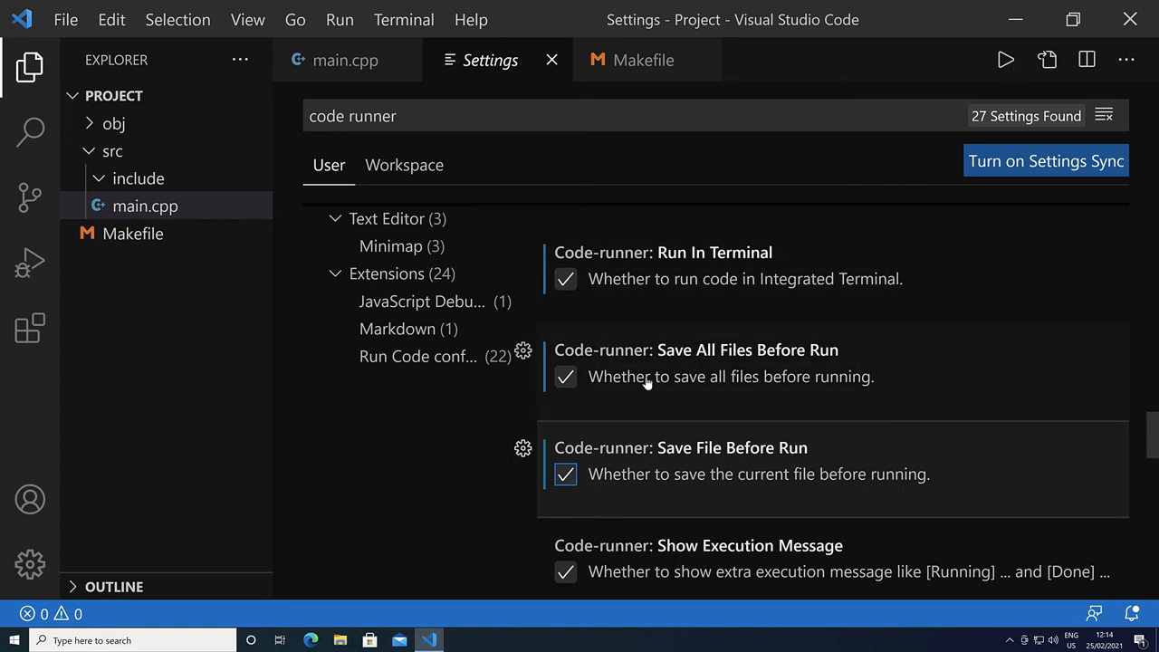
mouse_move(770, 363)
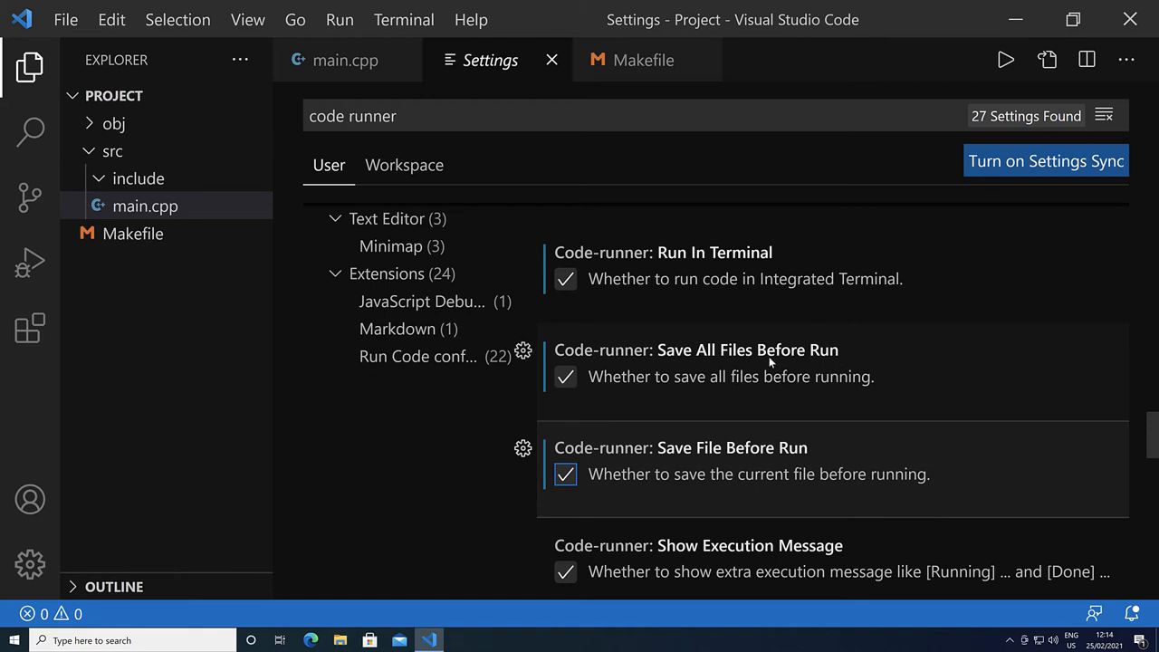
scroll("down", 3)
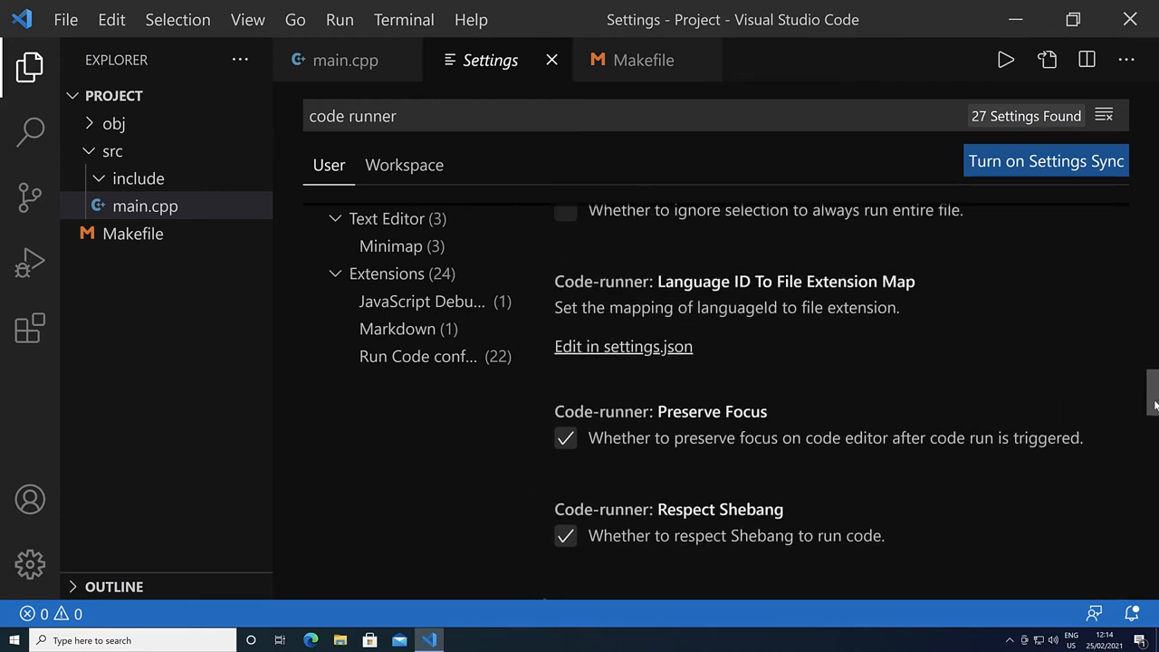
scroll("up", 3)
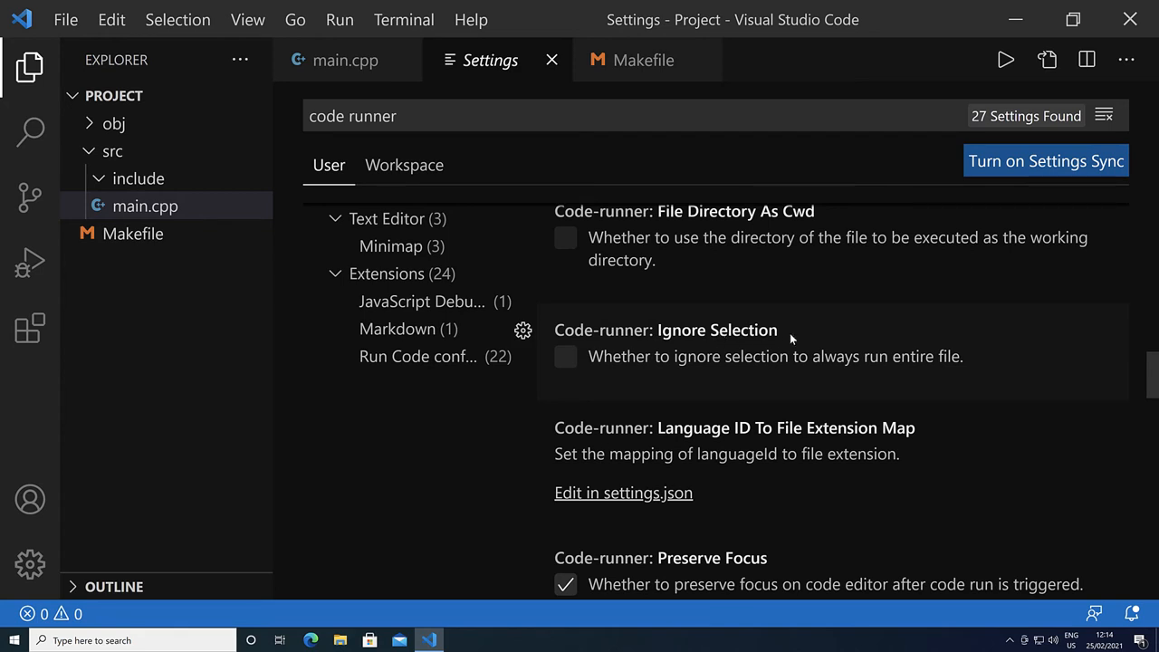
left_click(564, 356)
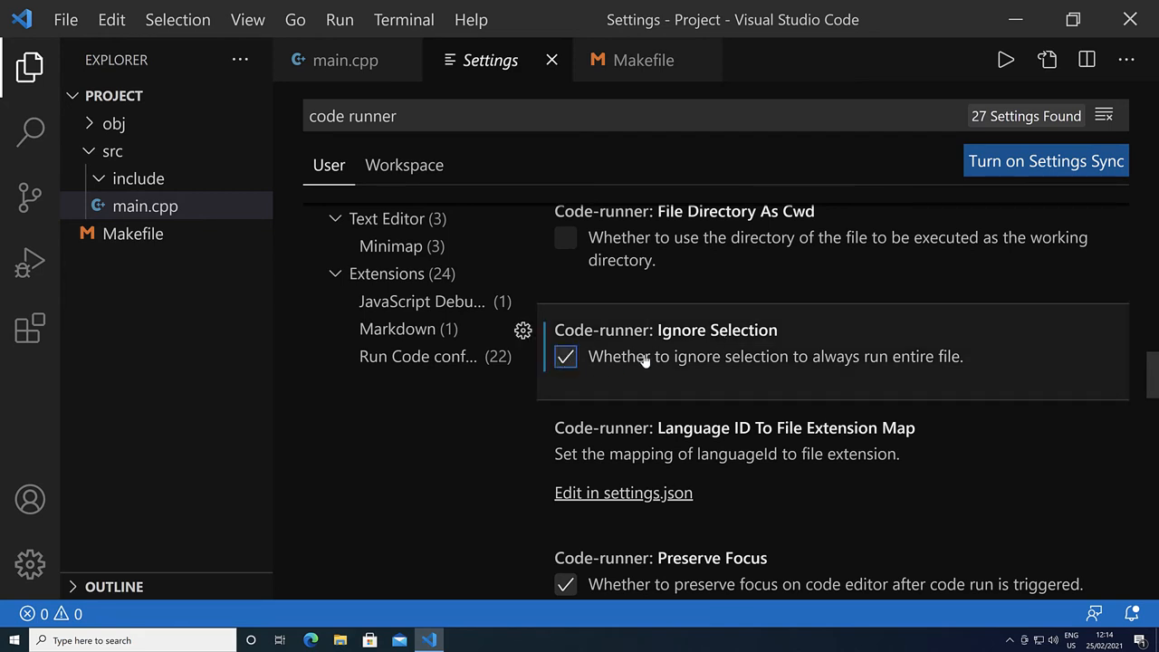
mouse_move(154, 196)
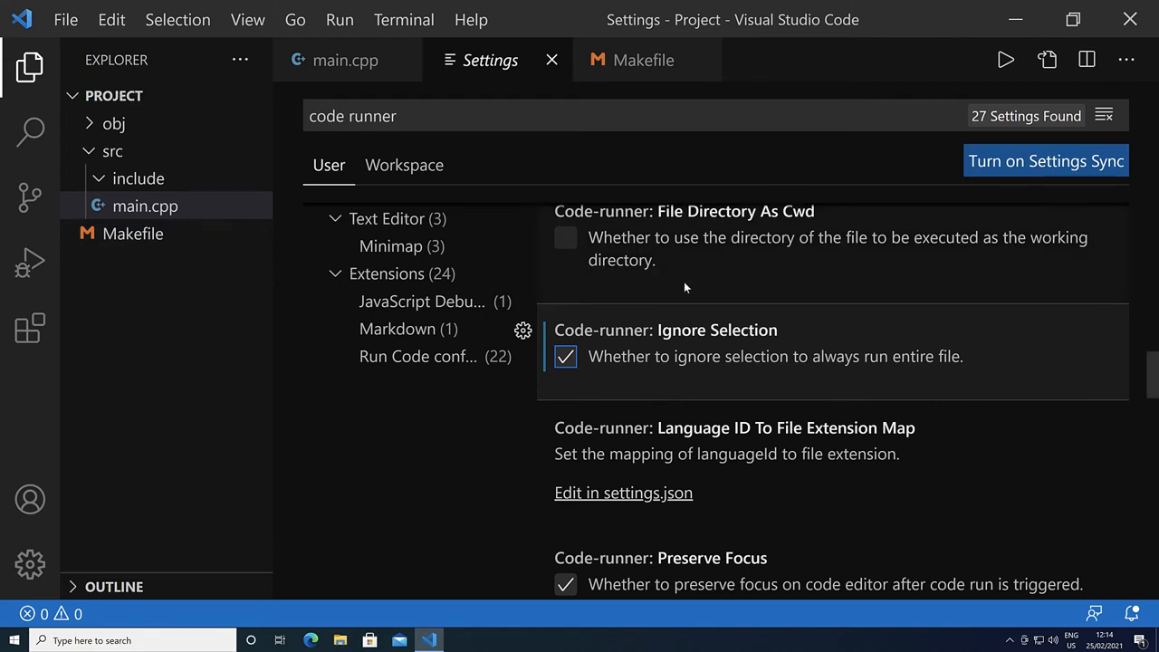
scroll("up", 3)
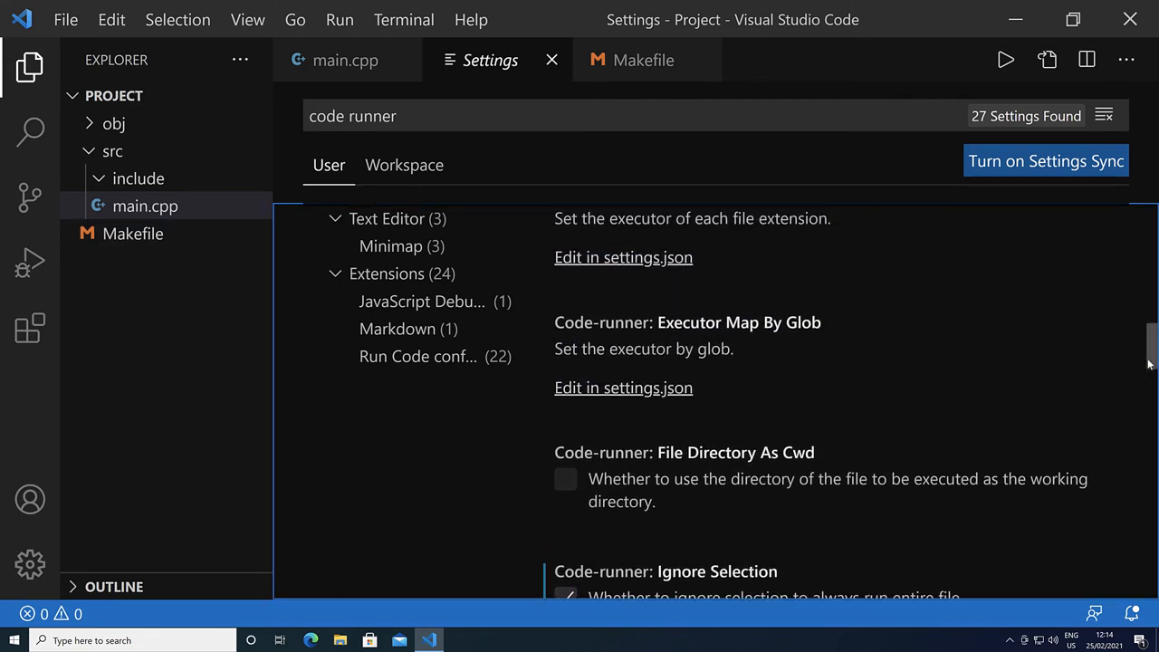
scroll("up", 3)
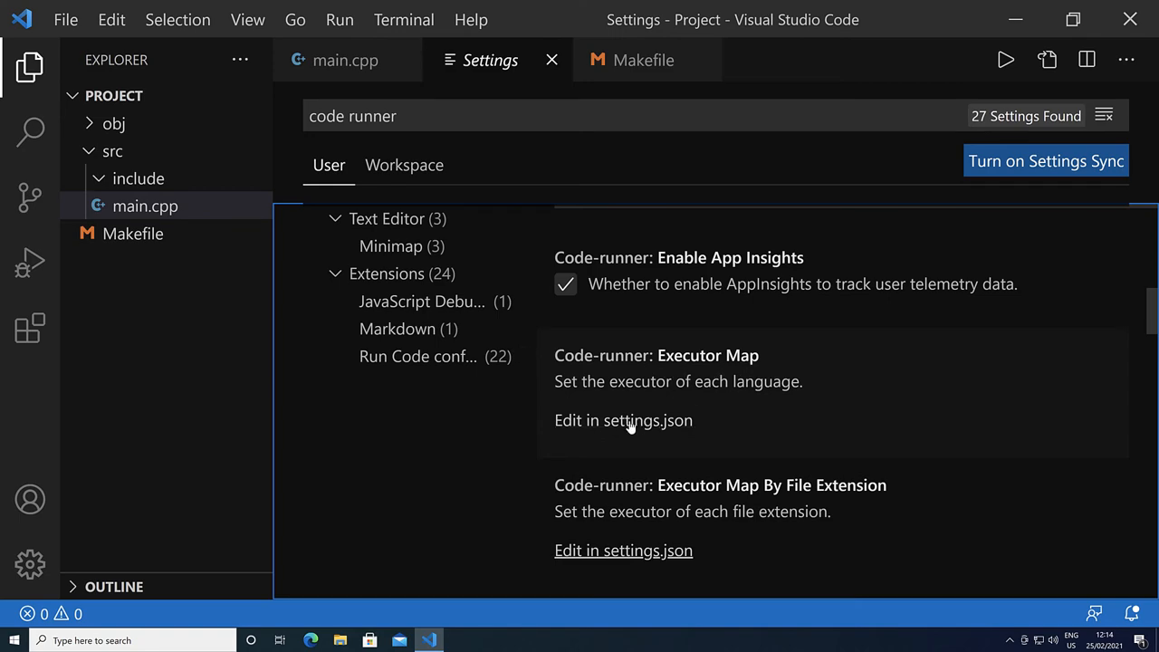
Step: Edit the Executor Map in settings.json, delete the stray line 15, and review the language entries with the Explorer hidden
left_click(624, 421)
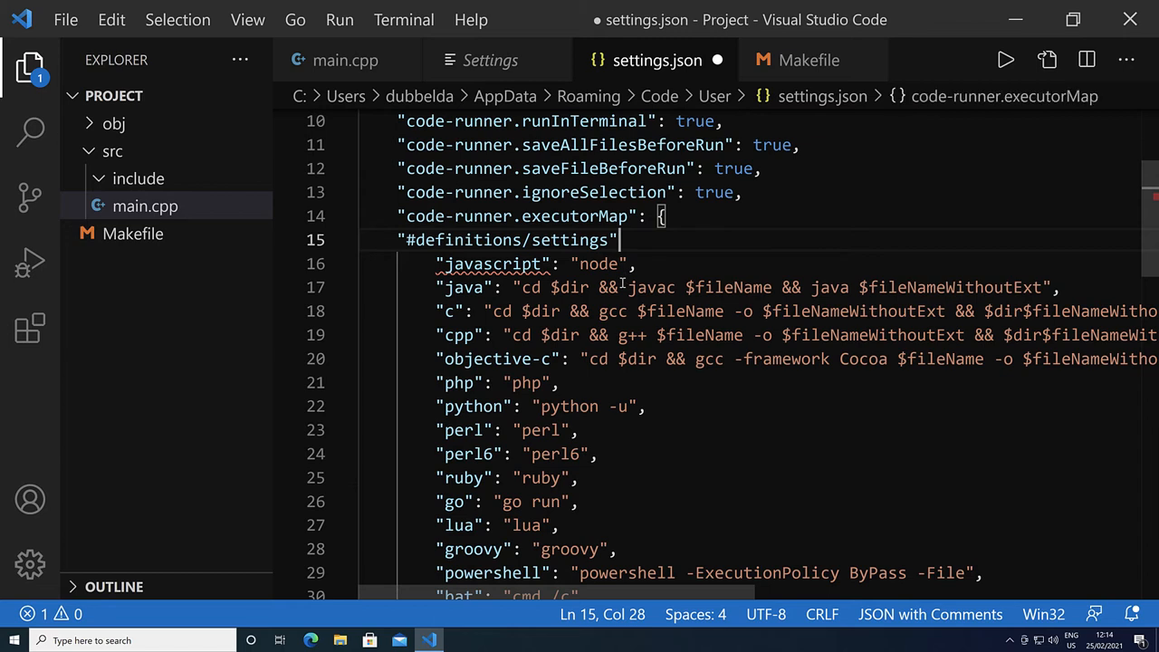
key("ctrl+shift+k")
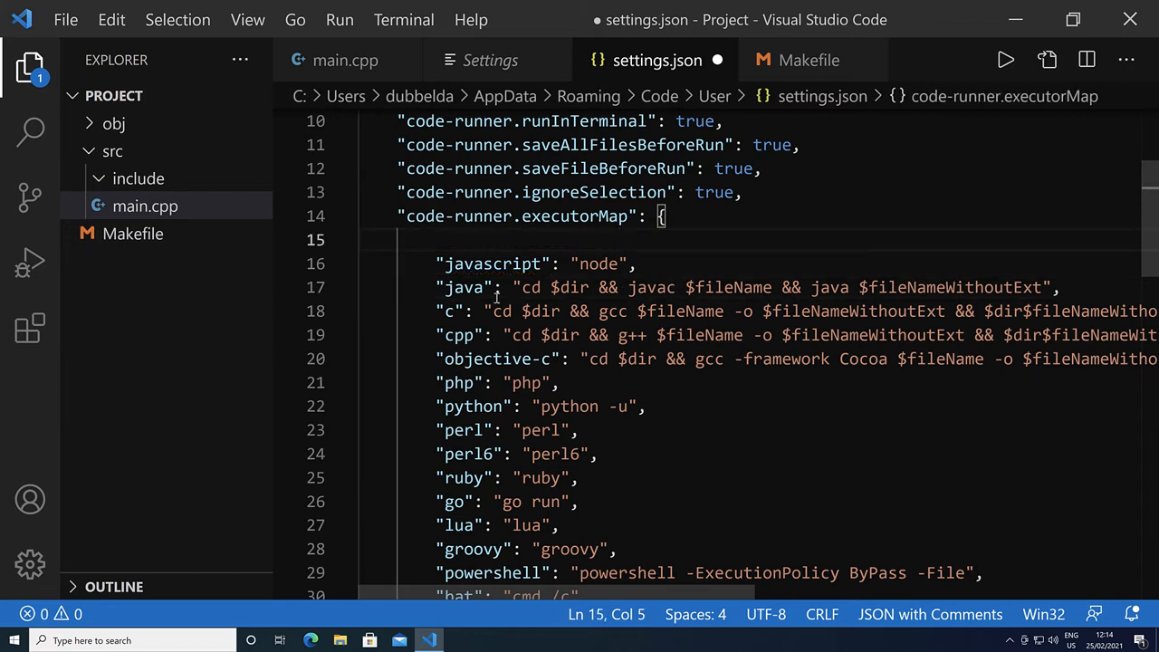
mouse_move(539, 287)
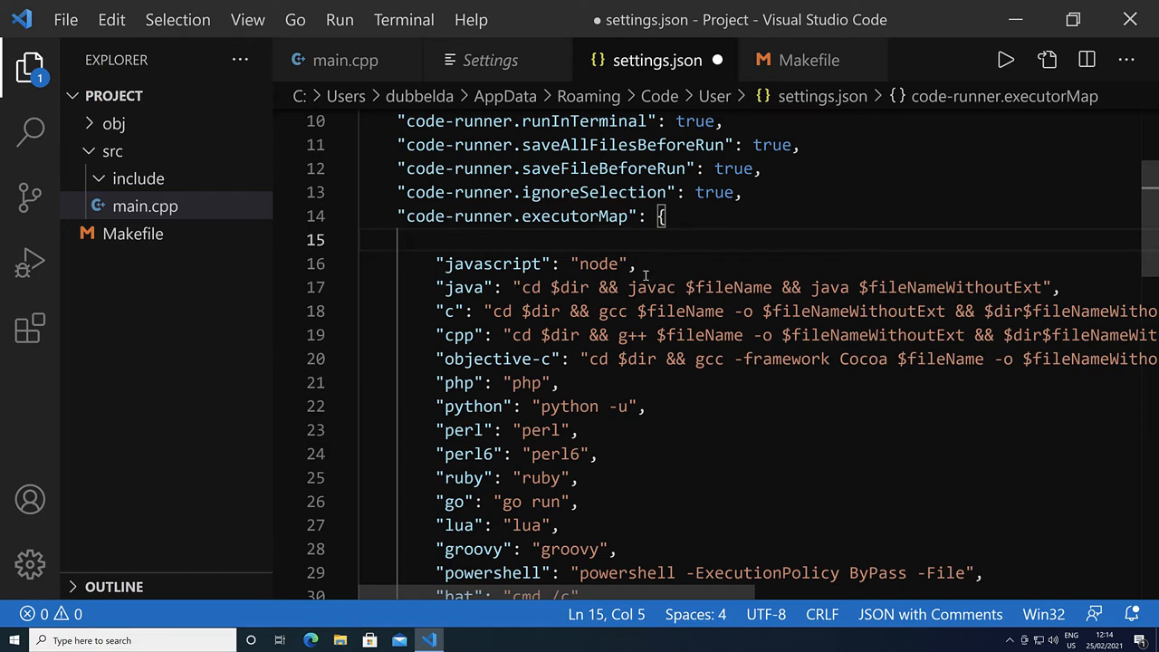
scroll("up", 3)
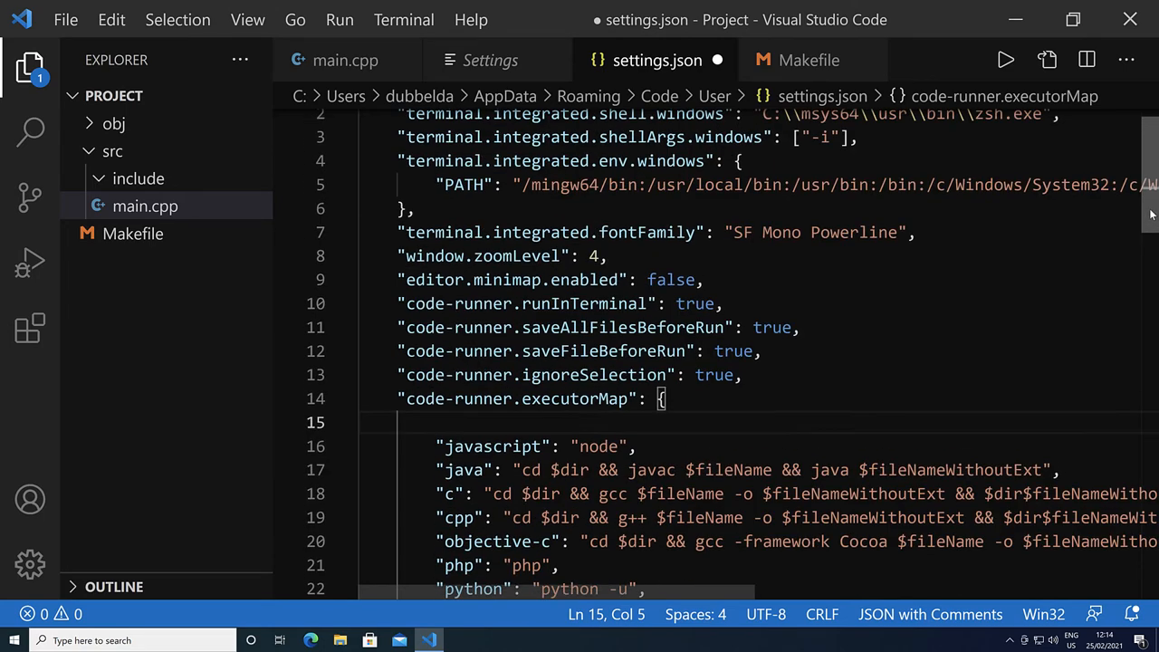
scroll("up", 3)
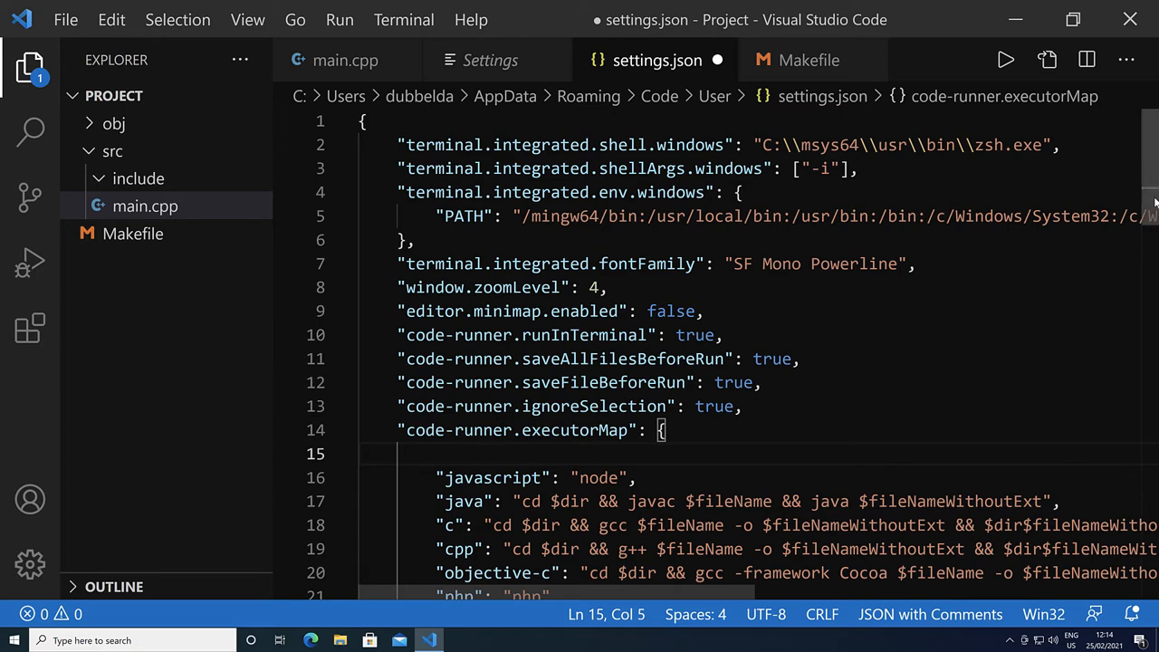
scroll("down", 3)
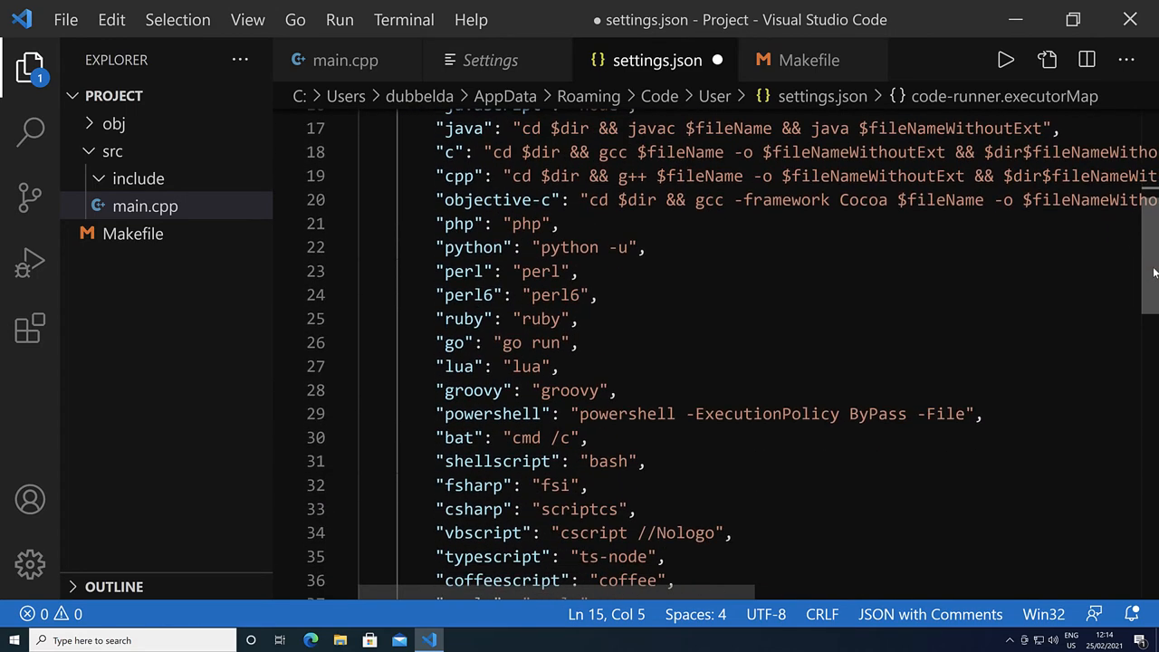
scroll("up", 3)
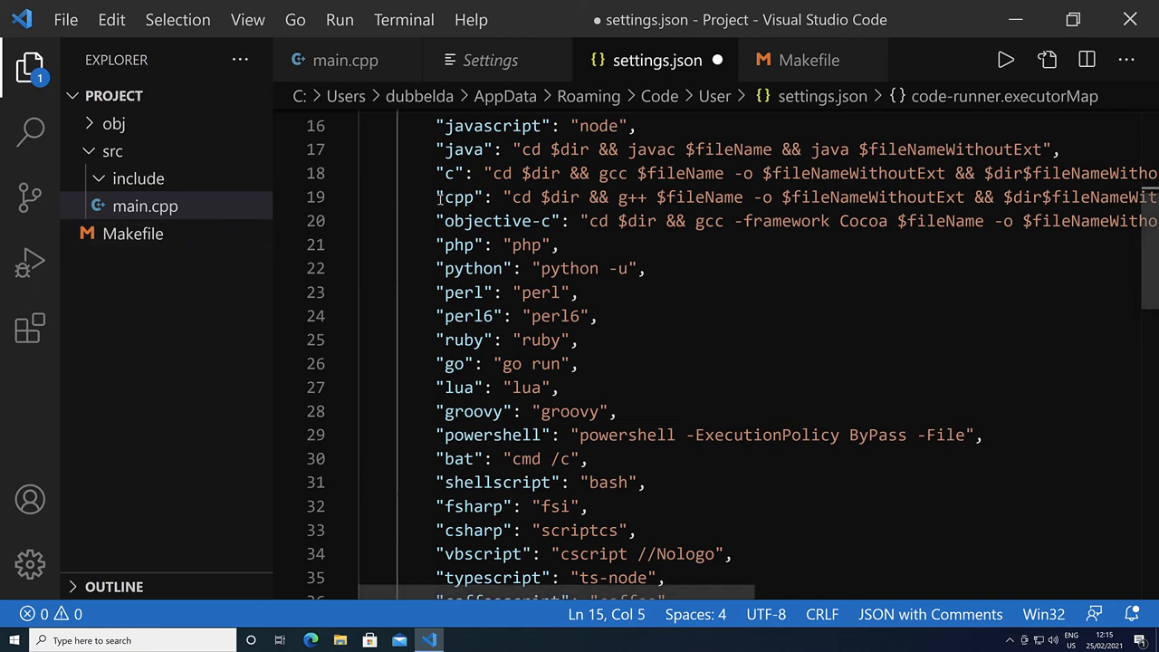
right_click(145, 206)
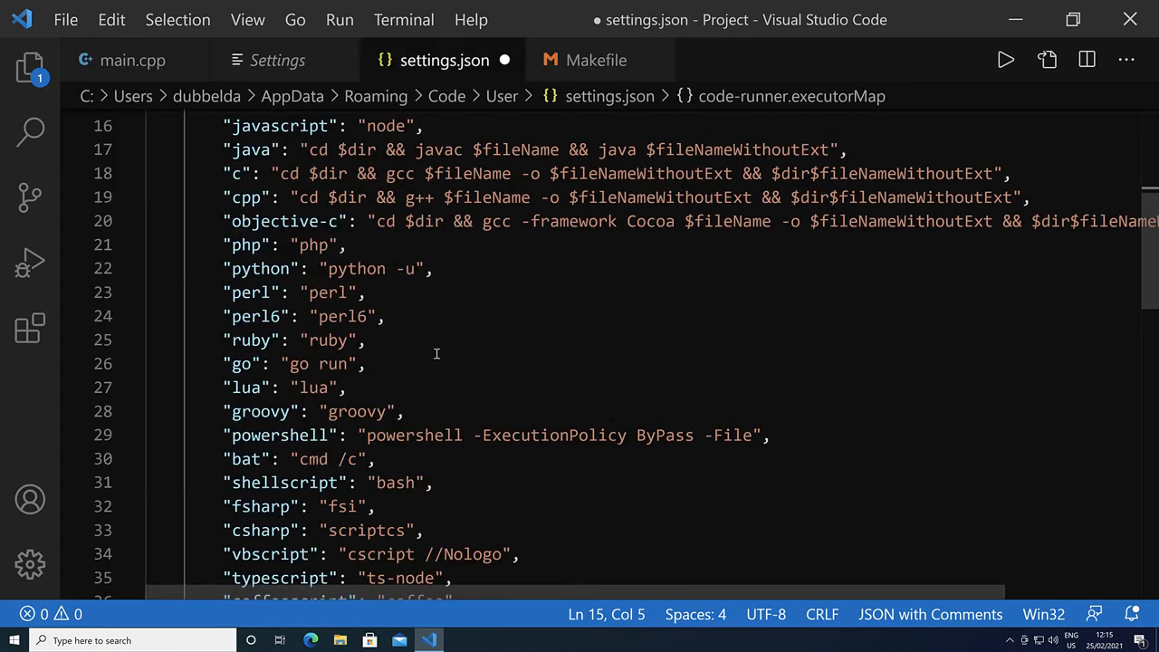
mouse_move(479, 347)
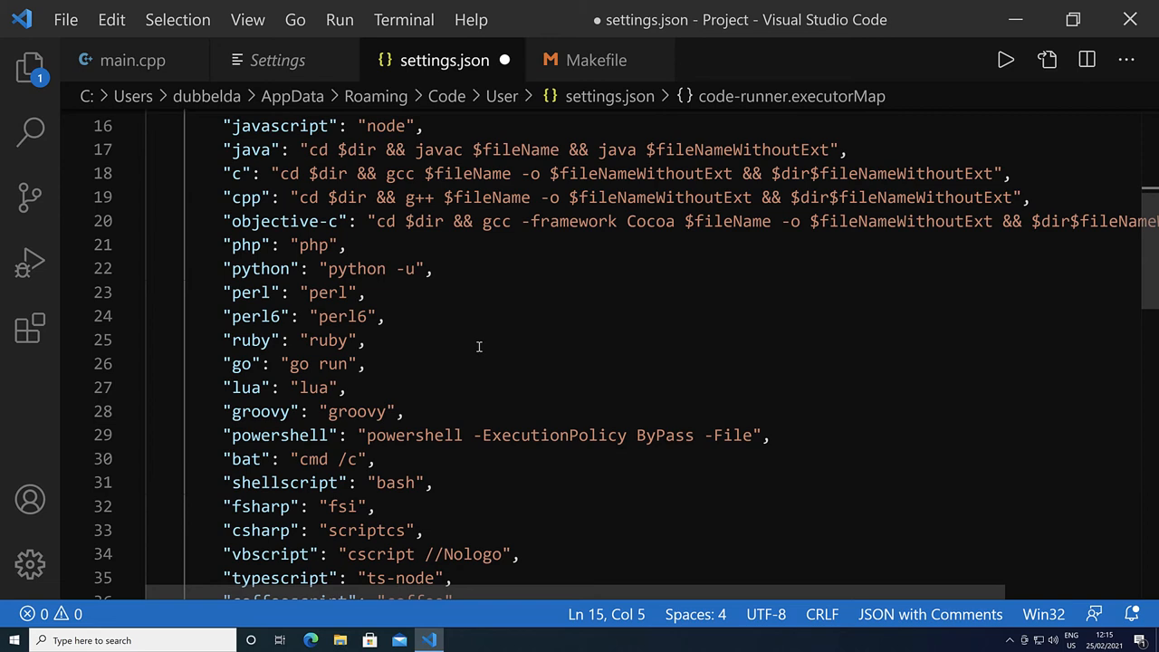
mouse_move(493, 347)
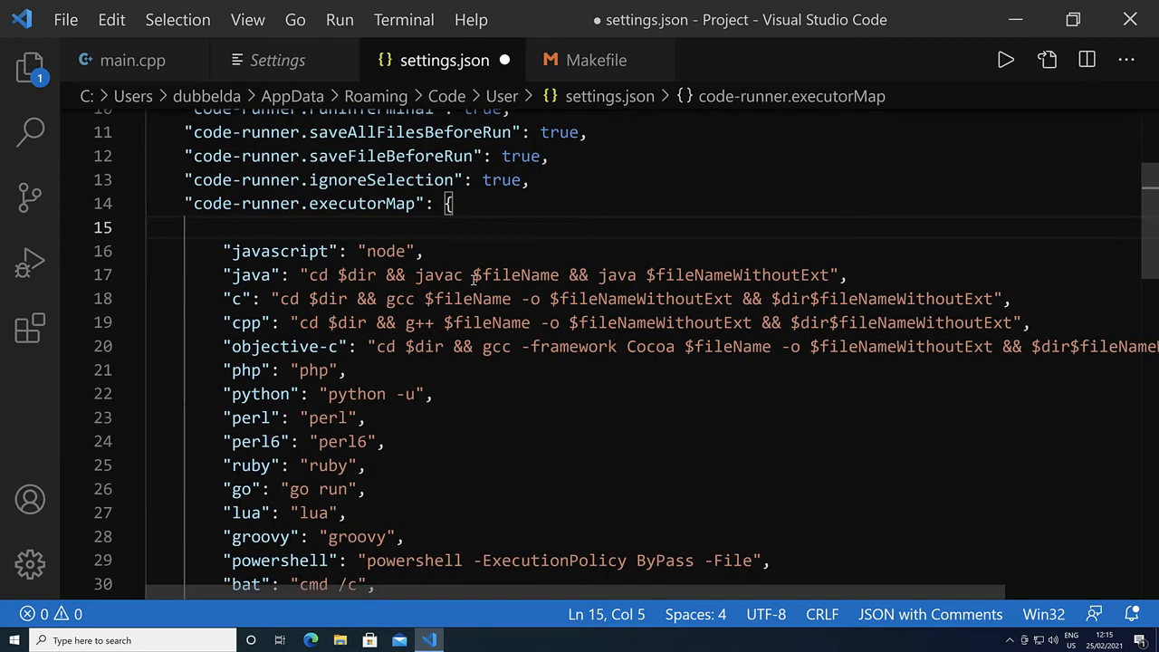
Step: Add "makefile": "cd \"$workspaceRoot\"; make -f Makefile && ./myapp;" after the java entry and save
left_click(848, 275)
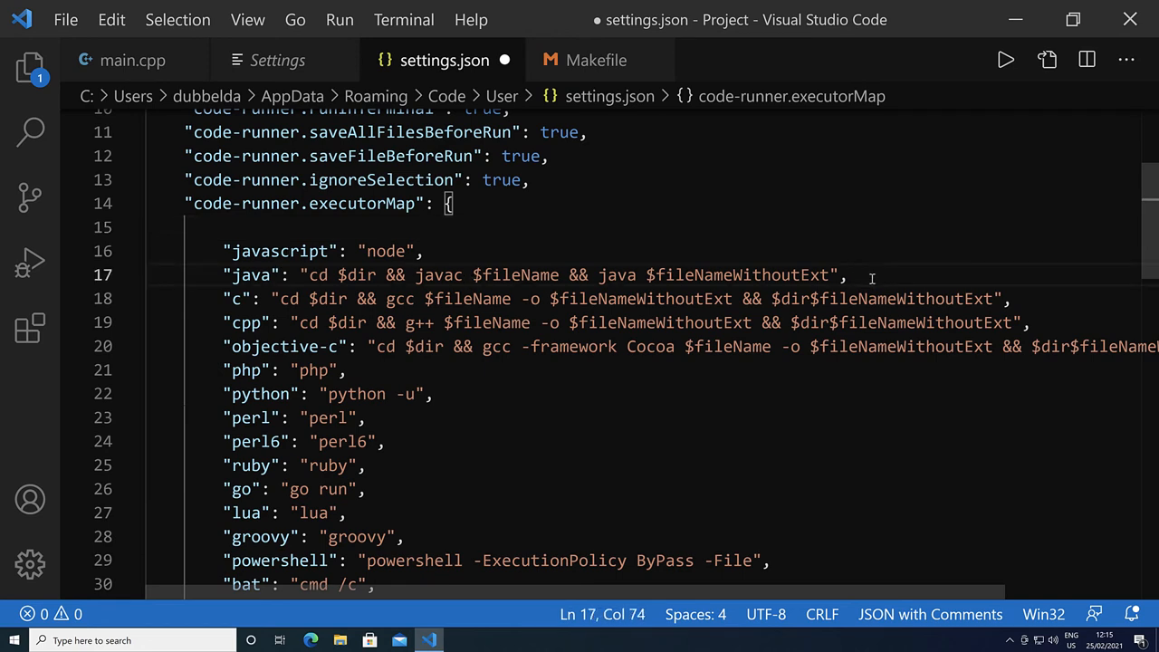
type("\"makefile\": \"cd \\\"$workspaceRoot\\\"; make -f Makefile && ./myapp;\",")
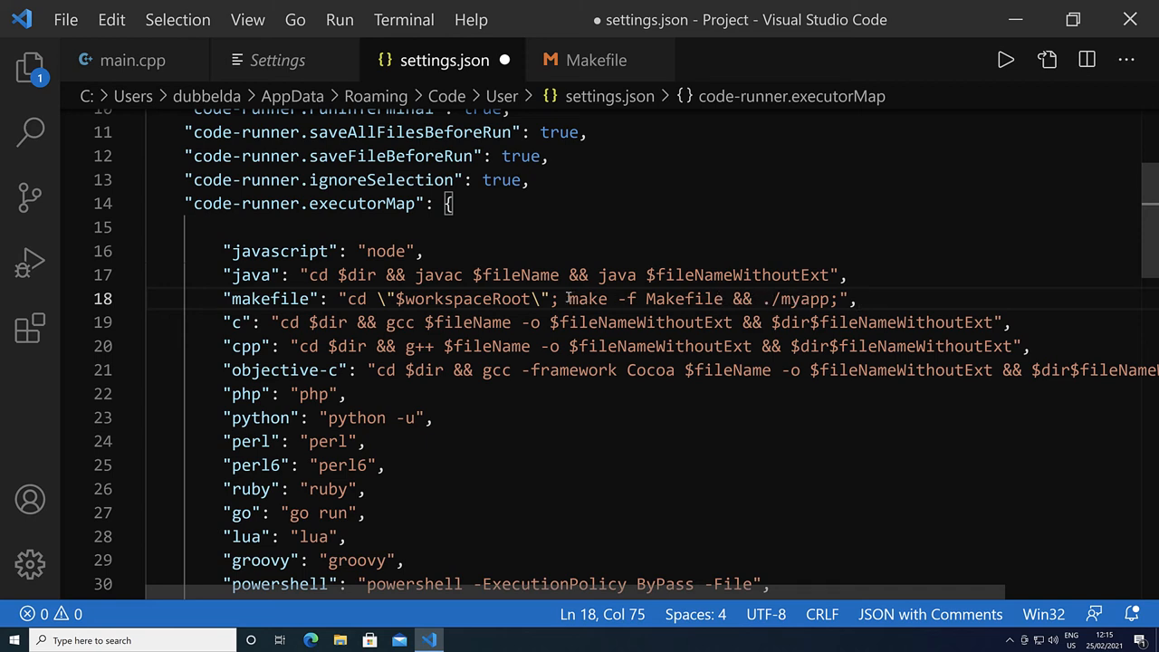
key("ctrl+s")
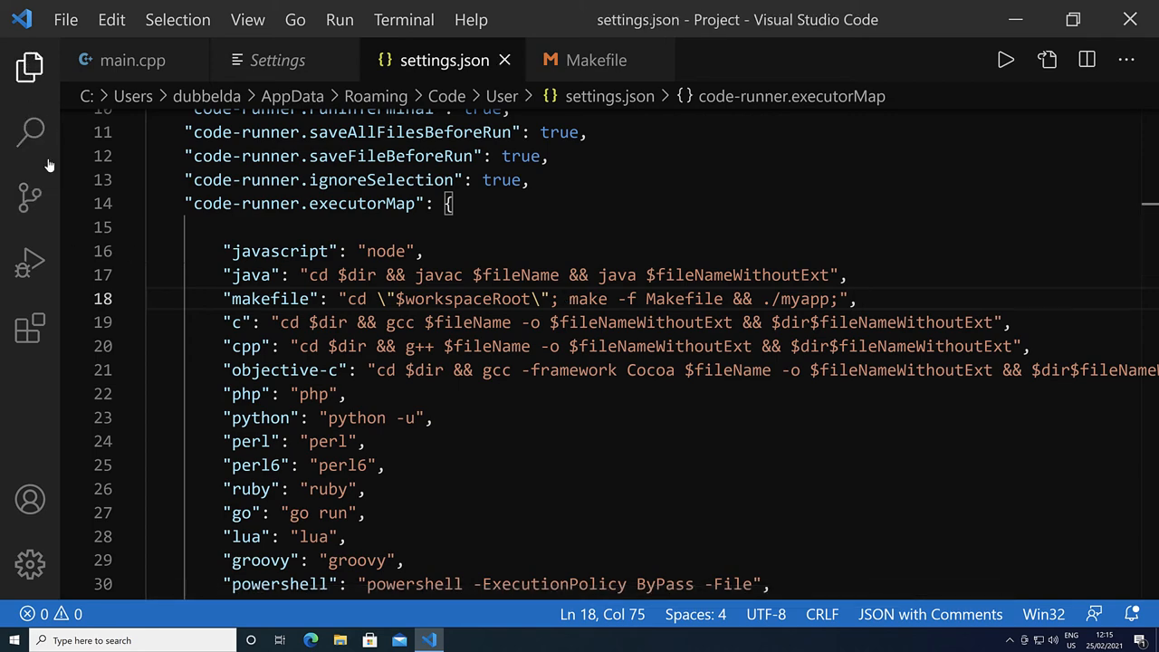
Step: Run Code to build and print Hello world, then view main.cpp and the Makefile from the Explorer
left_click(30, 67)
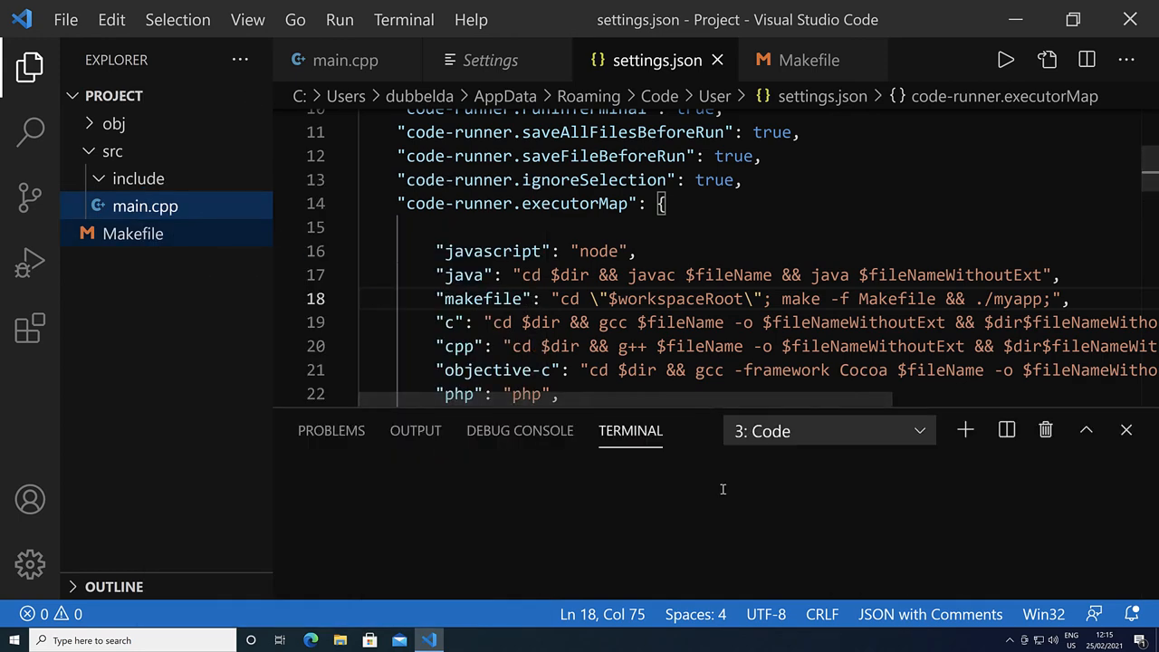
left_click(1005, 60)
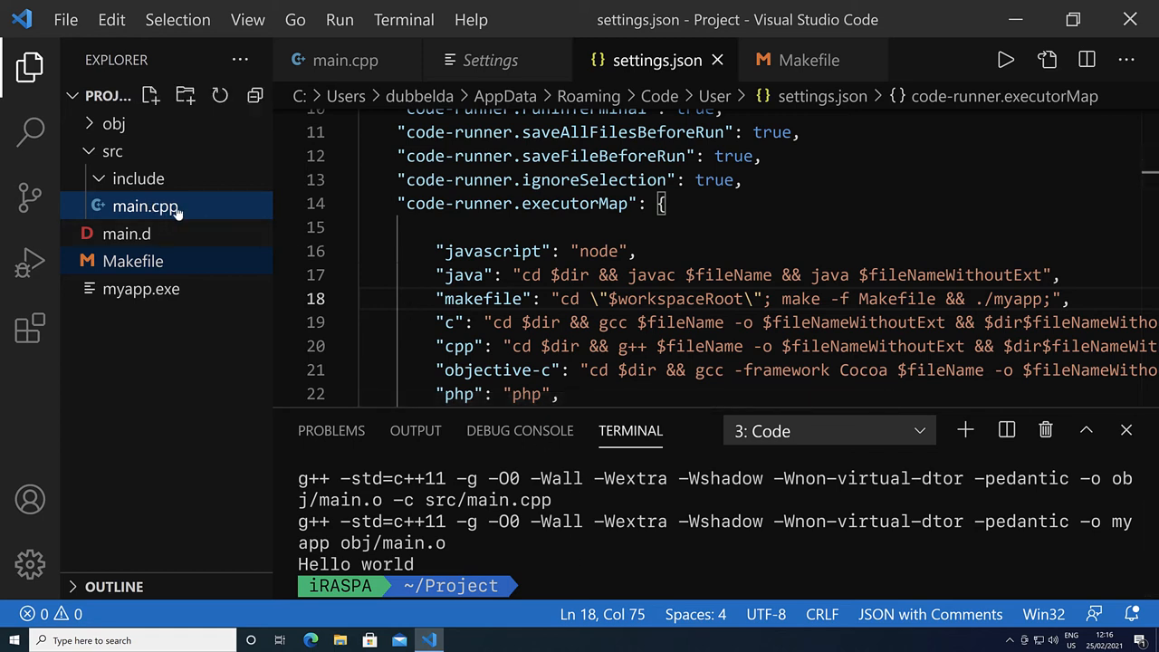
left_click(145, 206)
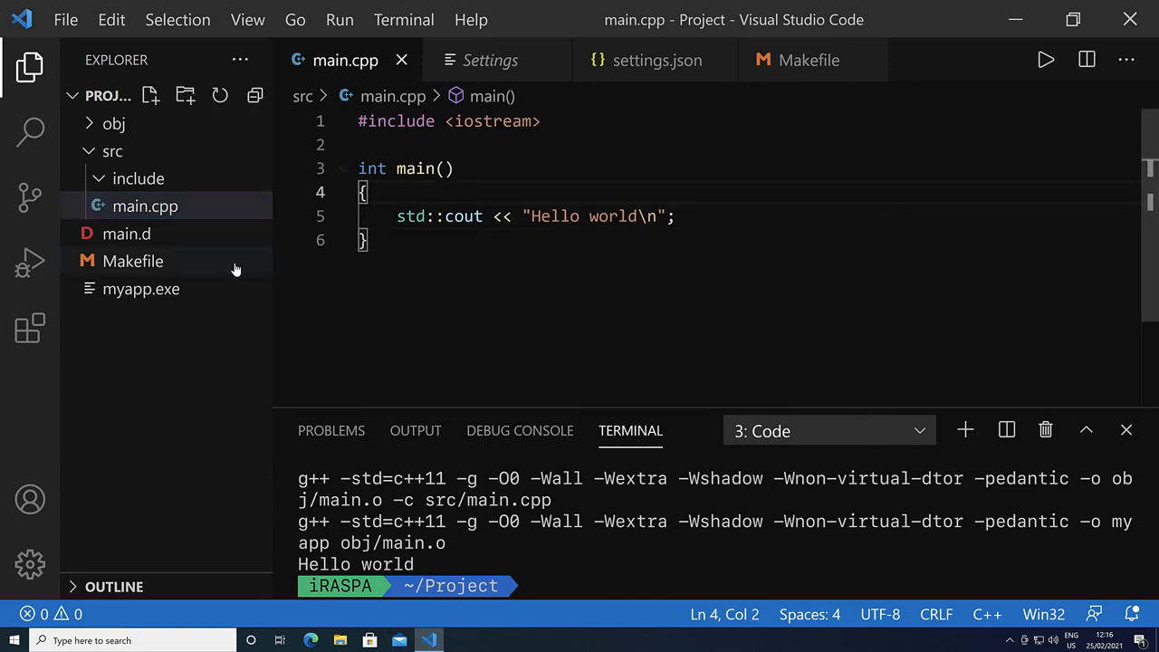
left_click(133, 261)
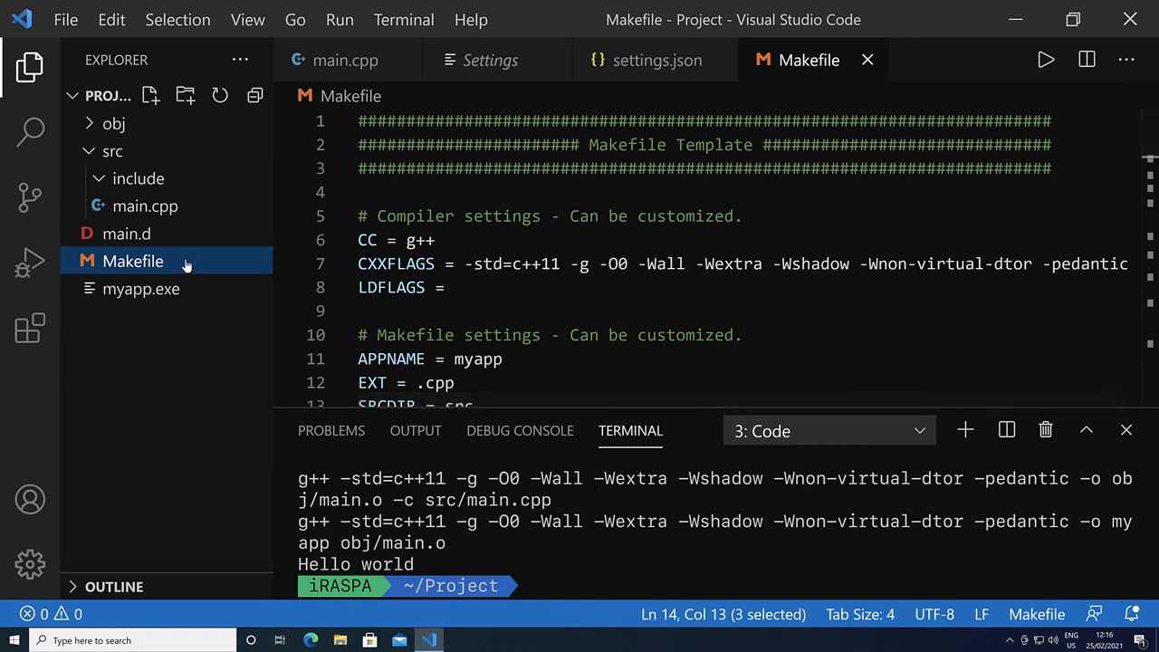
right_click(133, 261)
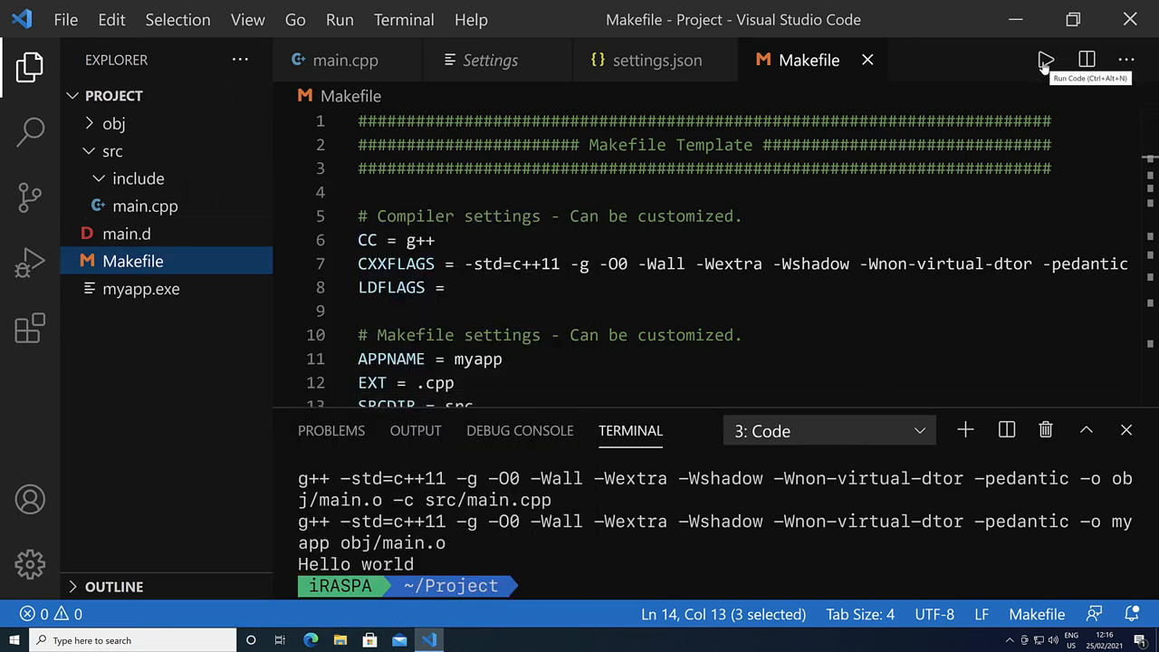
mouse_move(275, 286)
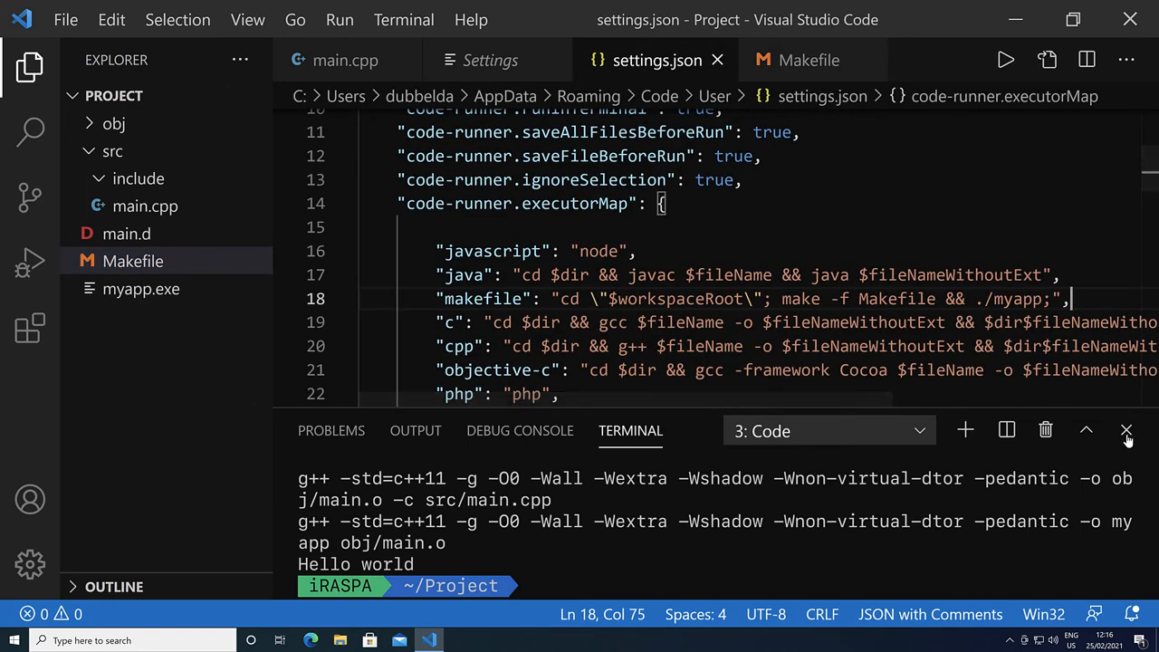
Step: Close the terminal and set the c, cpp, objective-c and fortran executors to cd $workspaceRoot; make -f Makefile && ./myapp;
left_click(1128, 430)
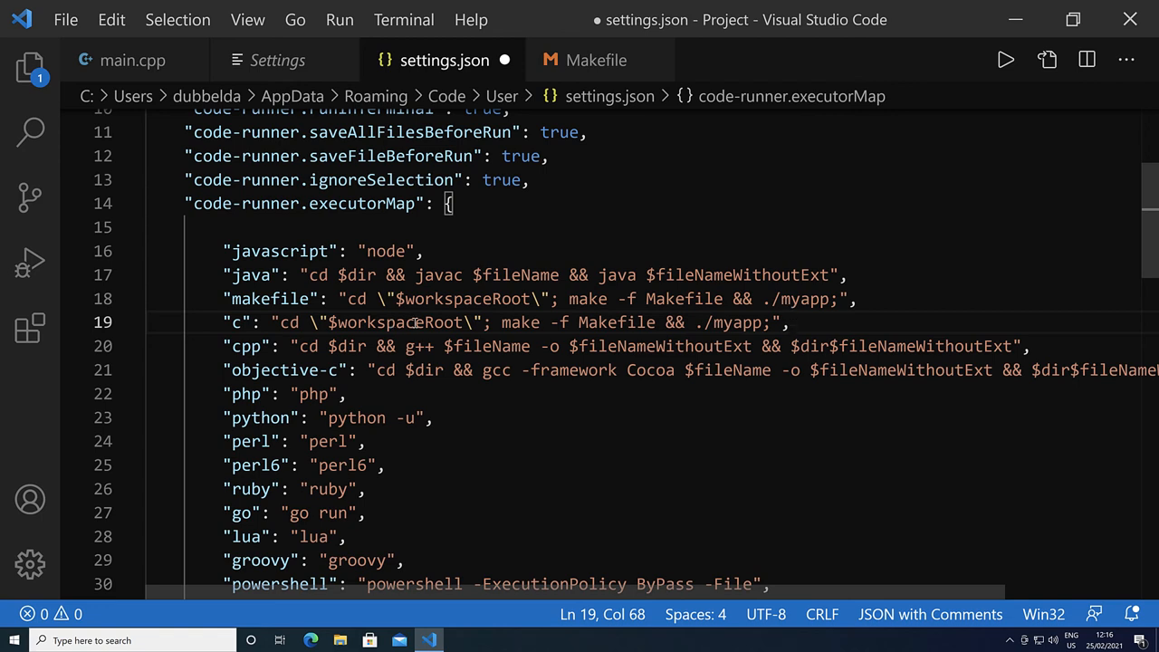
mouse_move(291, 347)
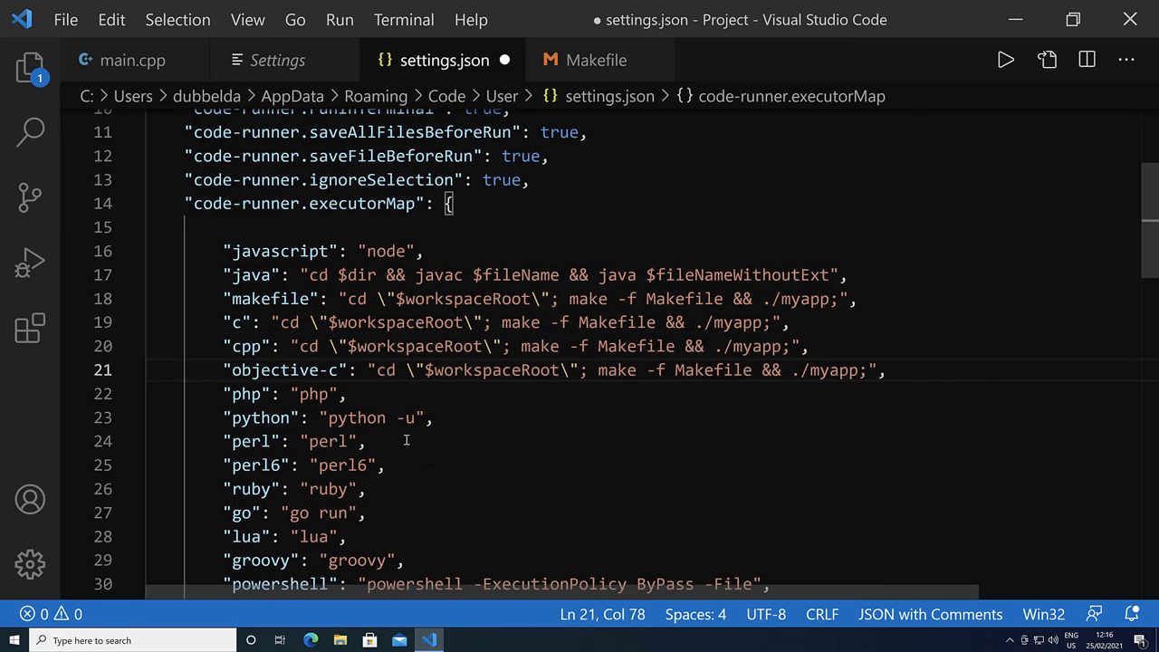
scroll("down", 3)
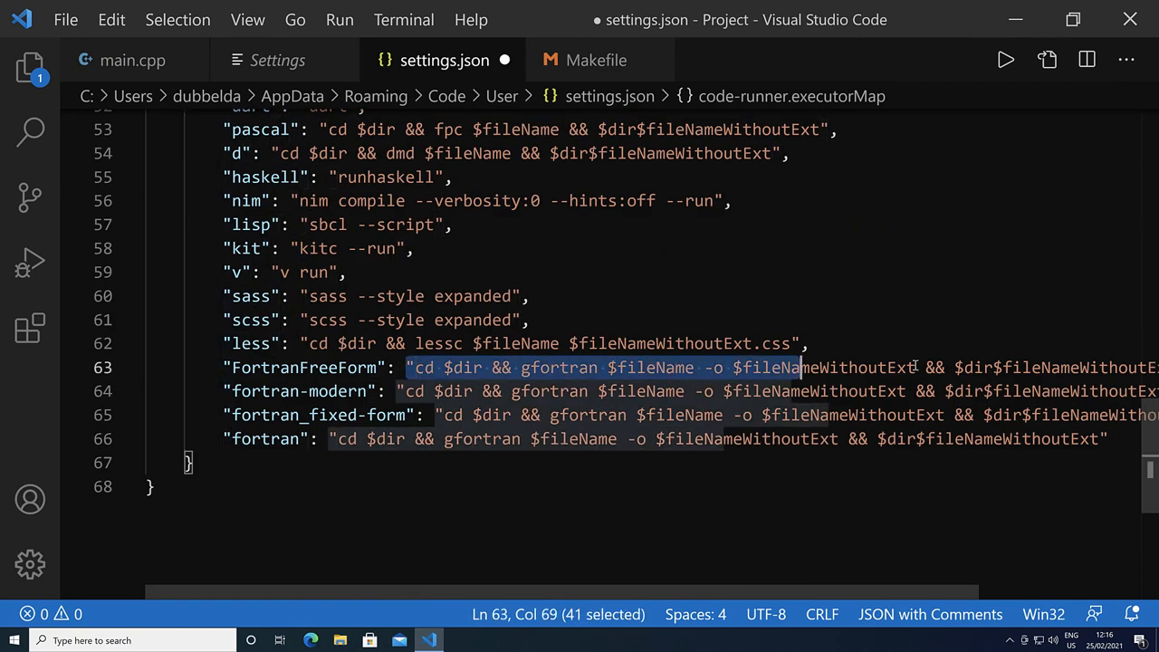
type("cd \\\"$workspaceRoot\\\"; make -f Makefile && ./myapp;\",")
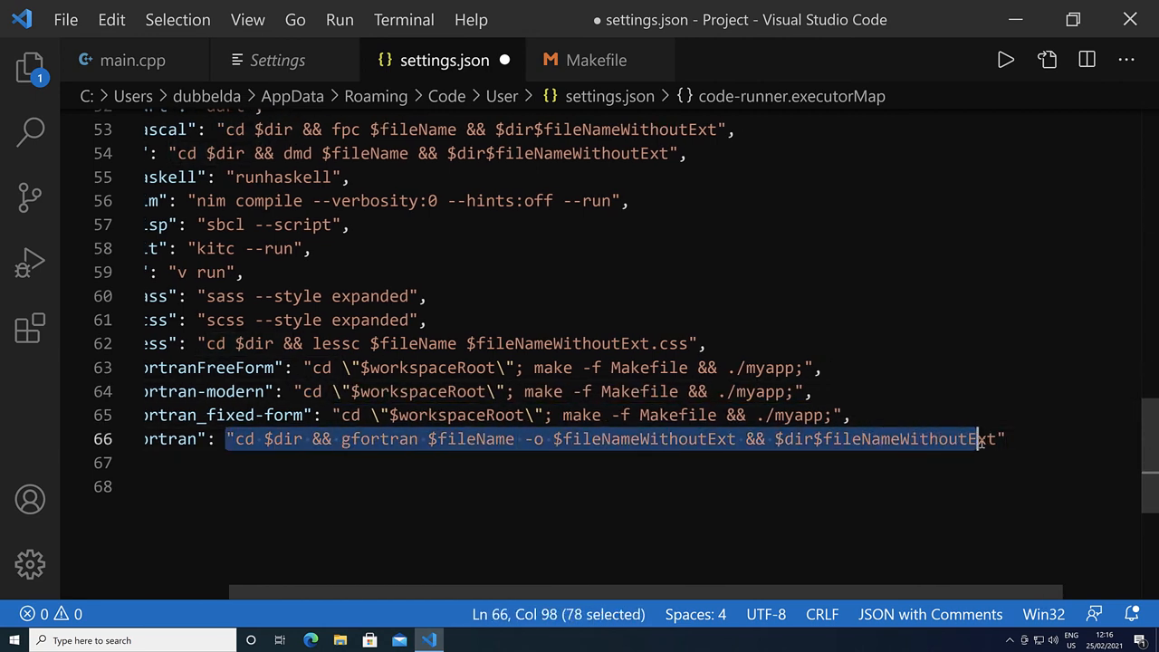
type("cd \\\"$workspaceRoot\\\"; make -f Makefile && ./myapp;")
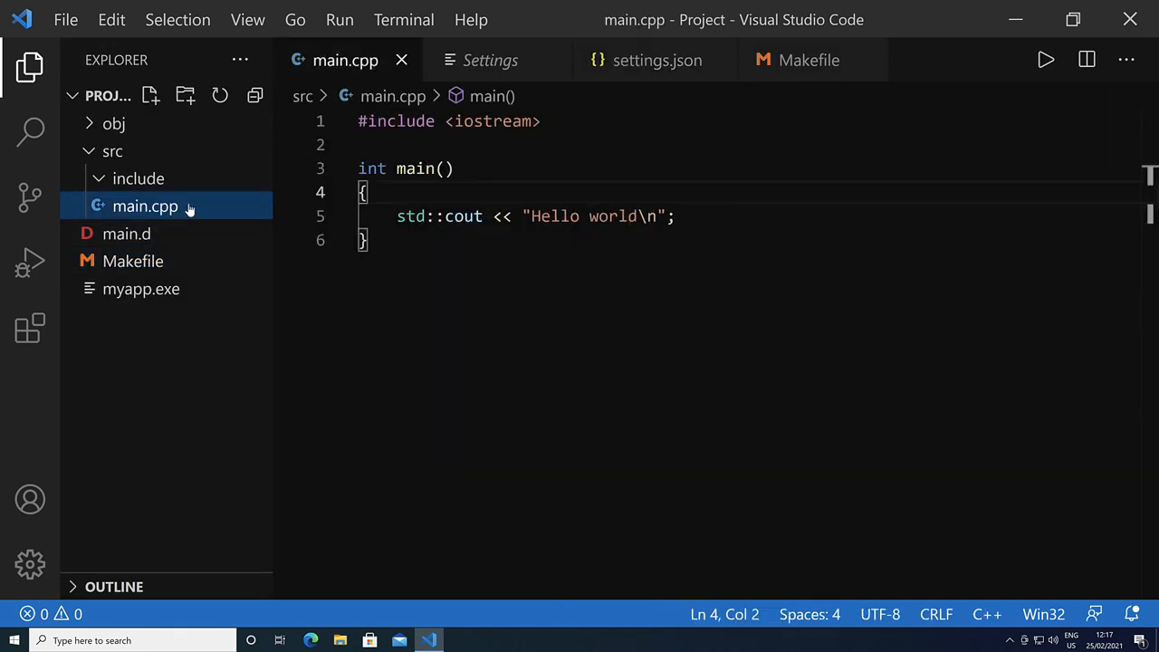
mouse_move(903, 445)
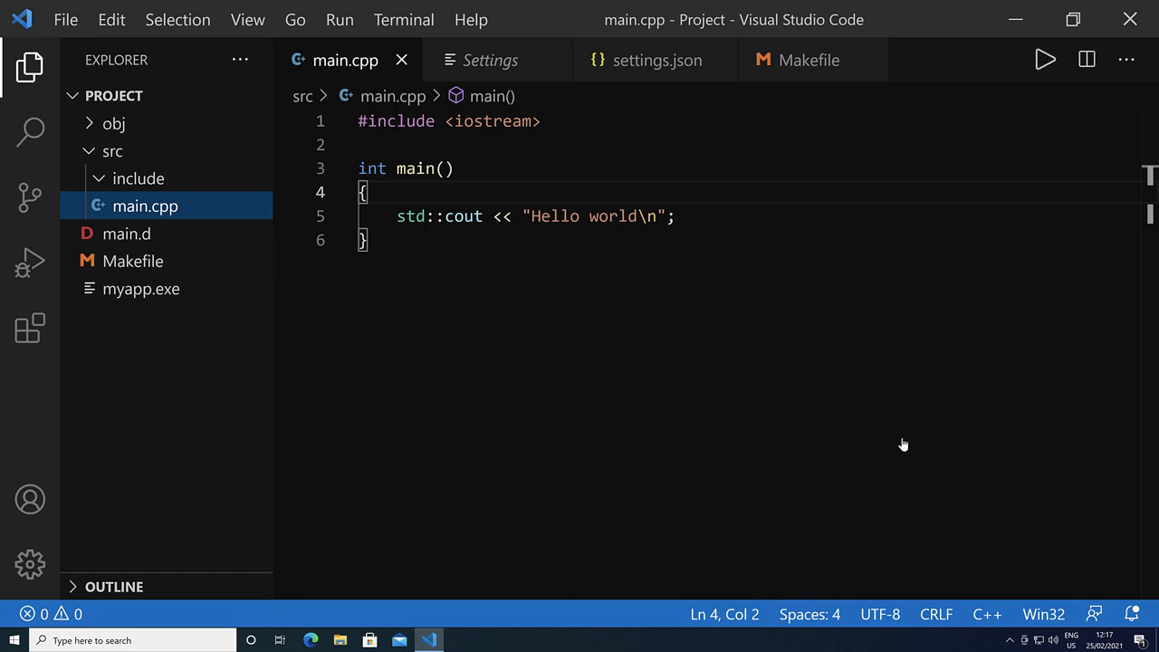
Step: Insert the typo gdg after cout in main.cpp and run the code to show make failing with an error
left_click(1046, 59)
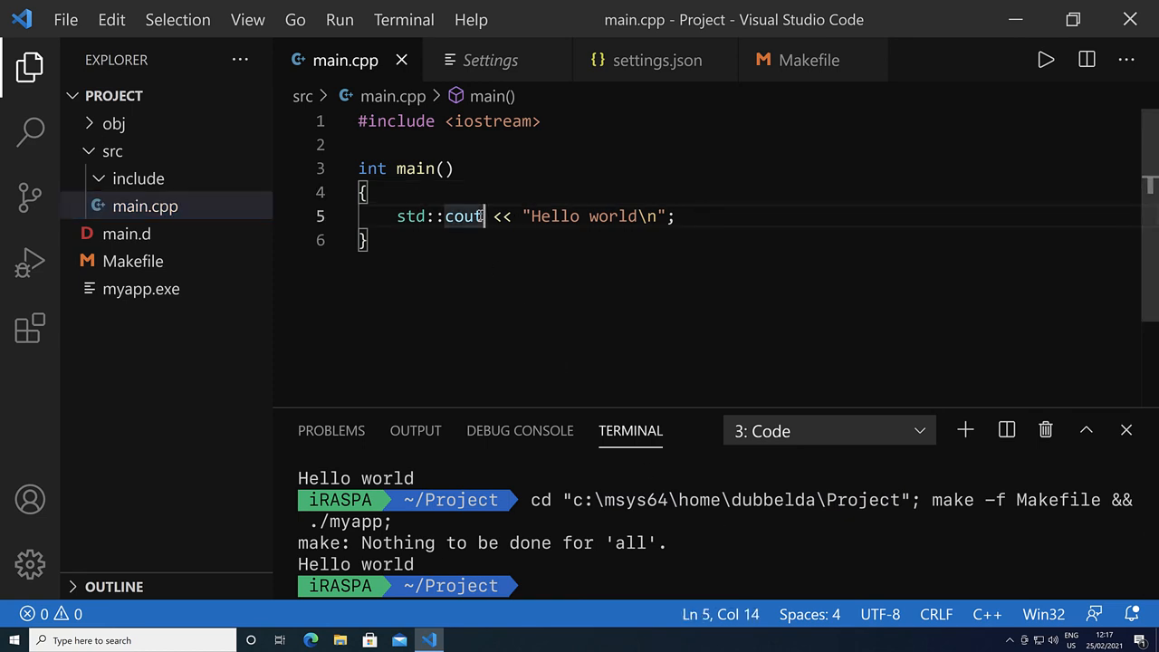
type("gdg")
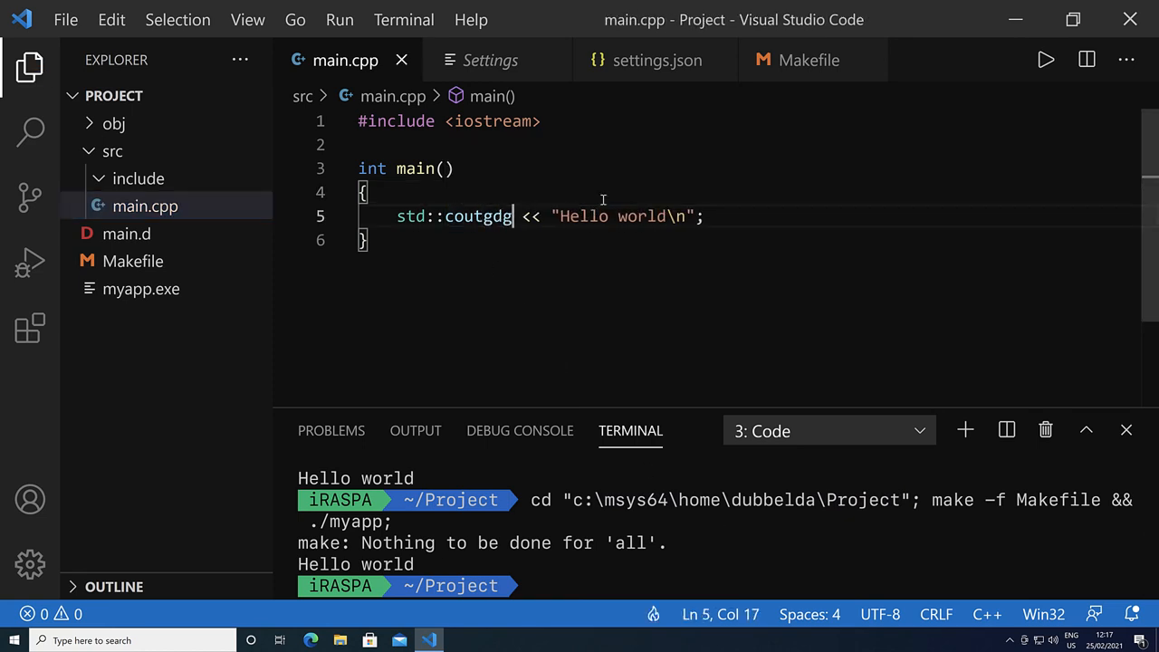
left_click(1045, 60)
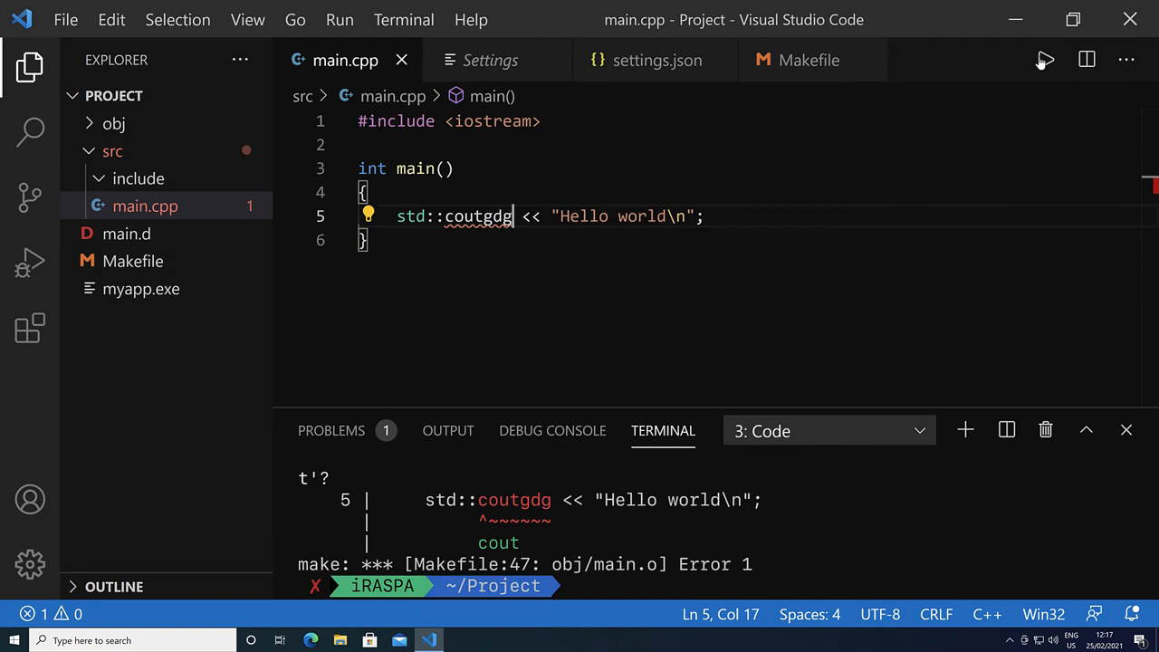
mouse_move(513, 517)
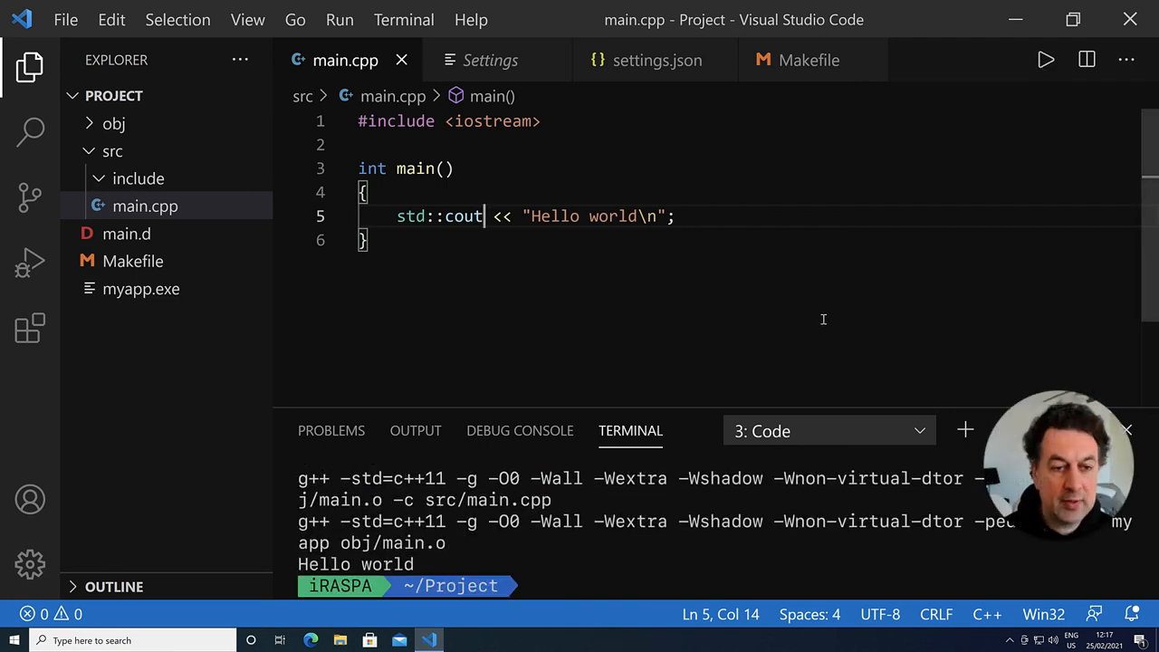
mouse_move(594, 310)
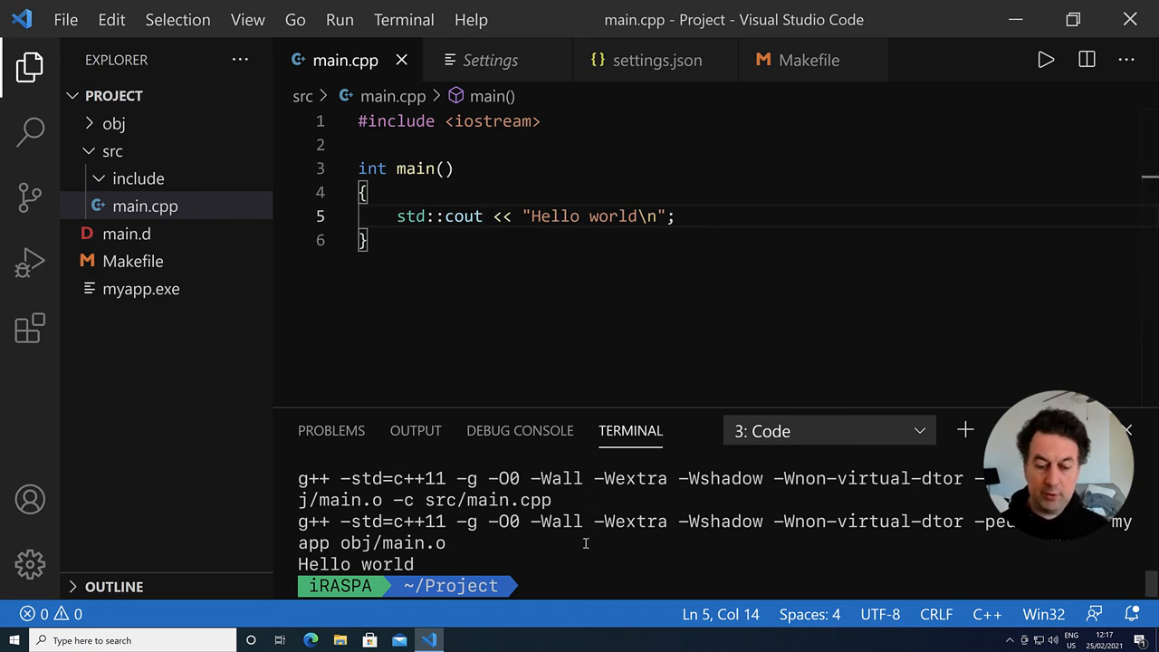
left_click(145, 207)
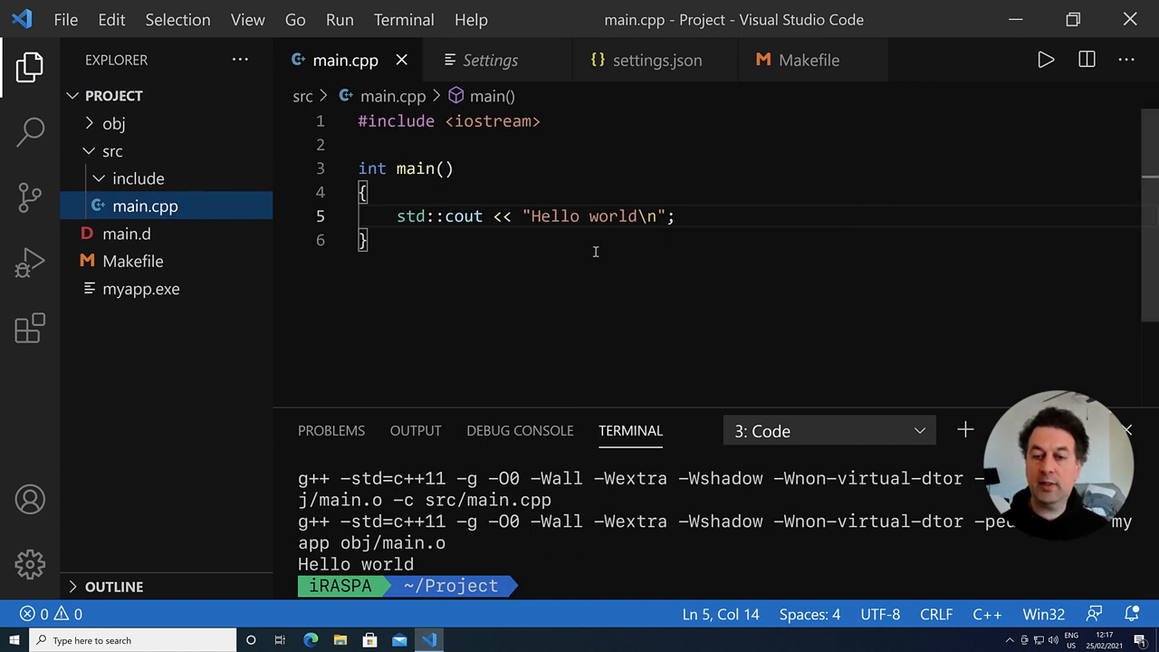
left_click(367, 191)
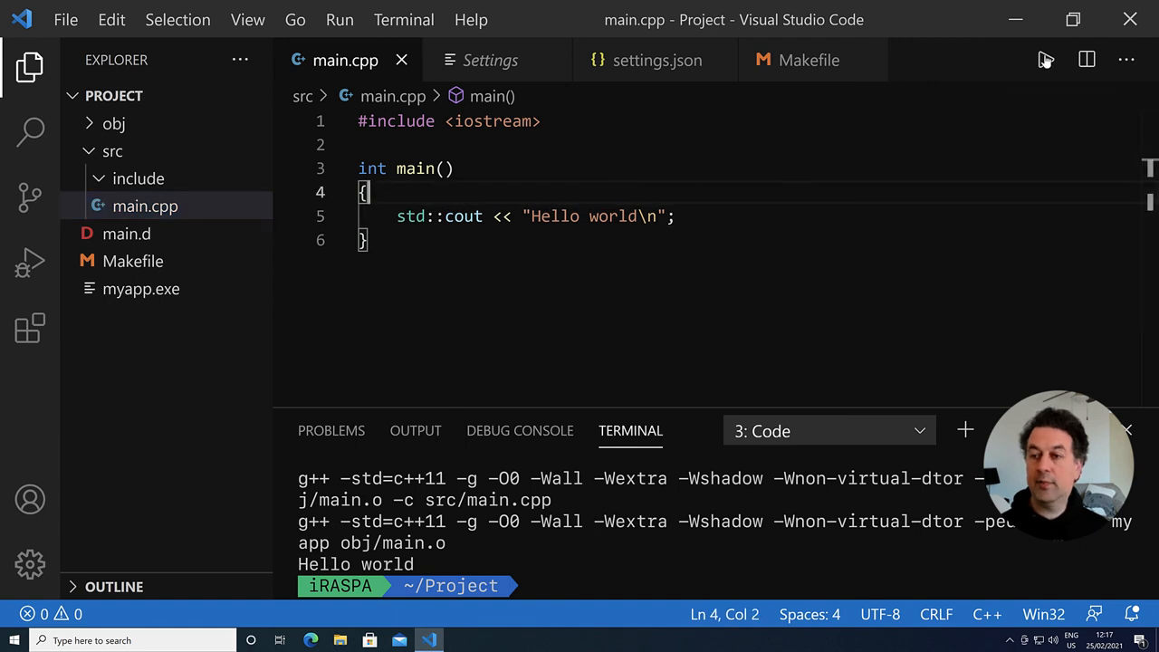